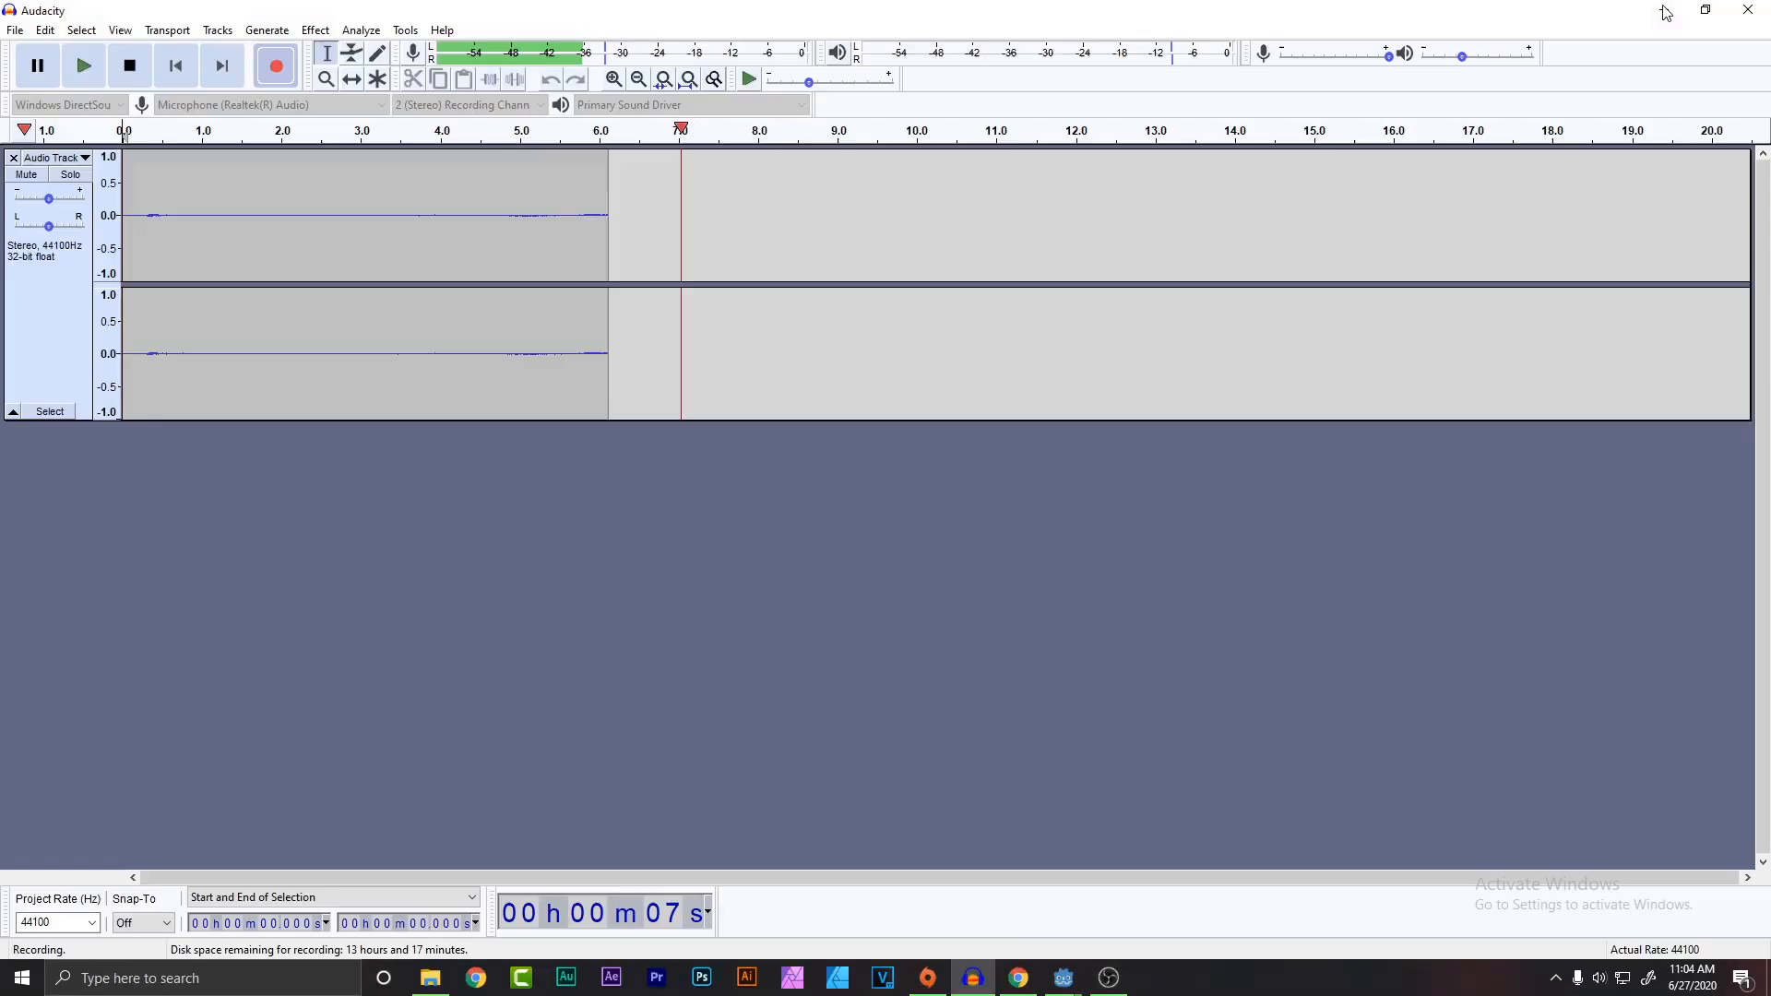
Switch to the Godot RPG project and open World.tscn from the Scenes folder.
click(1059, 978)
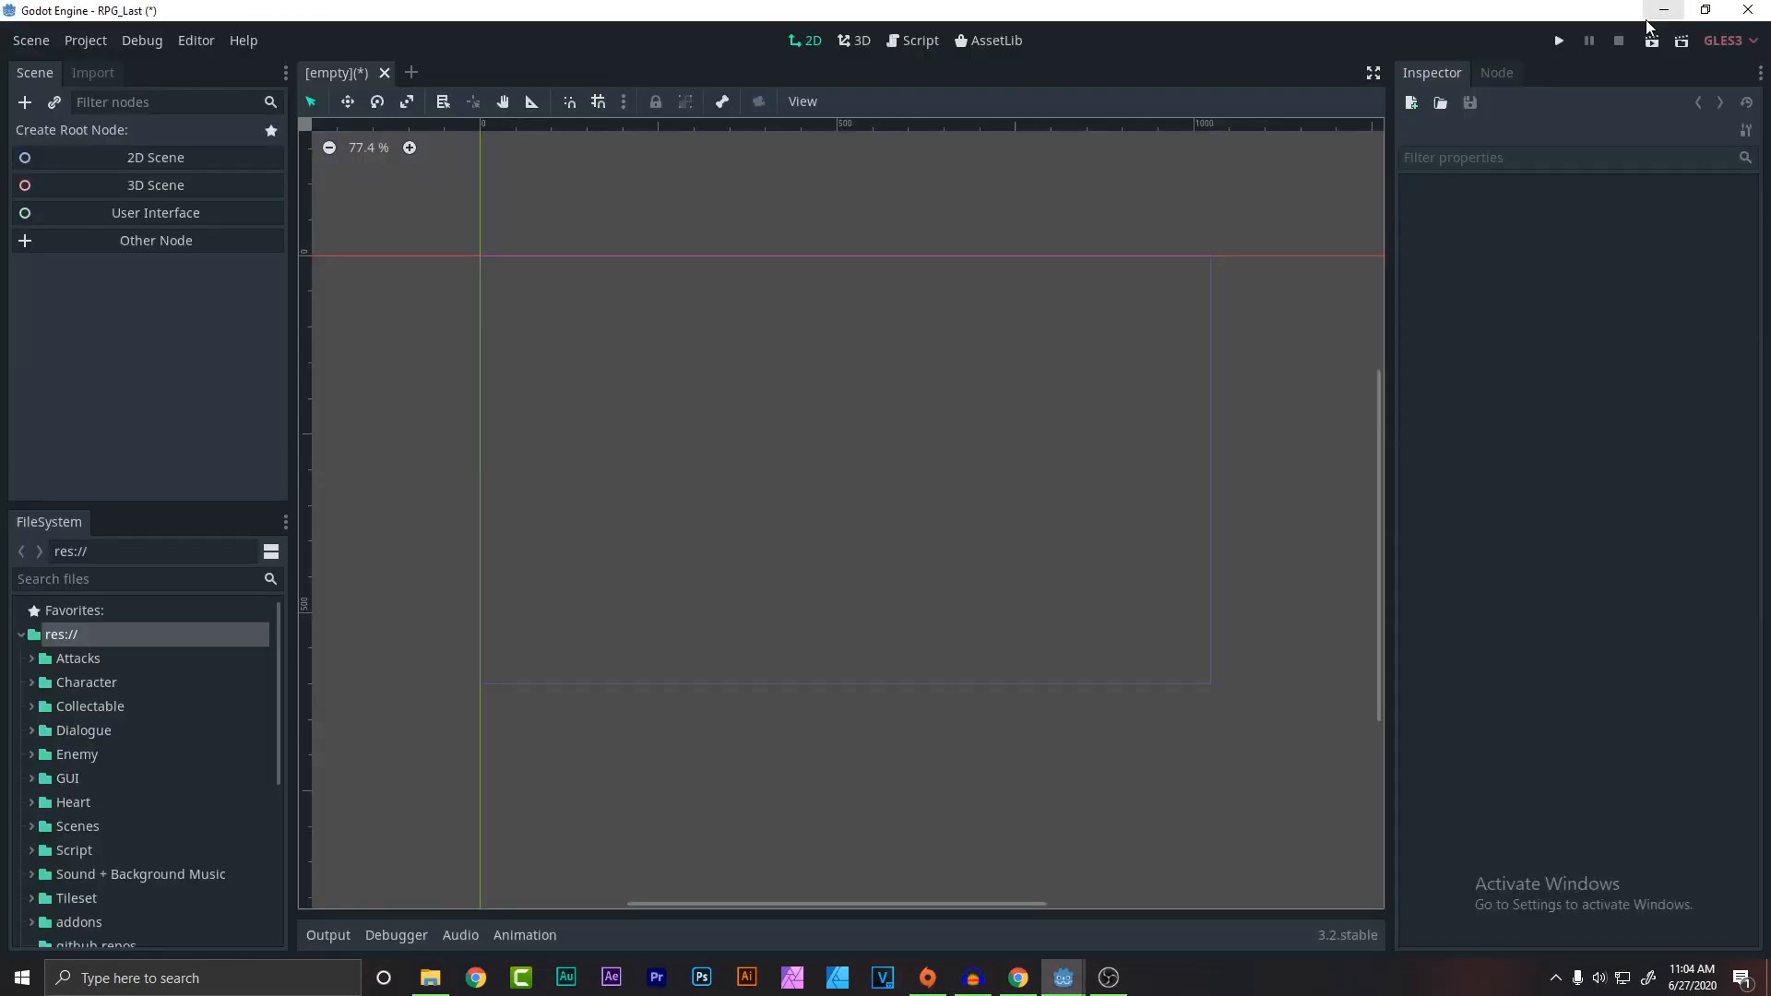
mouse_move(779, 343)
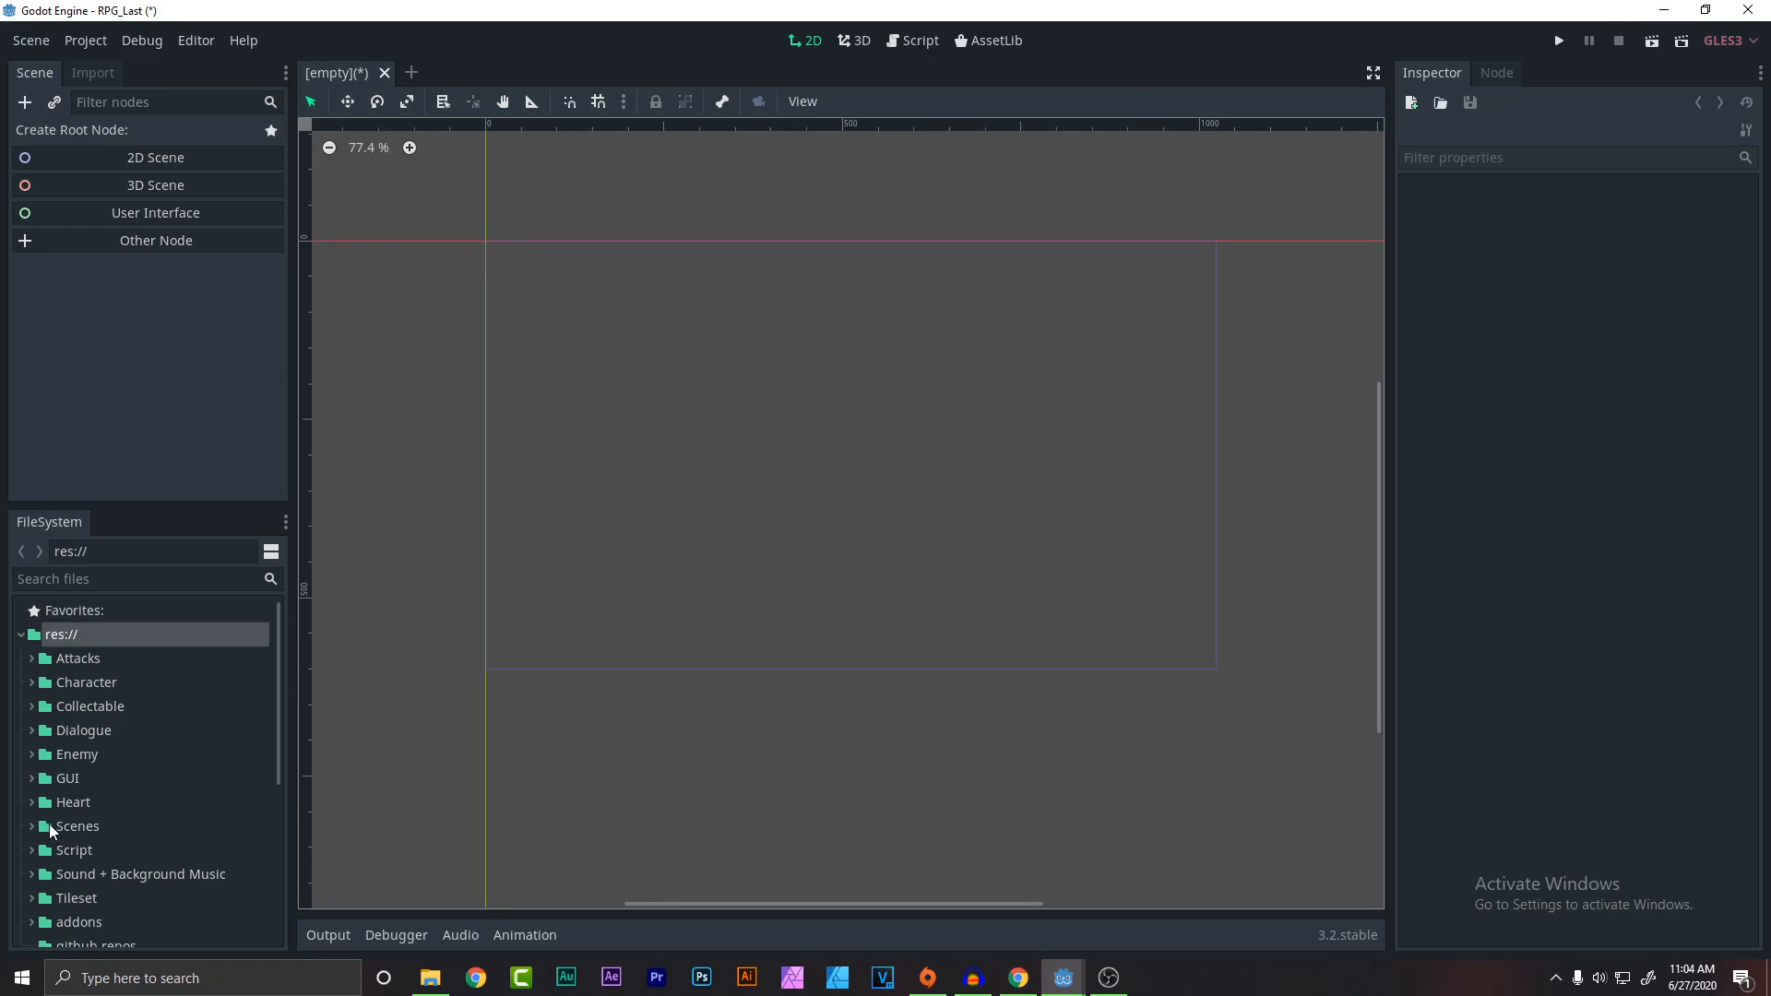
scroll(down, 3)
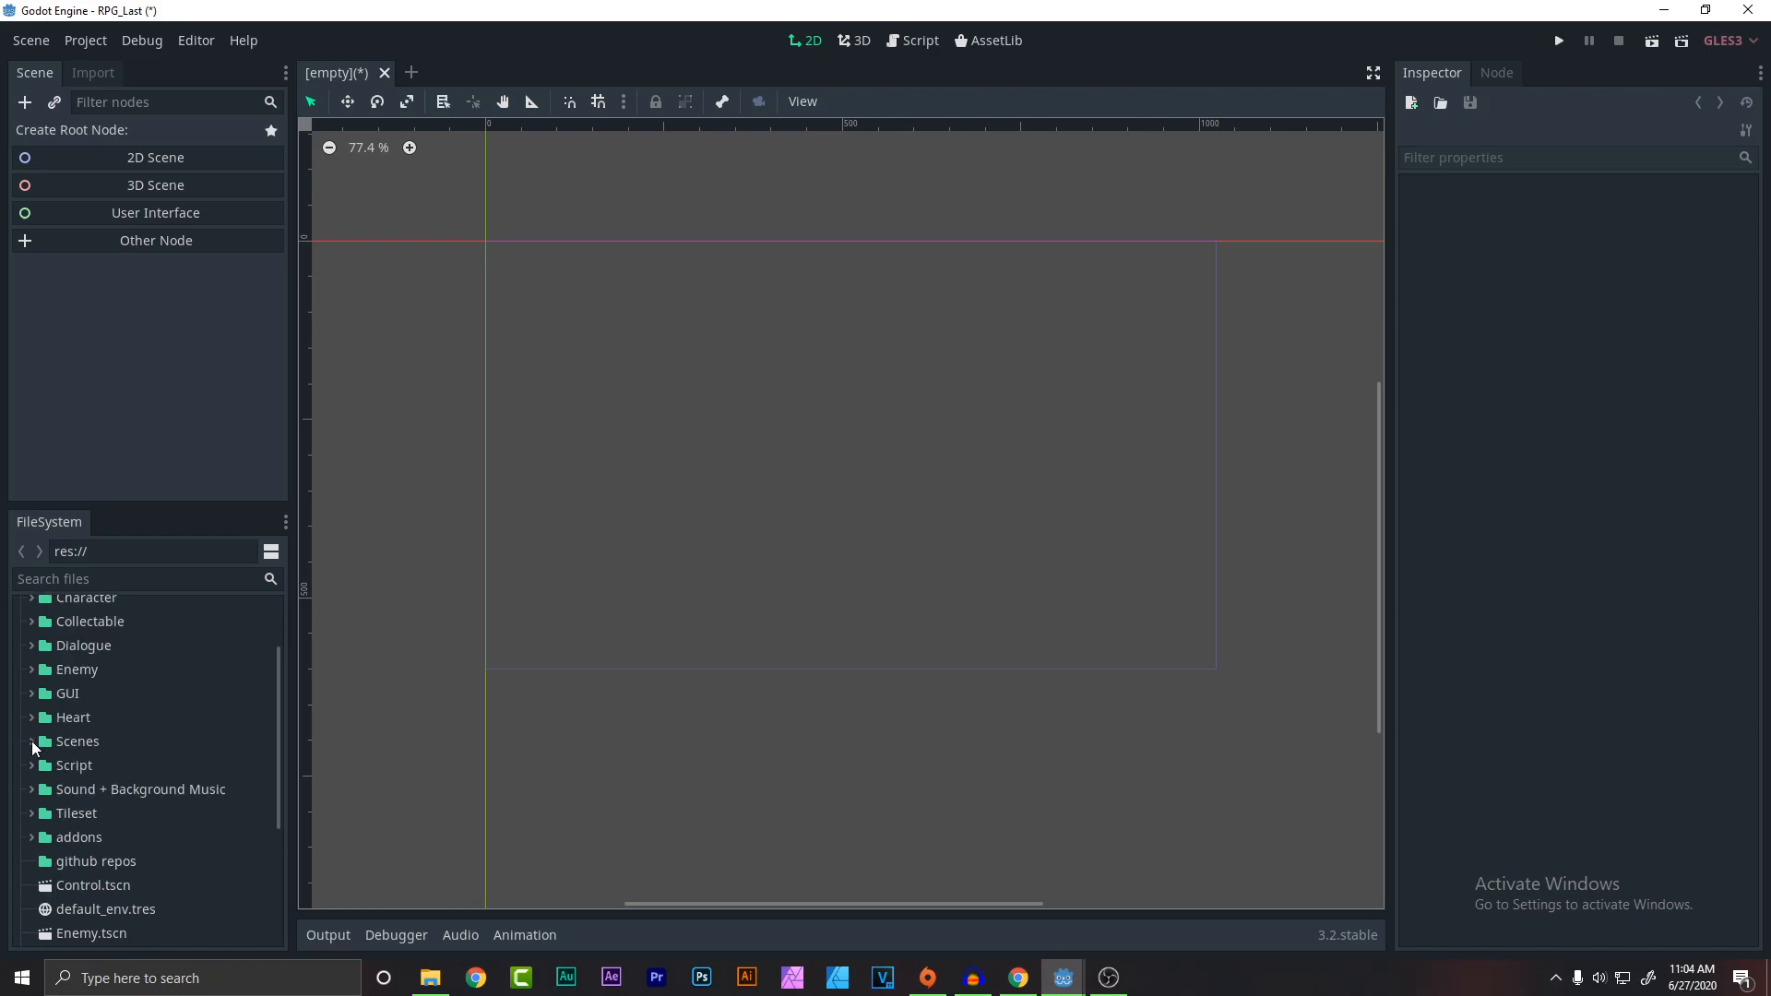
double_click(100, 862)
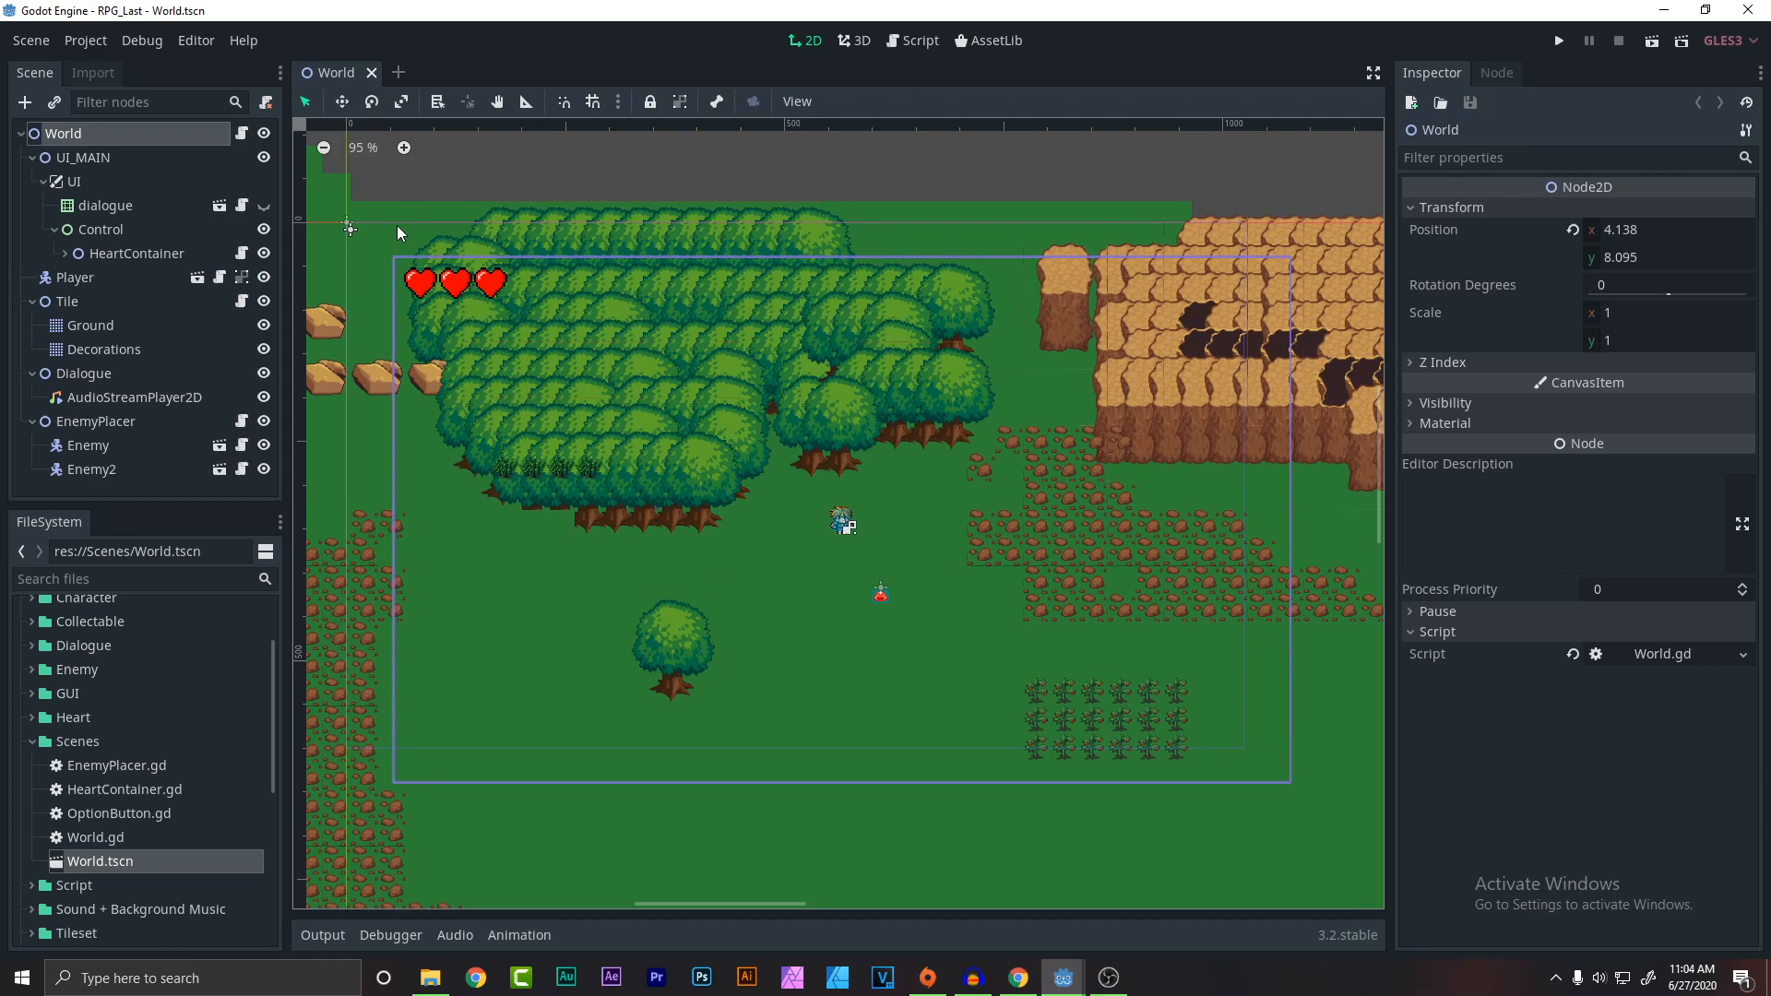
mouse_move(394, 93)
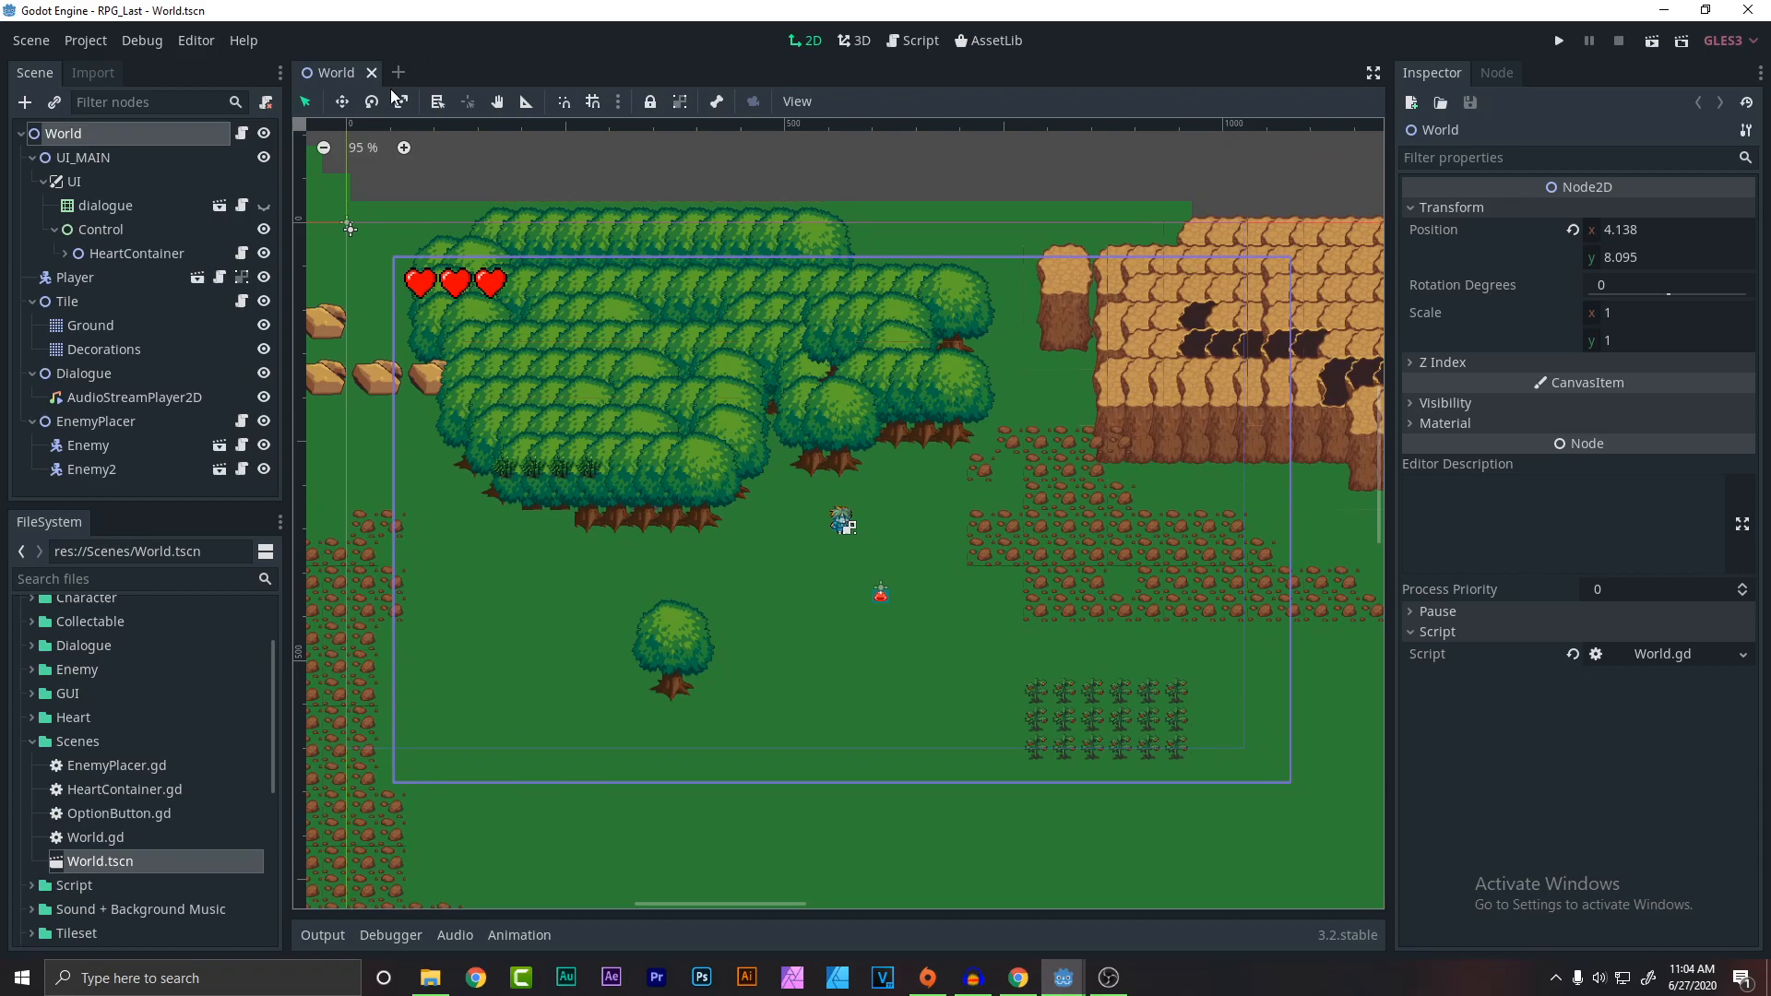
Create a new scene with a User Interface root node renamed GUI.
click(397, 72)
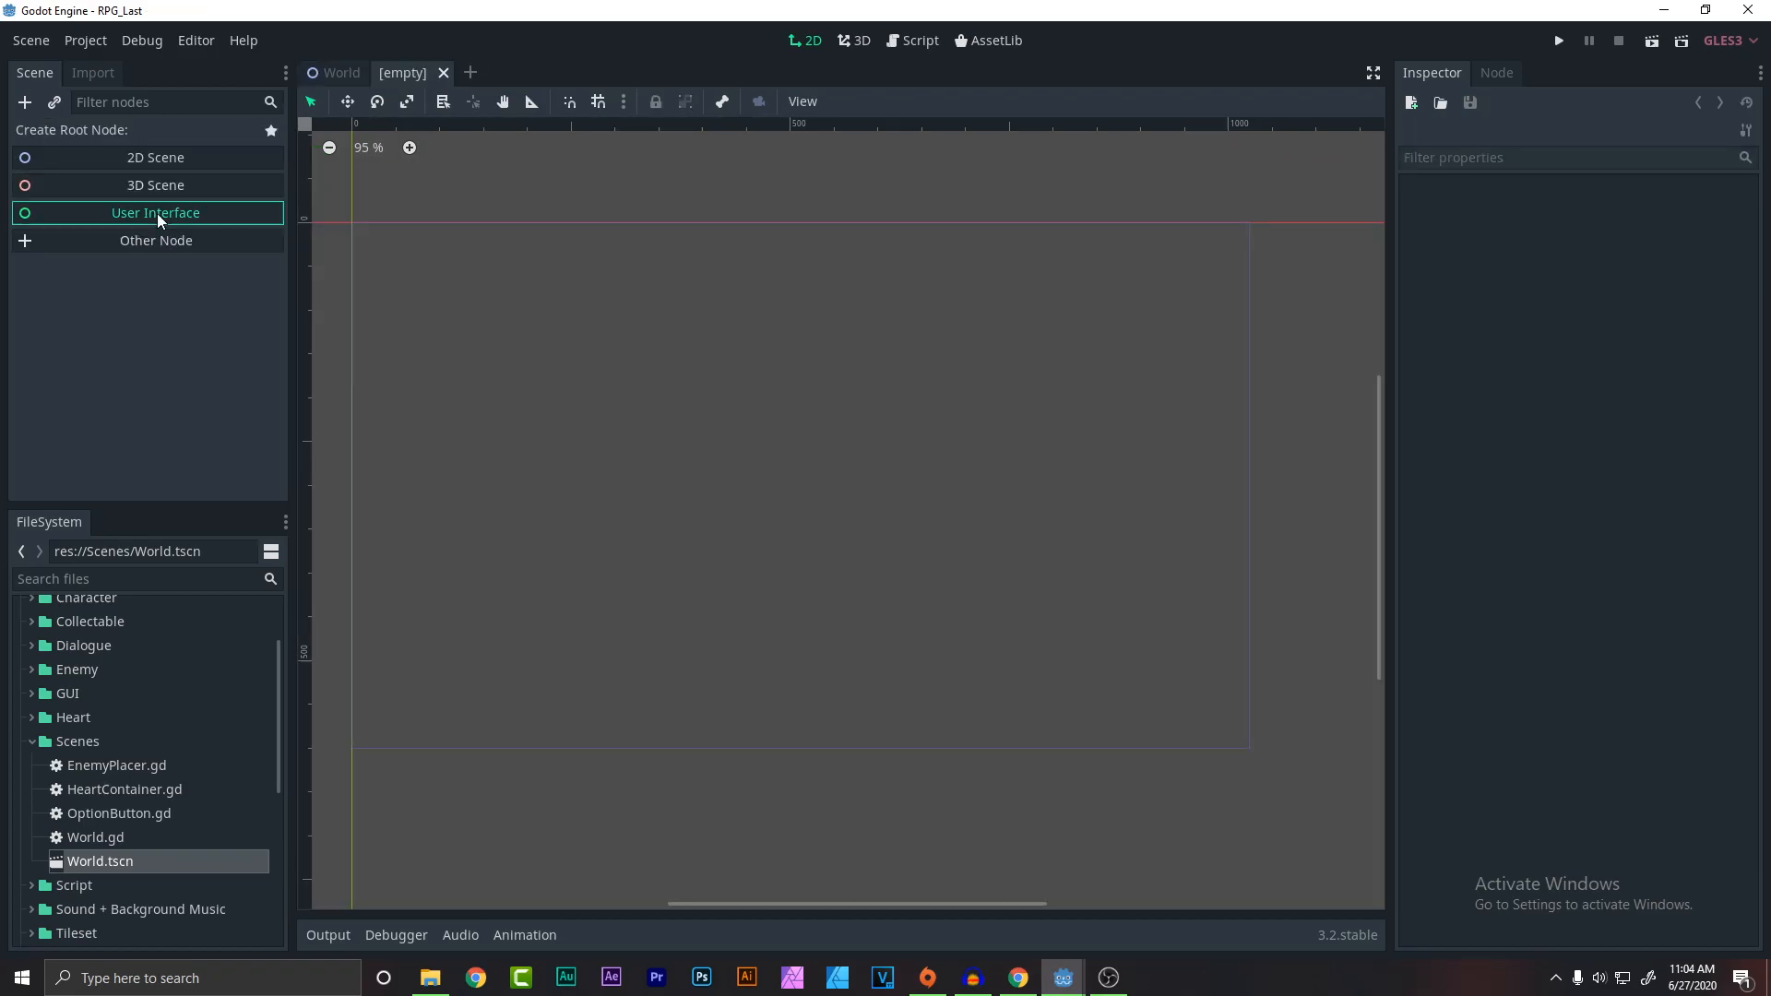
click(155, 212)
text(GUI)
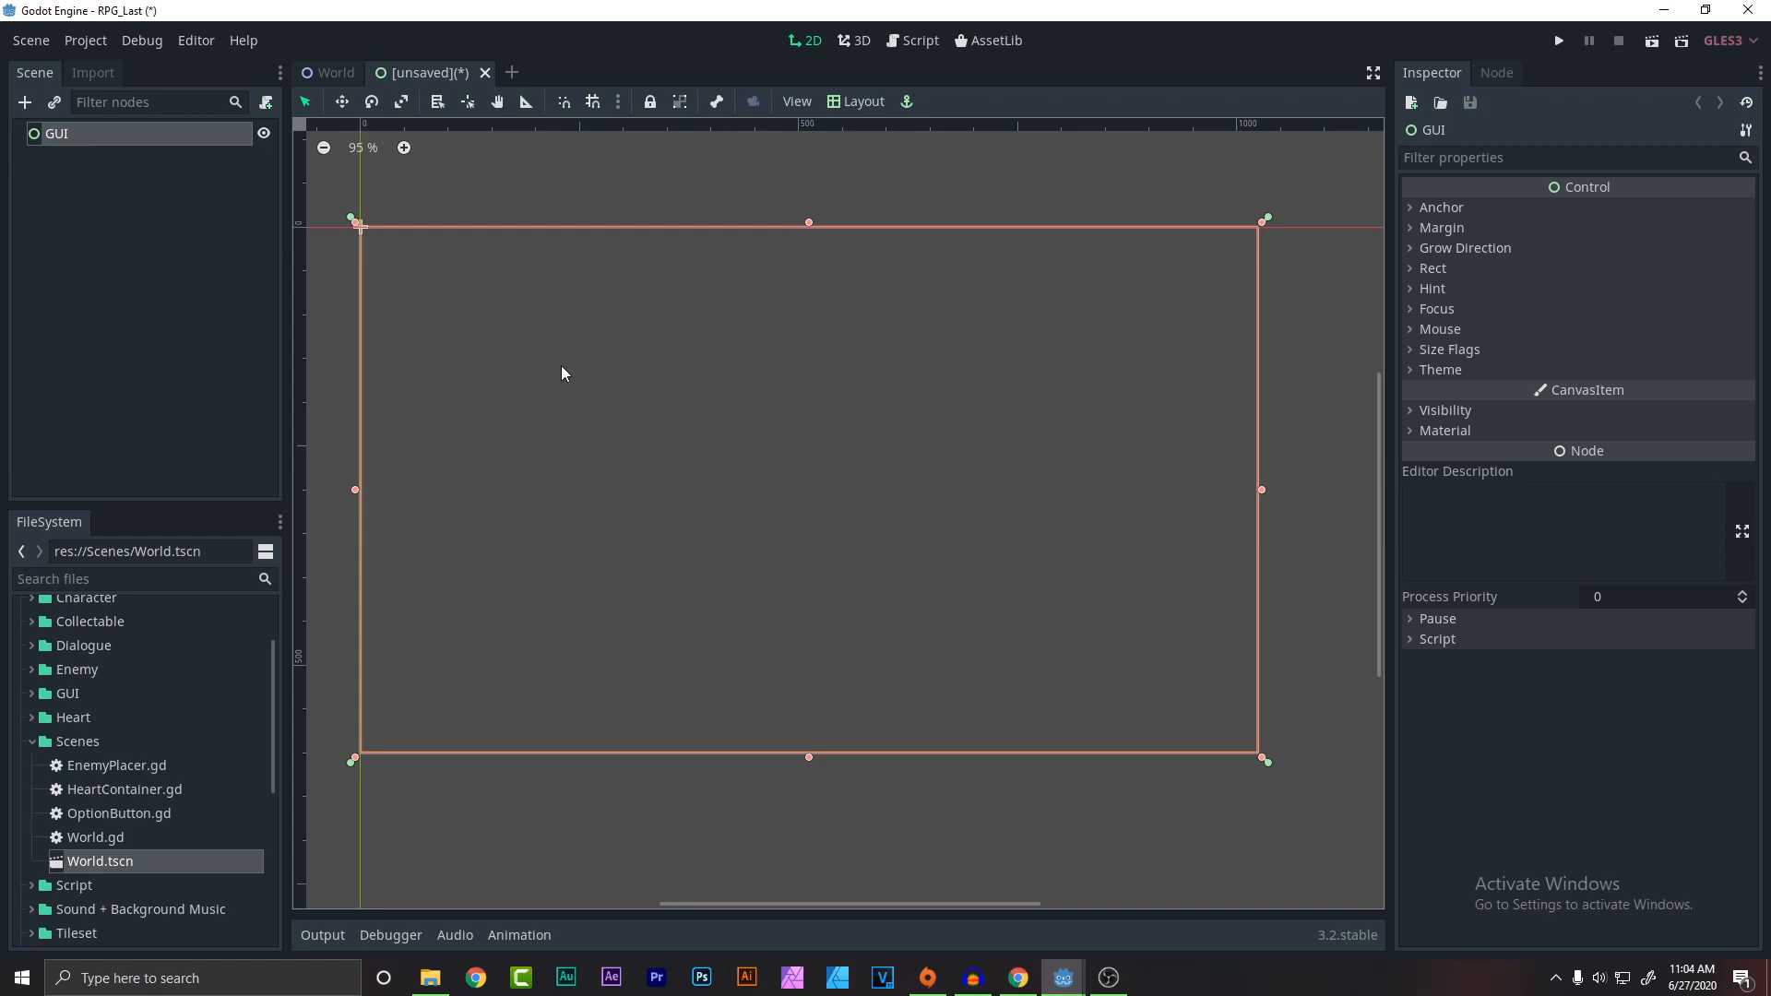
mouse_move(1273, 755)
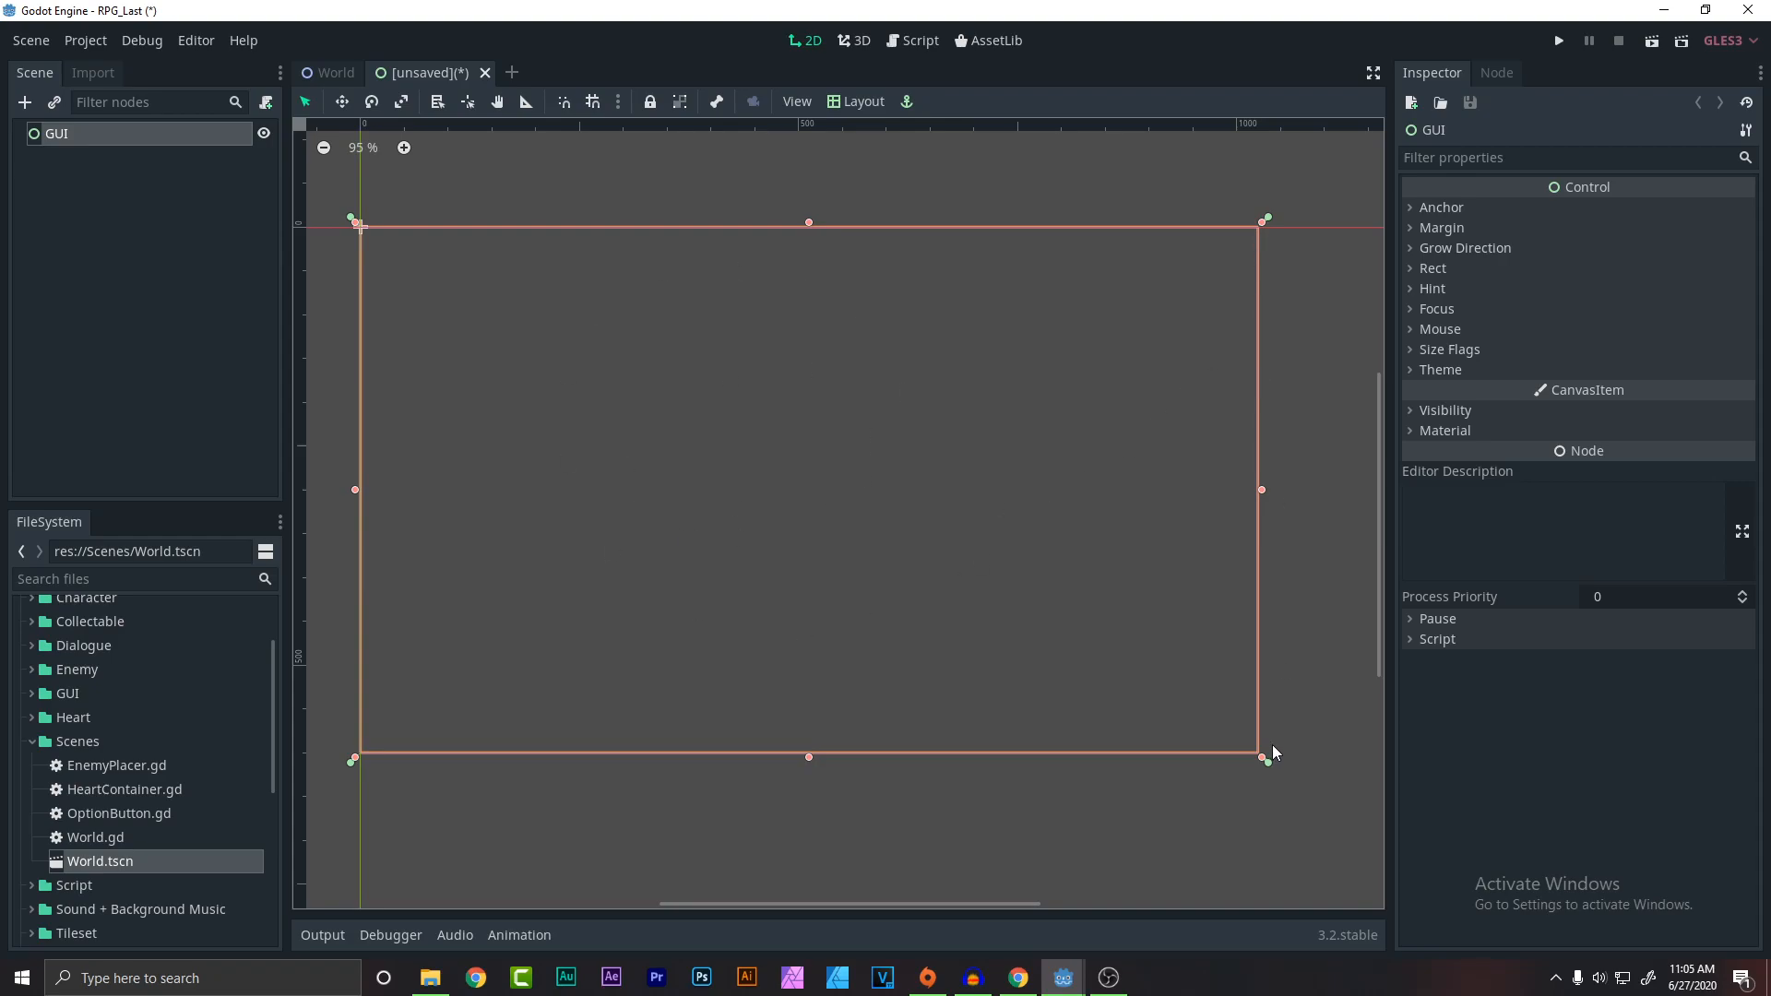
mouse_move(1108, 978)
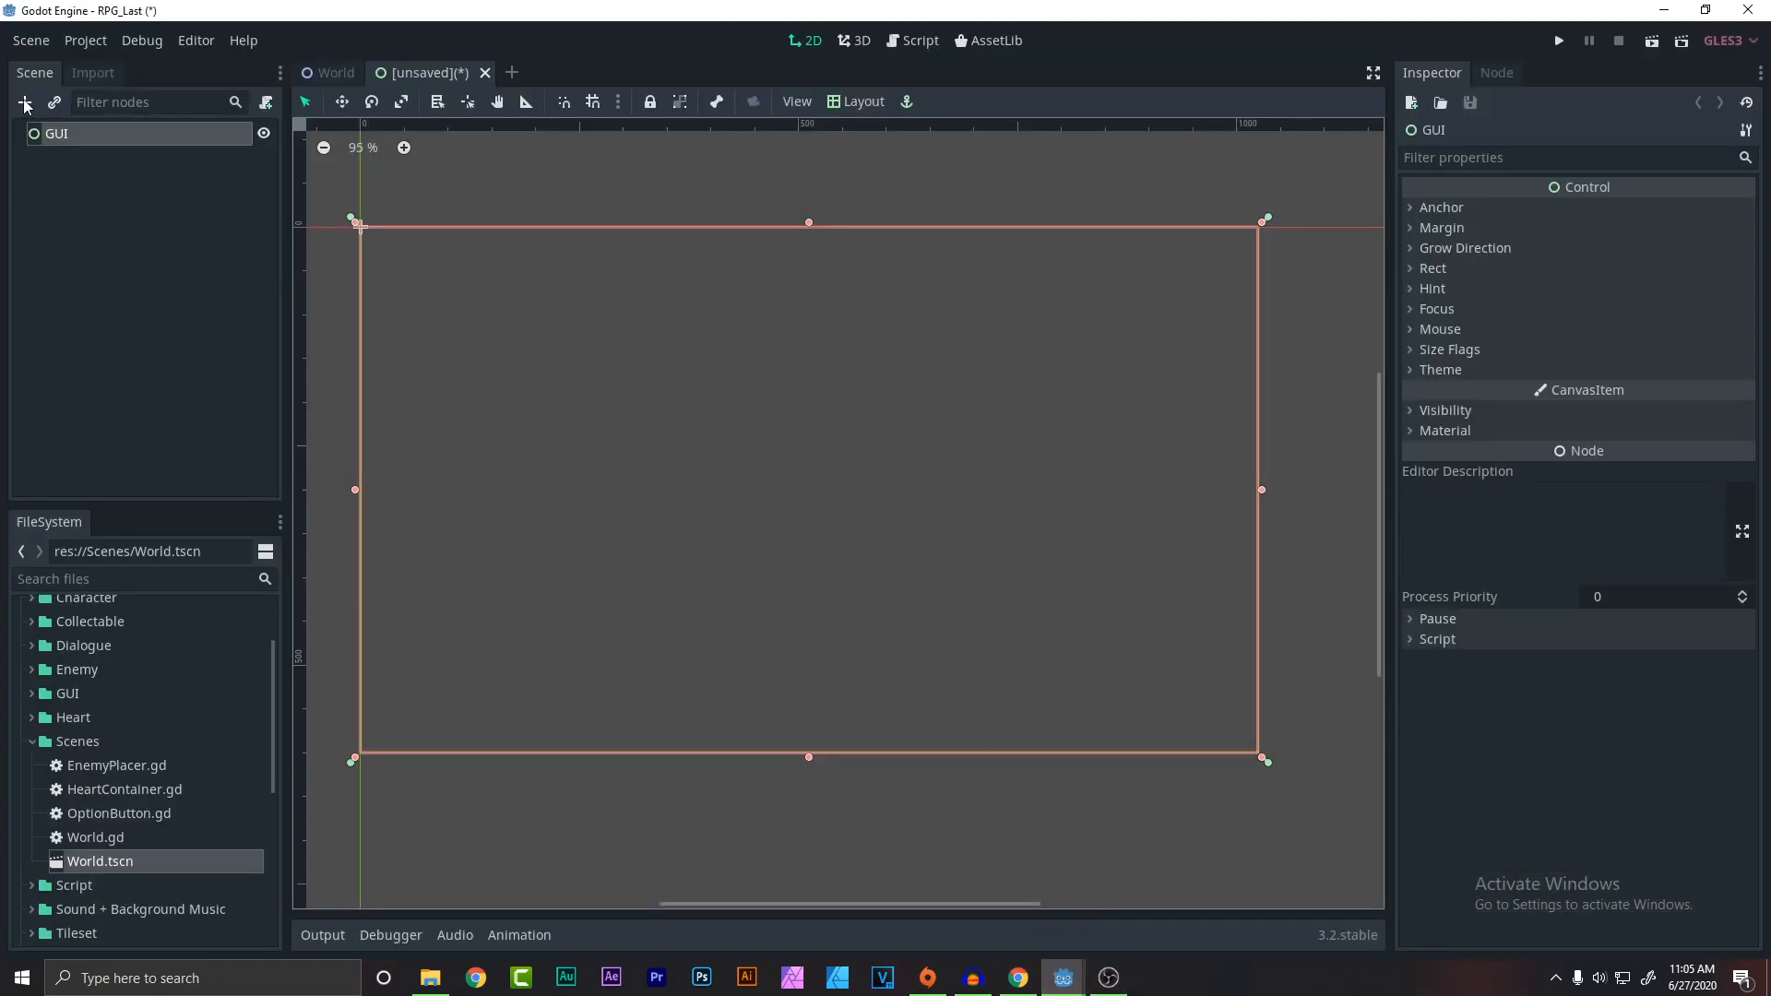
Add a Sprite child named Background using background1.png from the island art folder as texture.
click(24, 104)
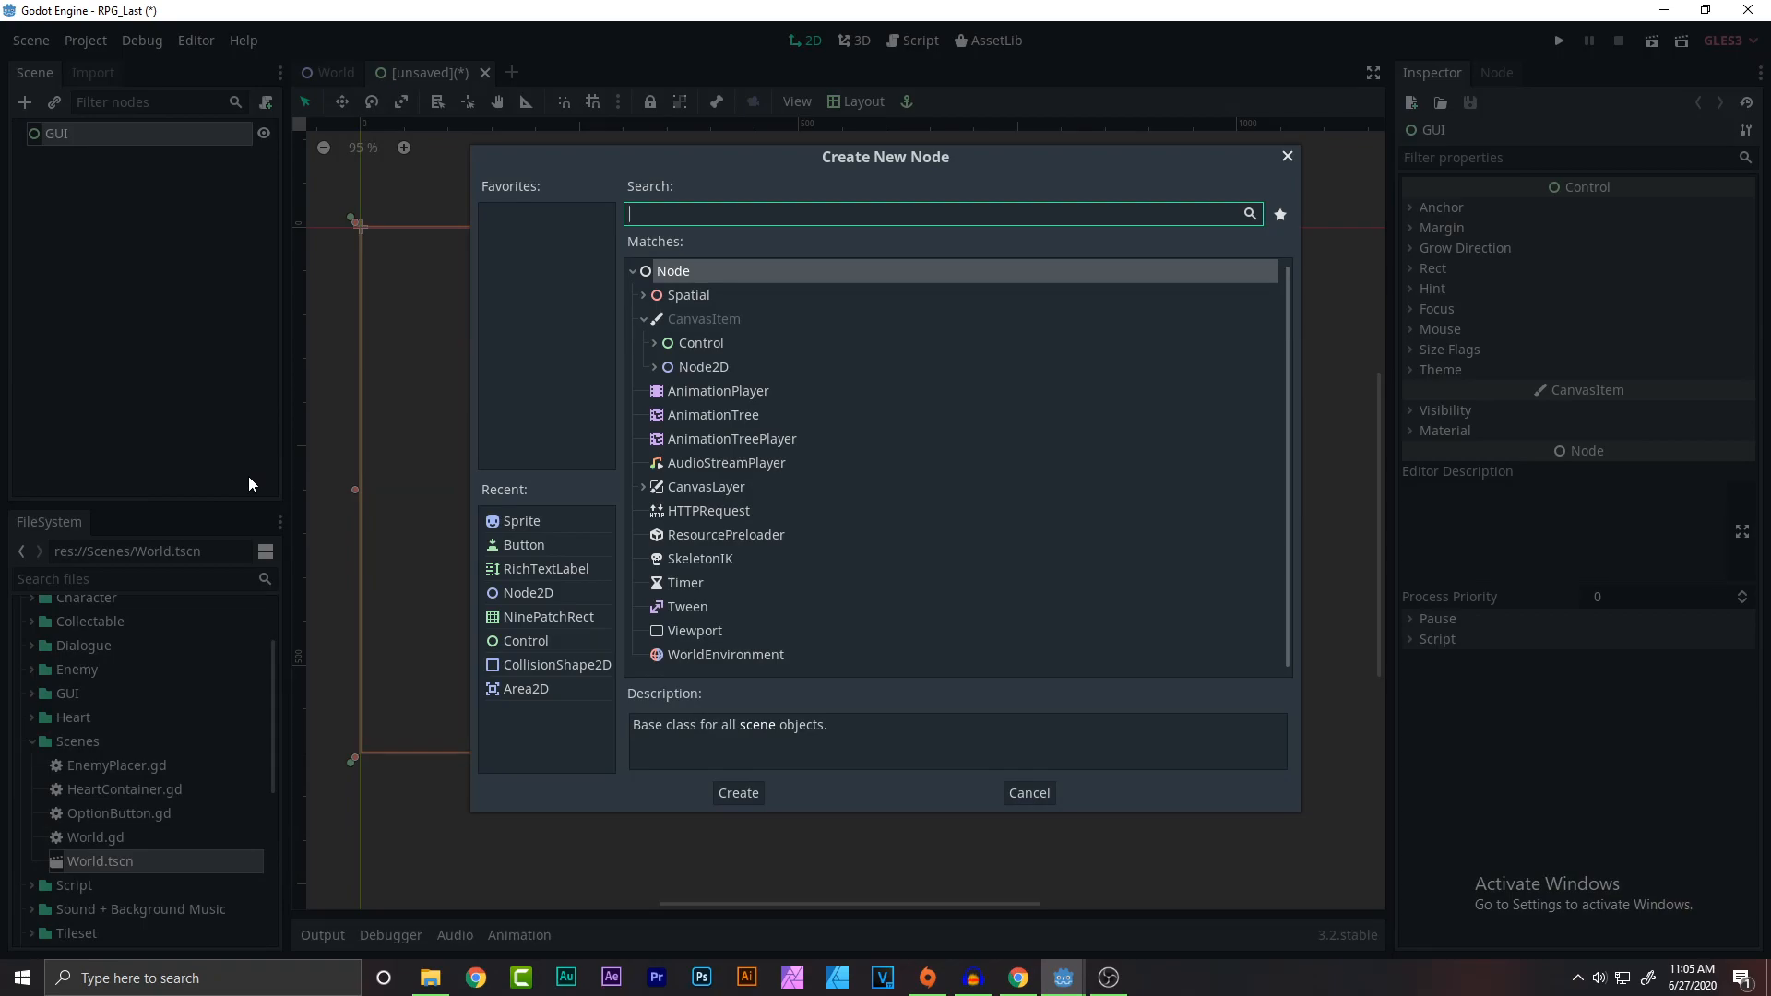
click(738, 791)
text(Background)
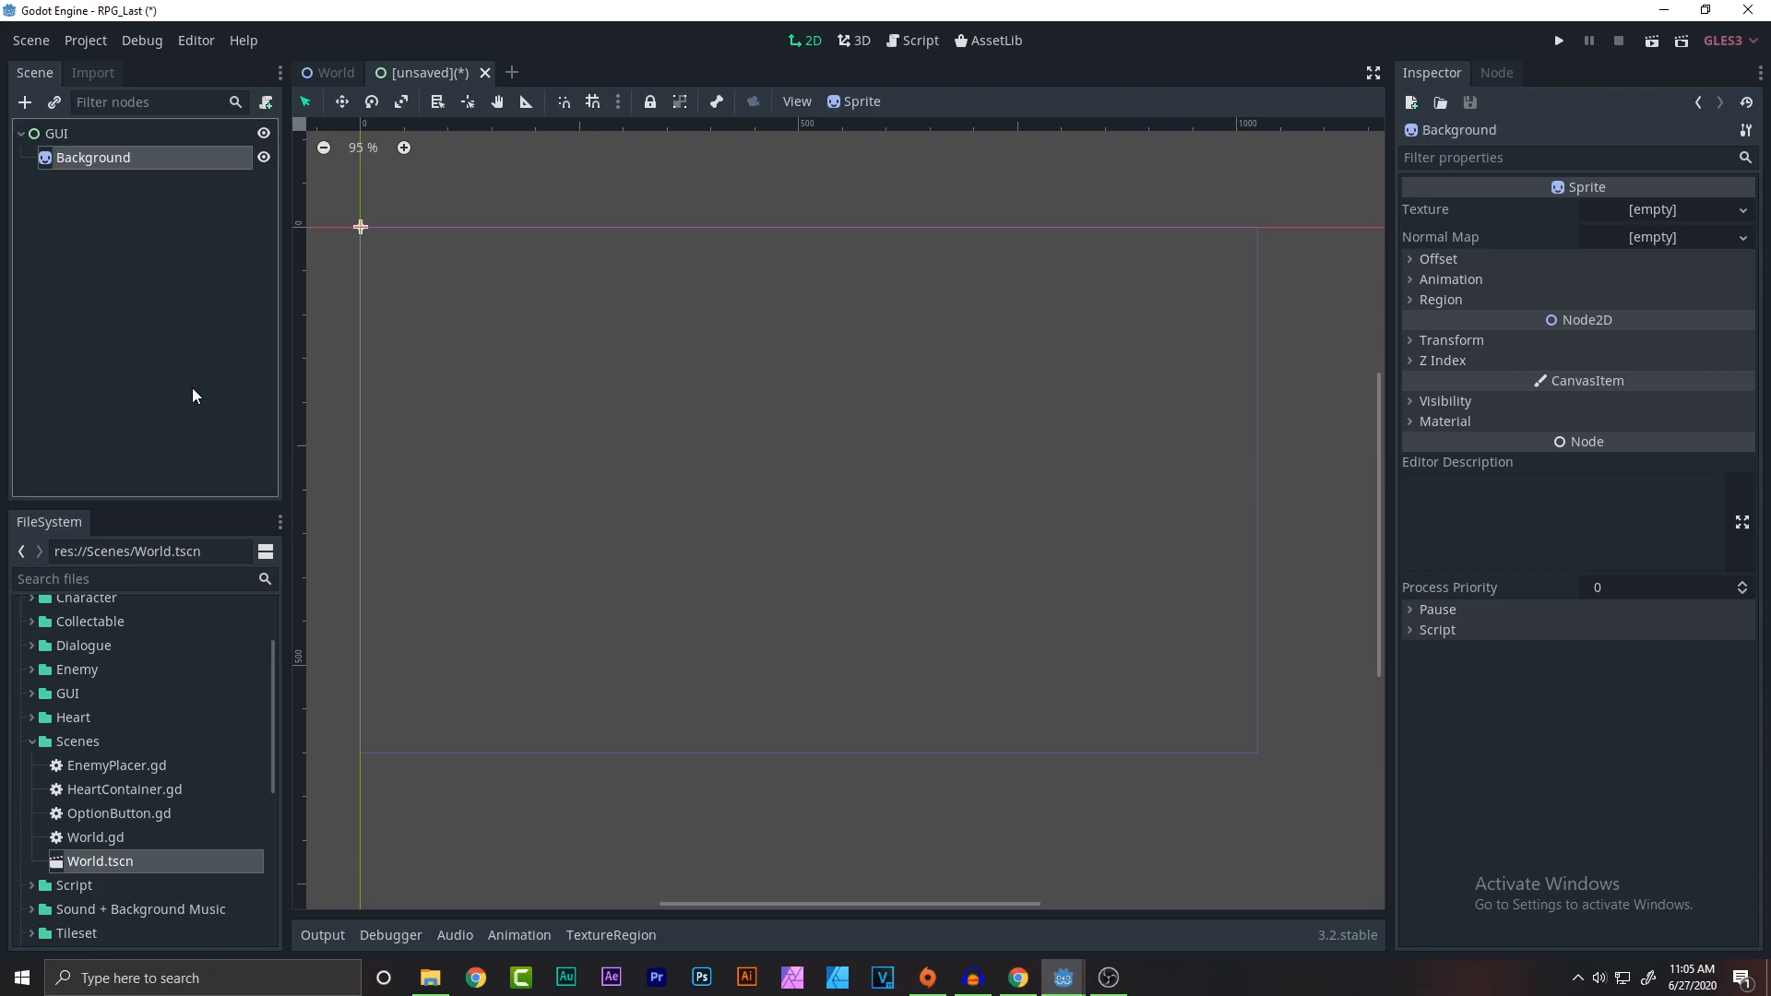
mouse_move(63, 753)
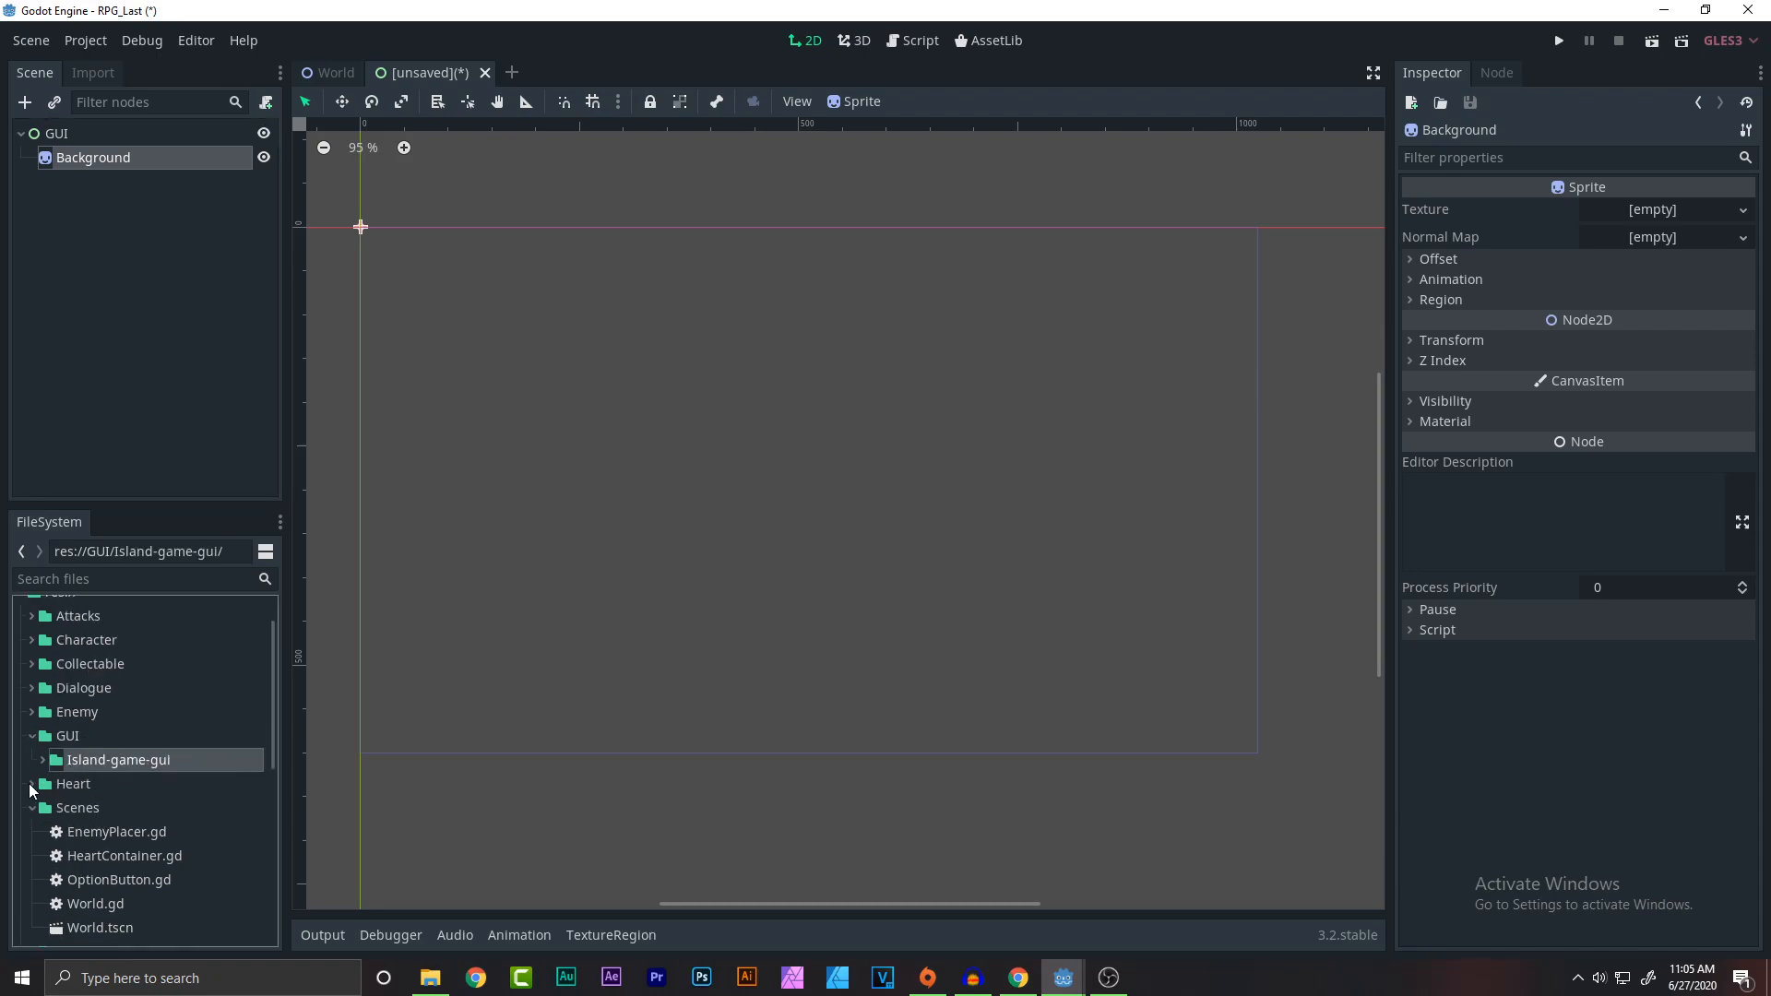
click(42, 759)
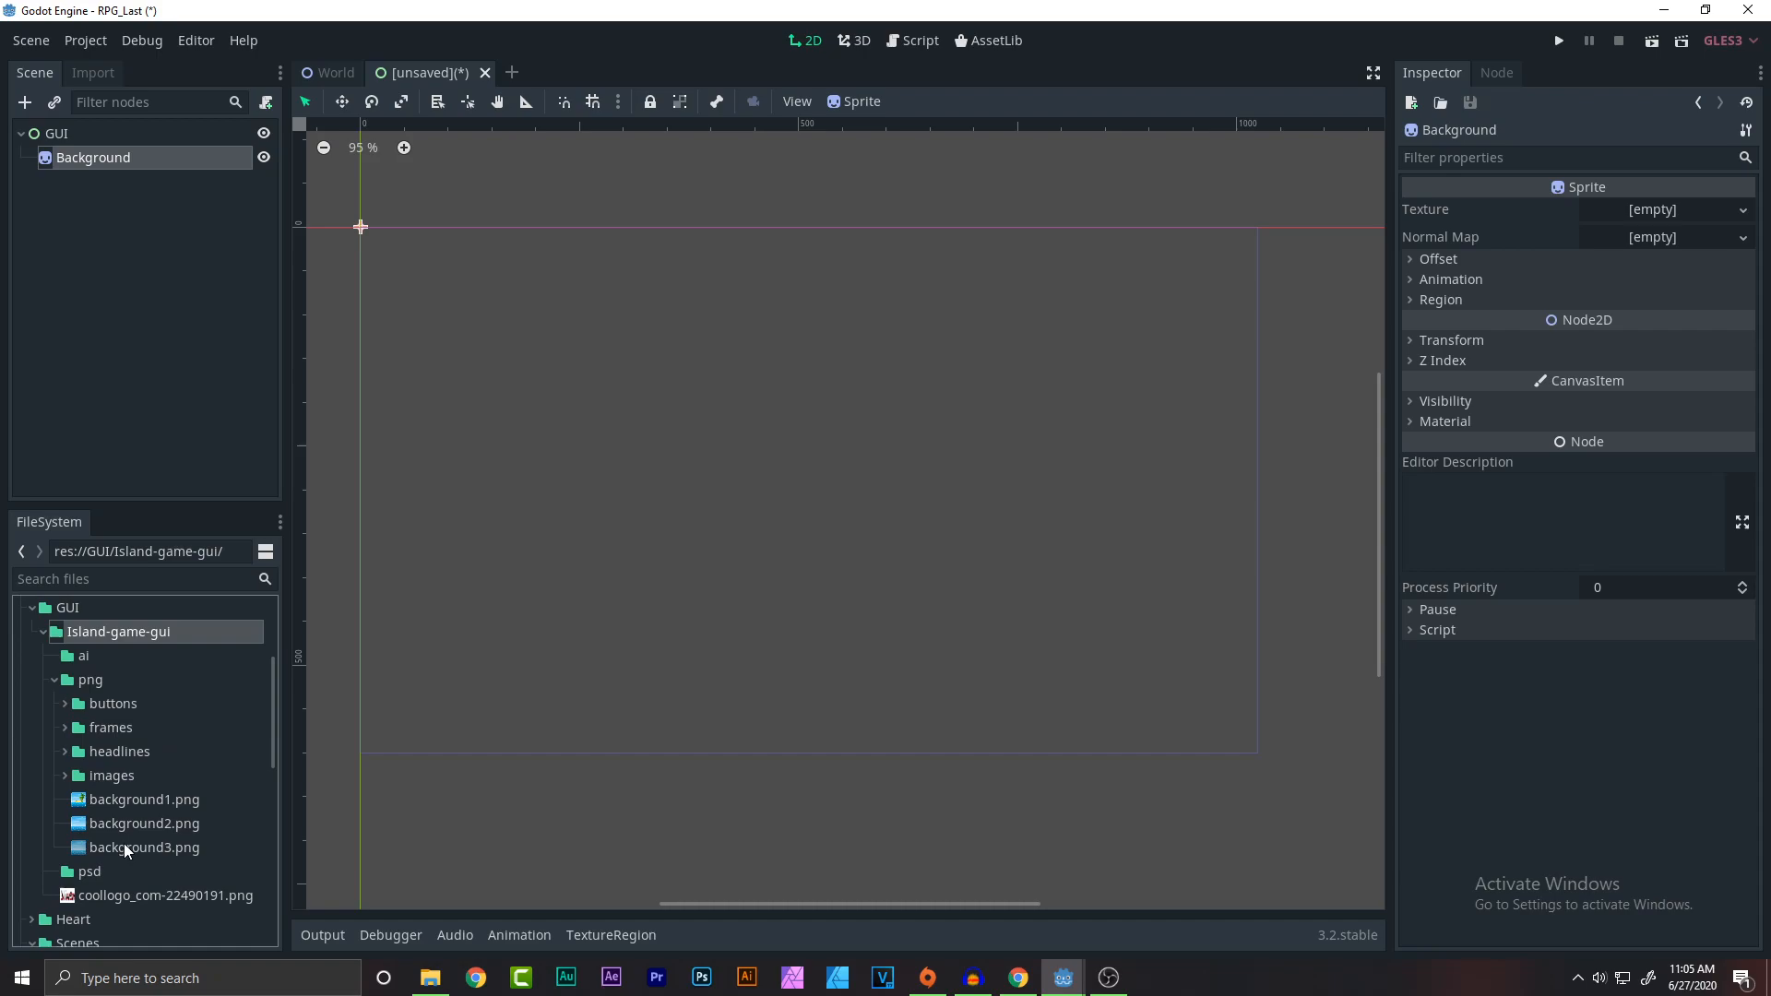
click(144, 799)
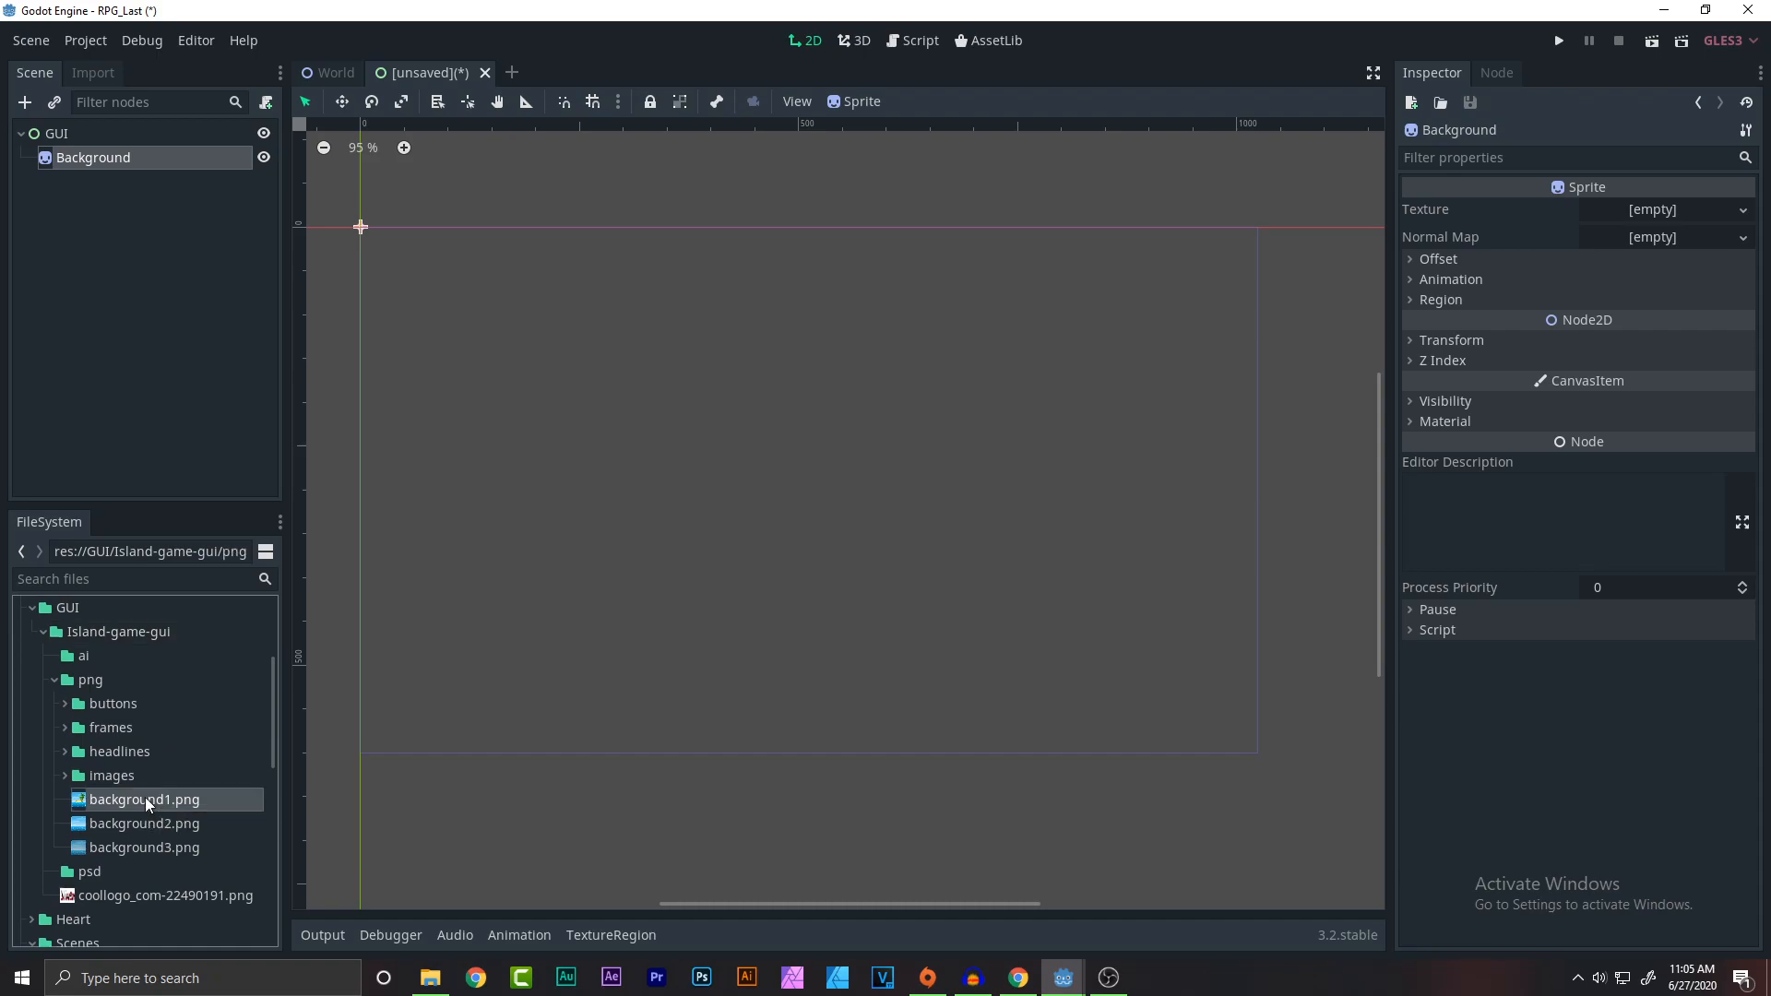
drag(144, 799, 1649, 211)
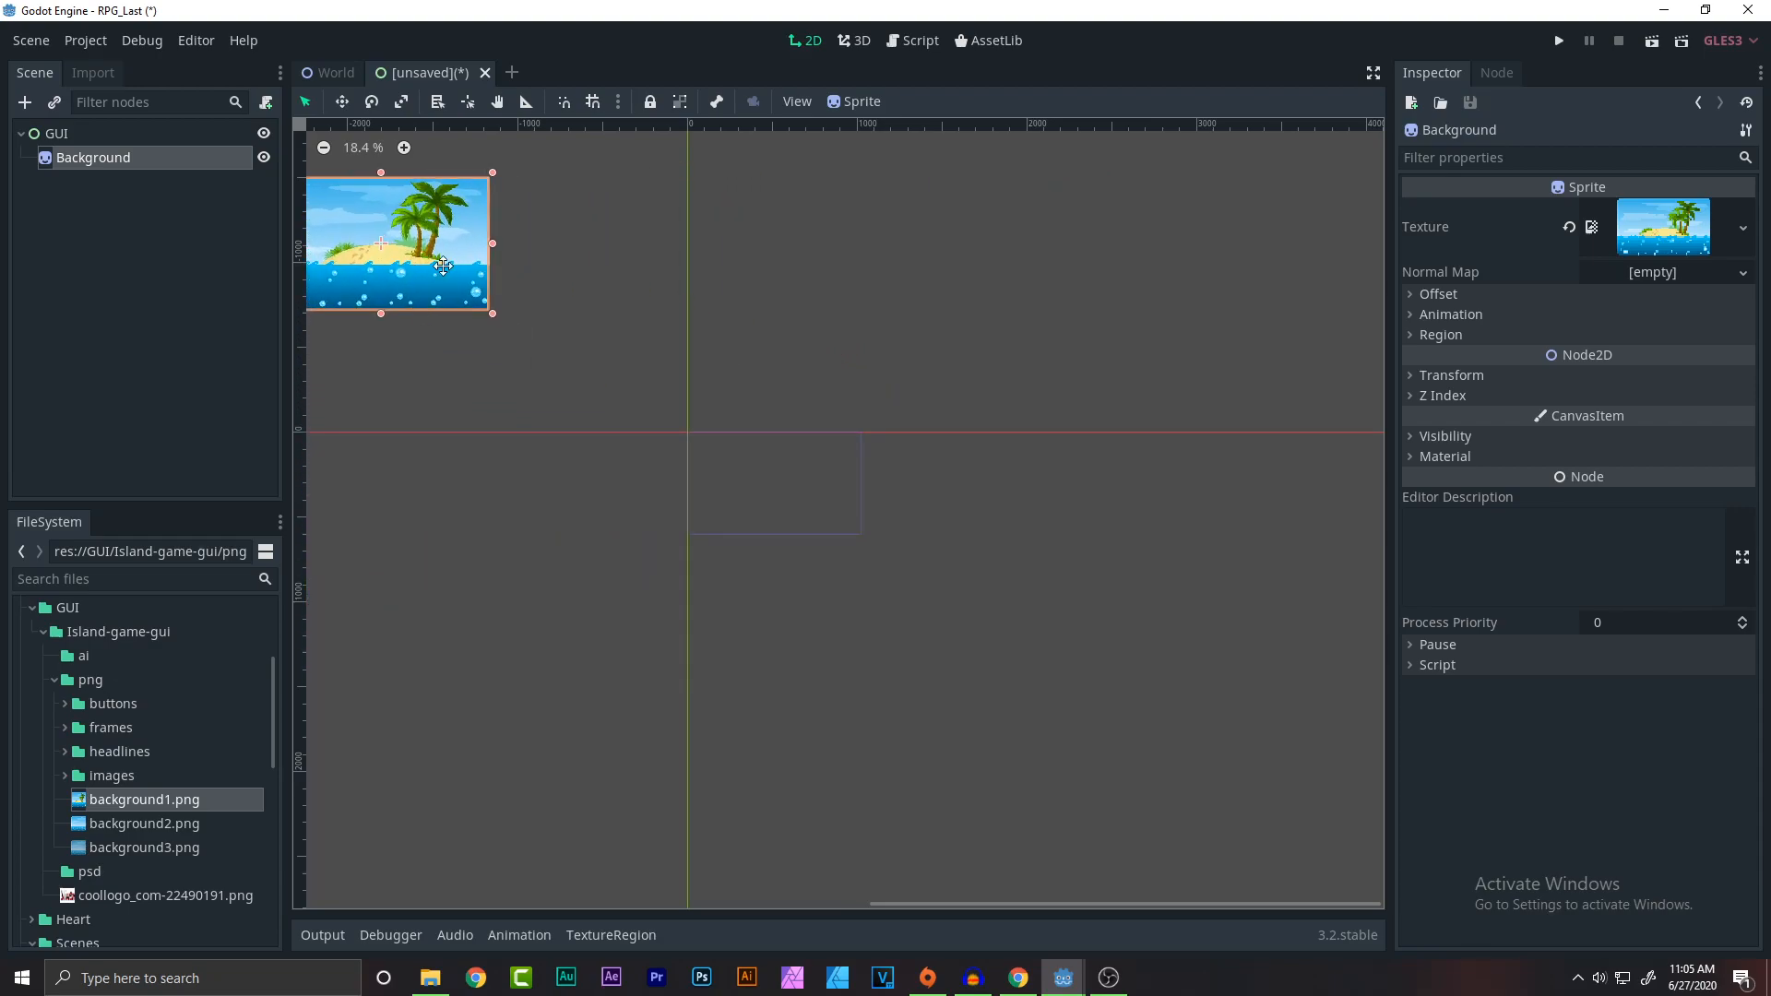
Move the island image onto the scene origin and shrink it to fit the screen frame.
drag(441, 265, 791, 496)
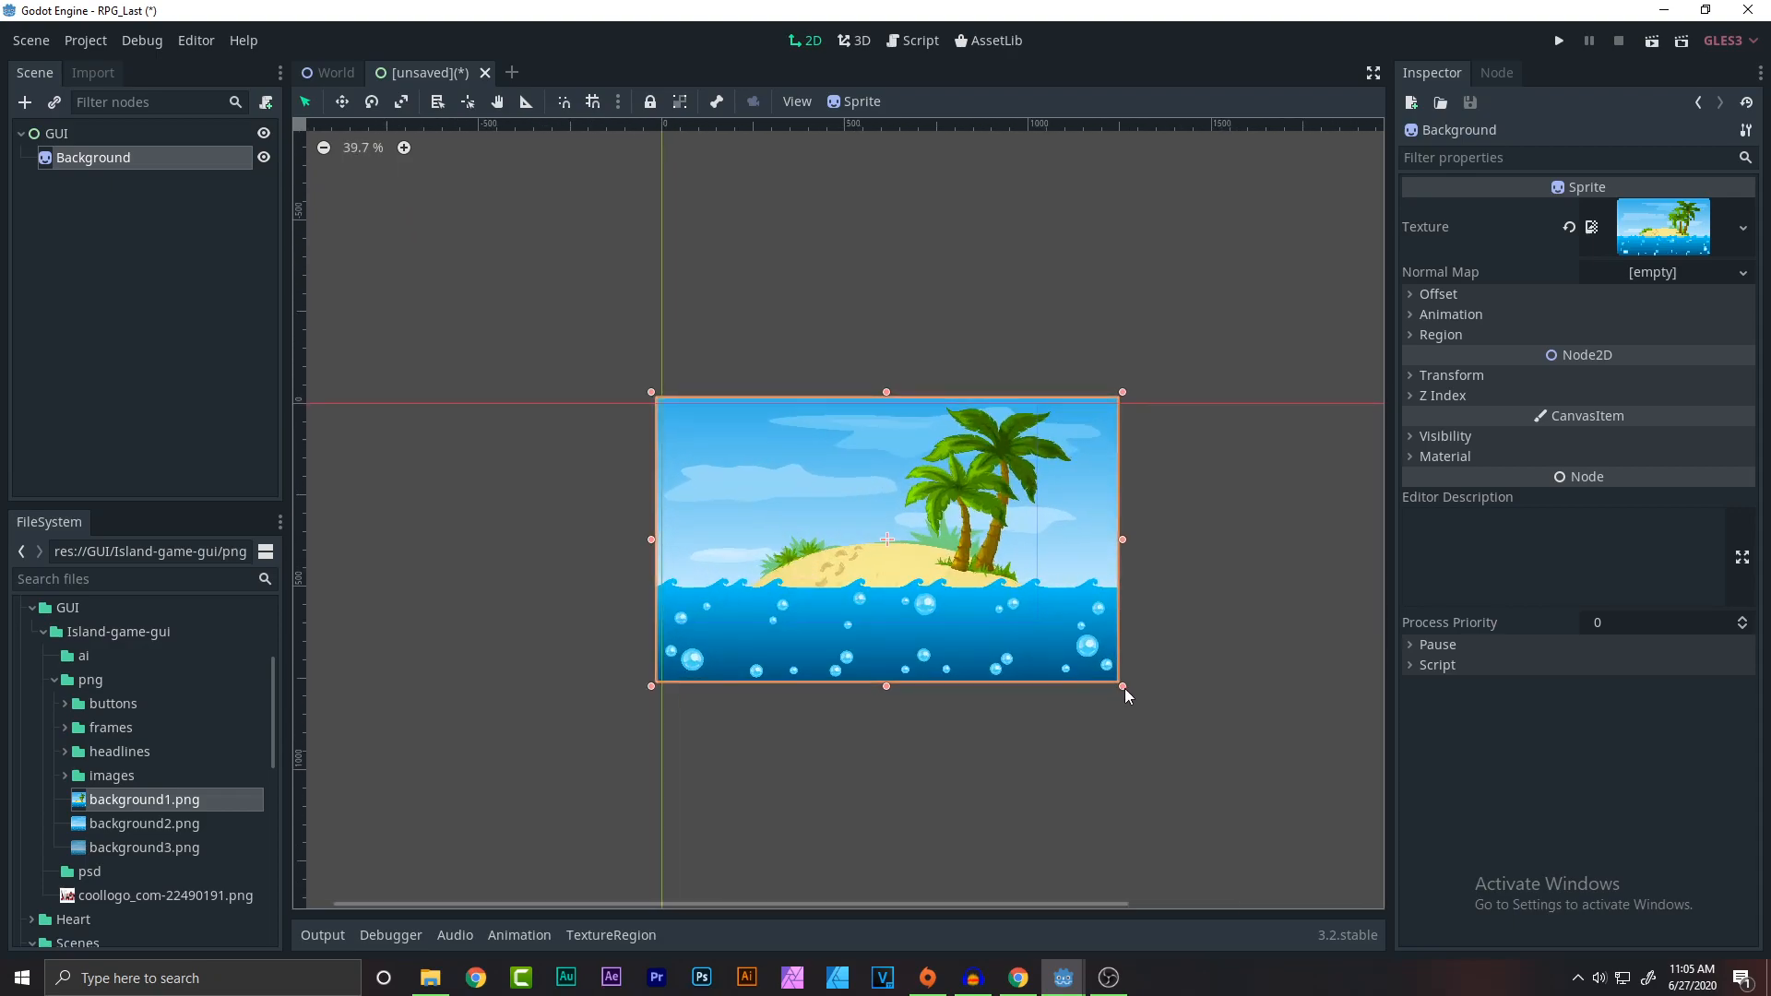
drag(1122, 686, 1021, 622)
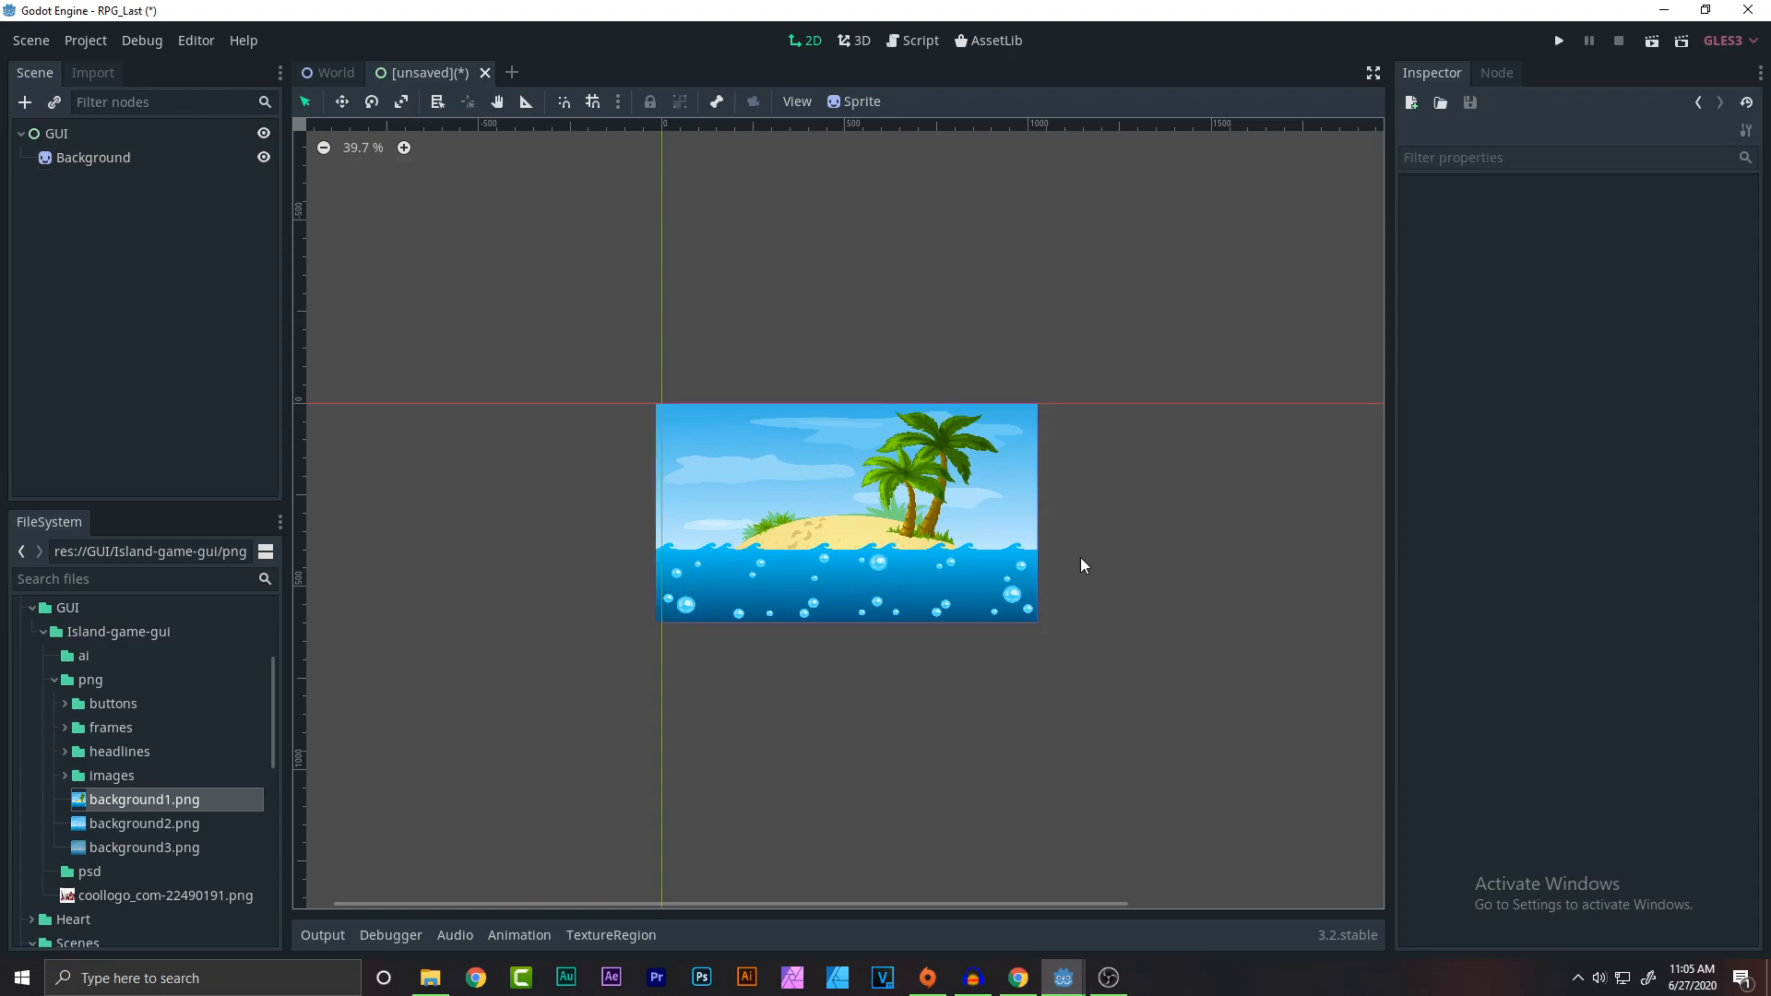
click(93, 157)
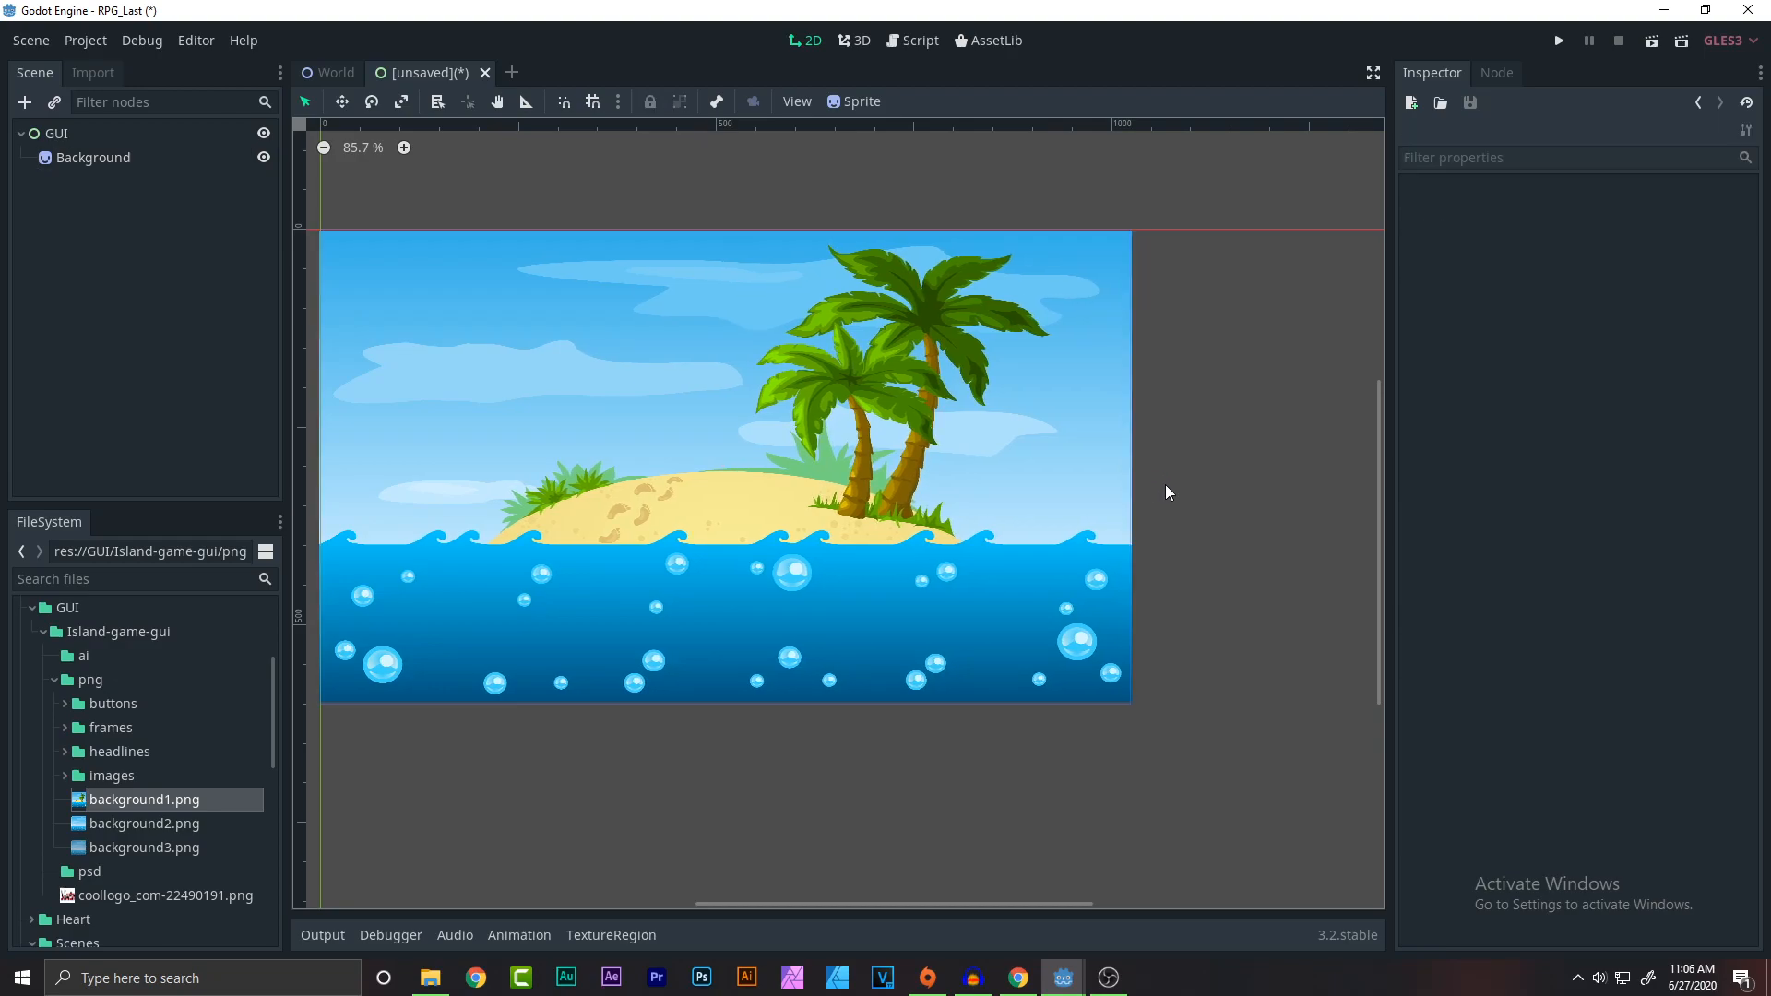
click(404, 147)
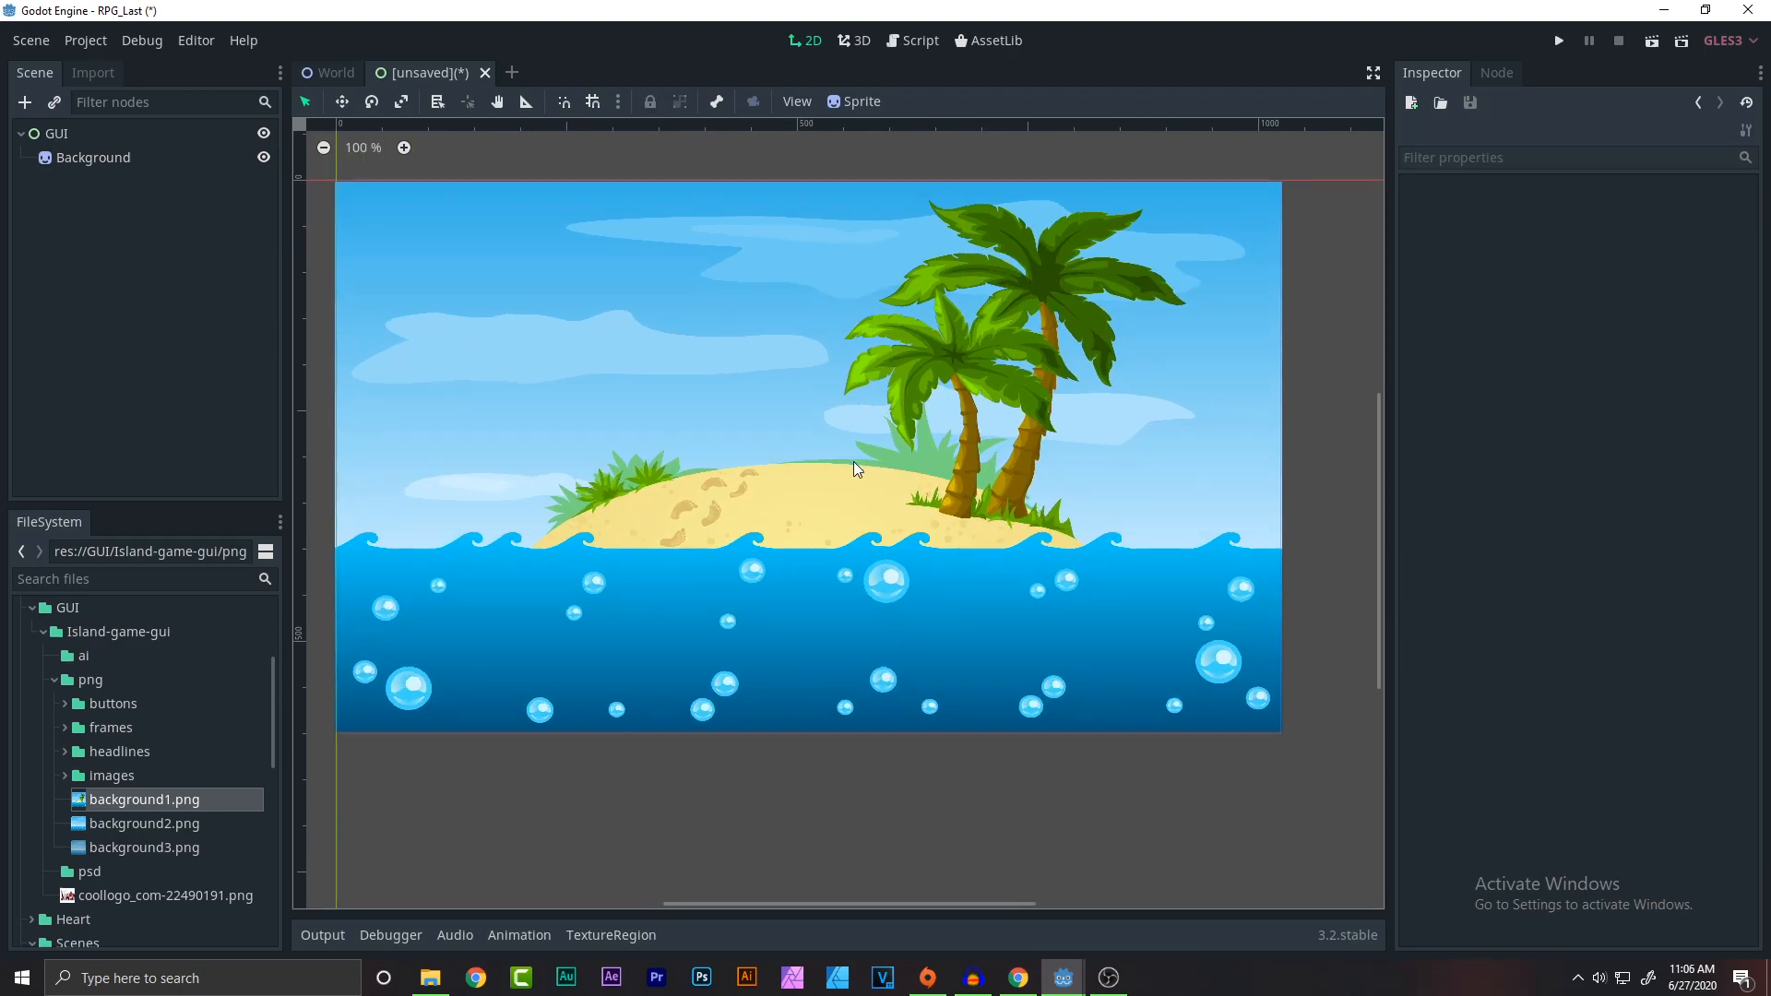
Add a Button child node under GUI.
click(24, 103)
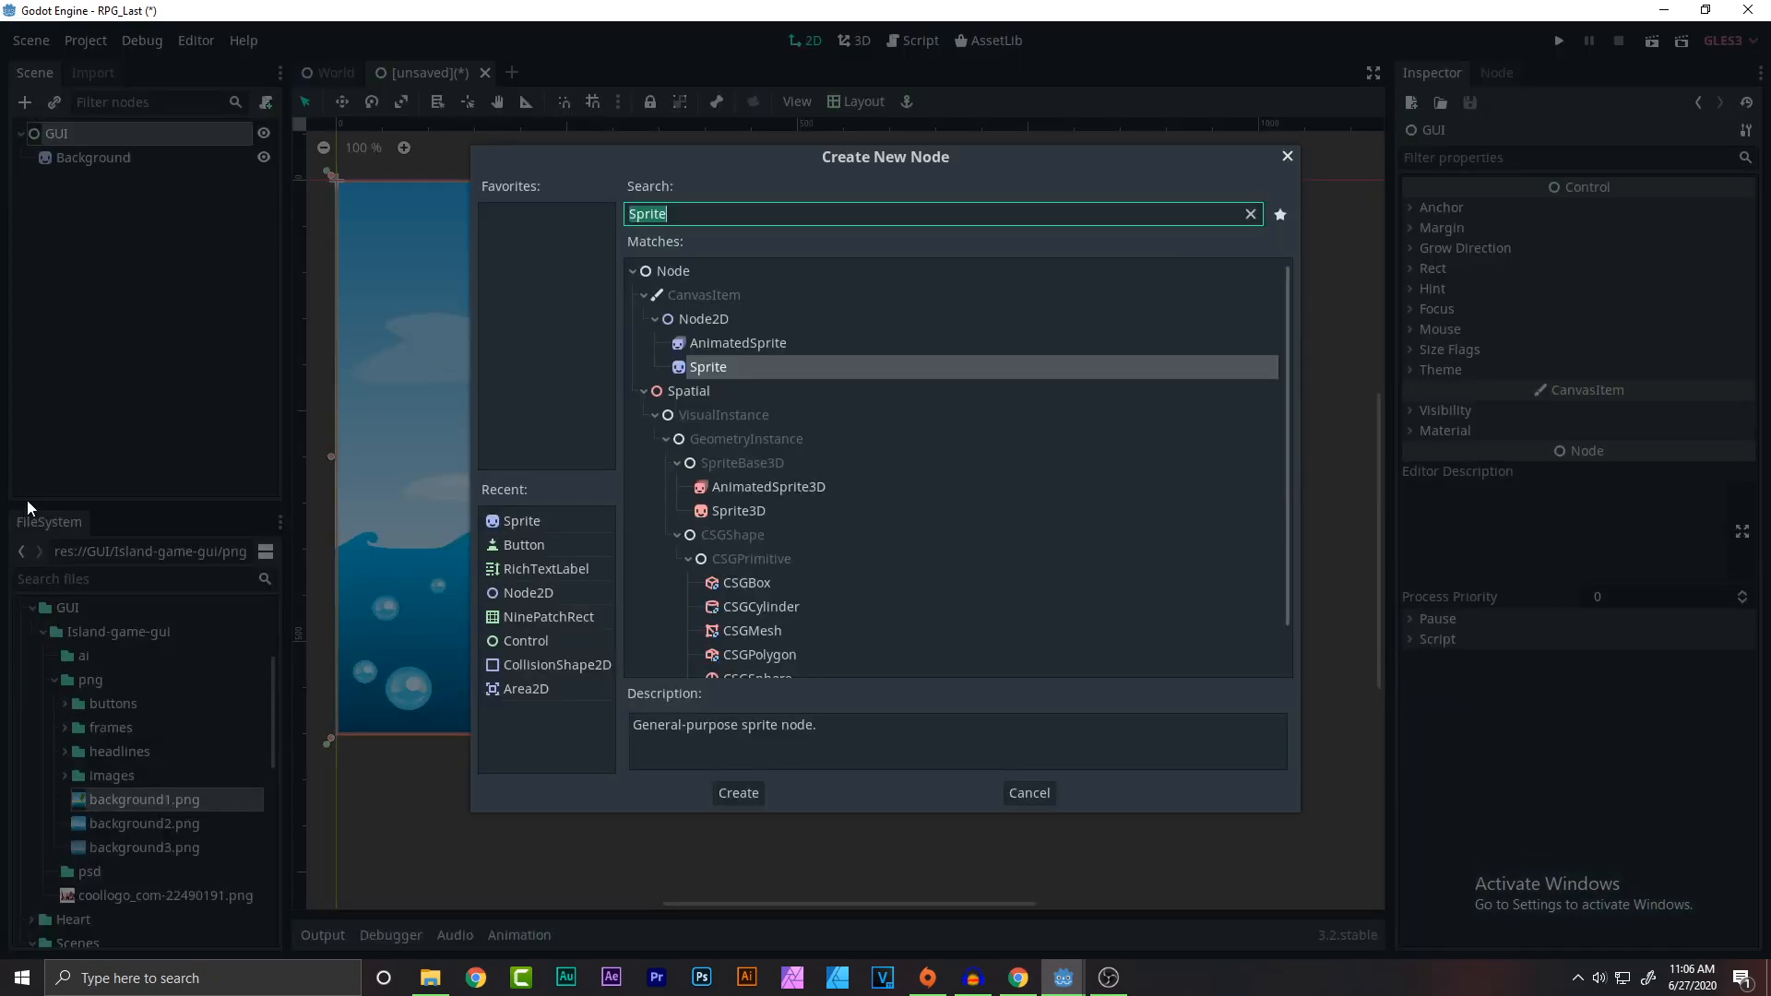
text(Button)
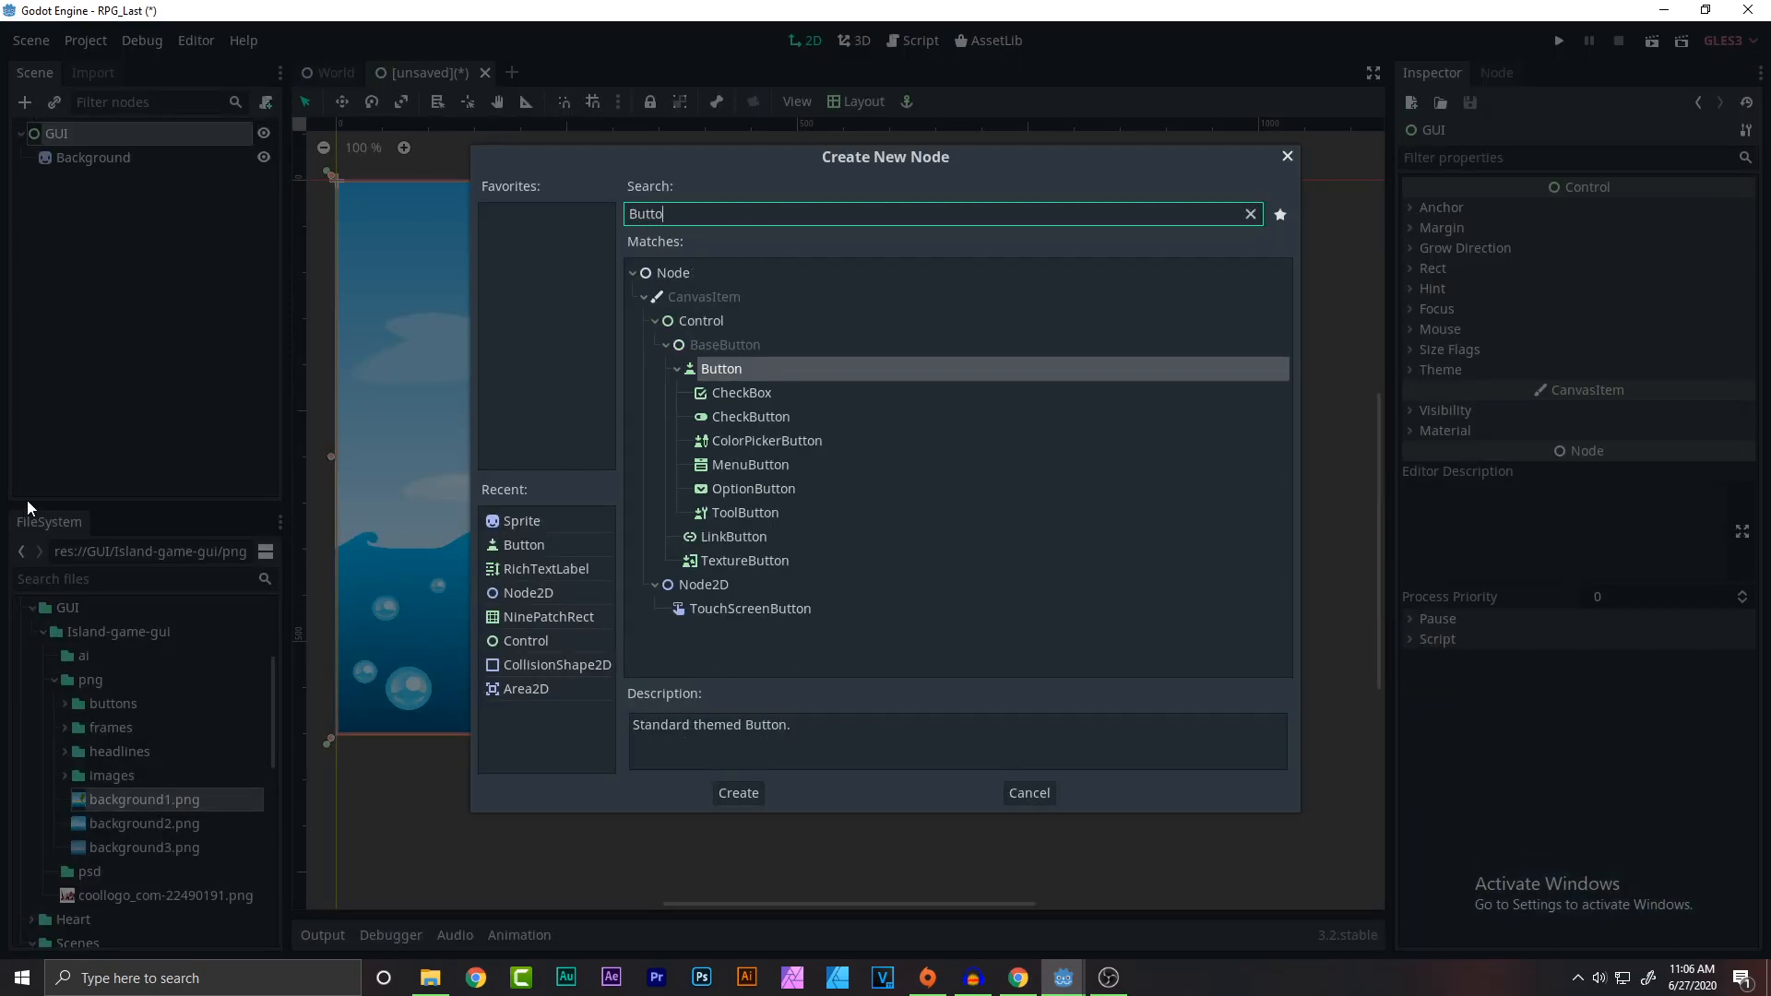
click(736, 792)
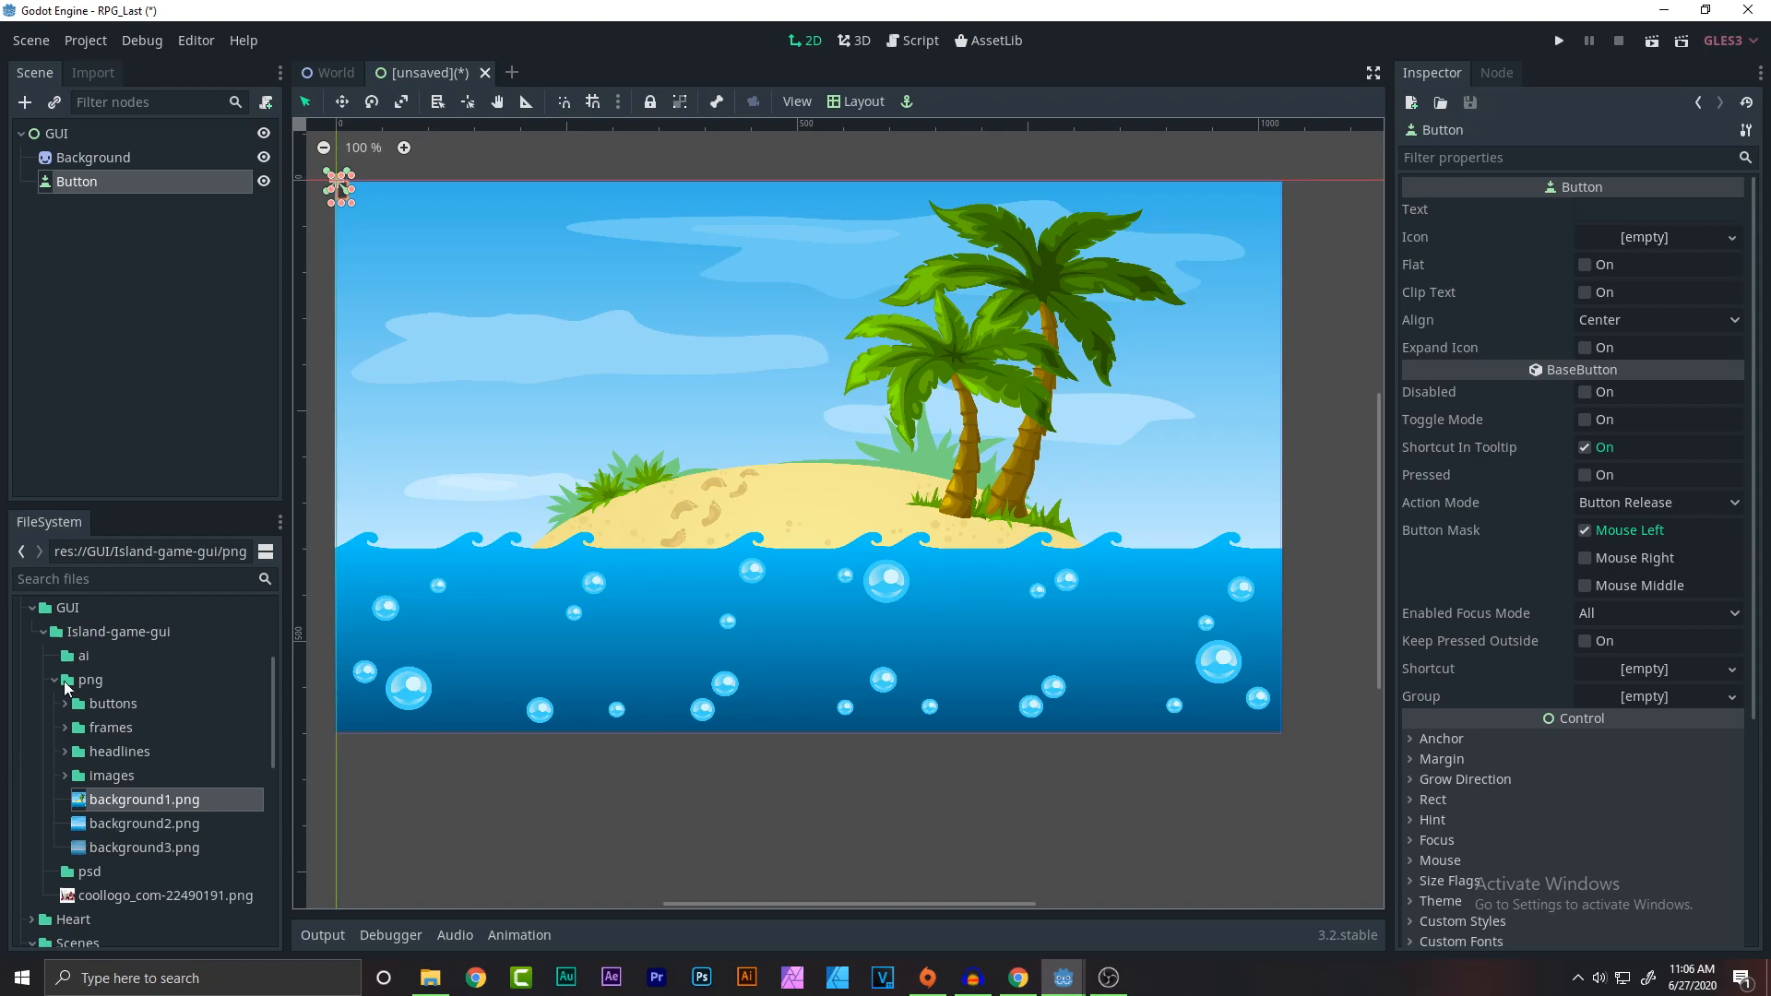
Locate play.png in the buttons image folder for the Button's icon.
click(66, 703)
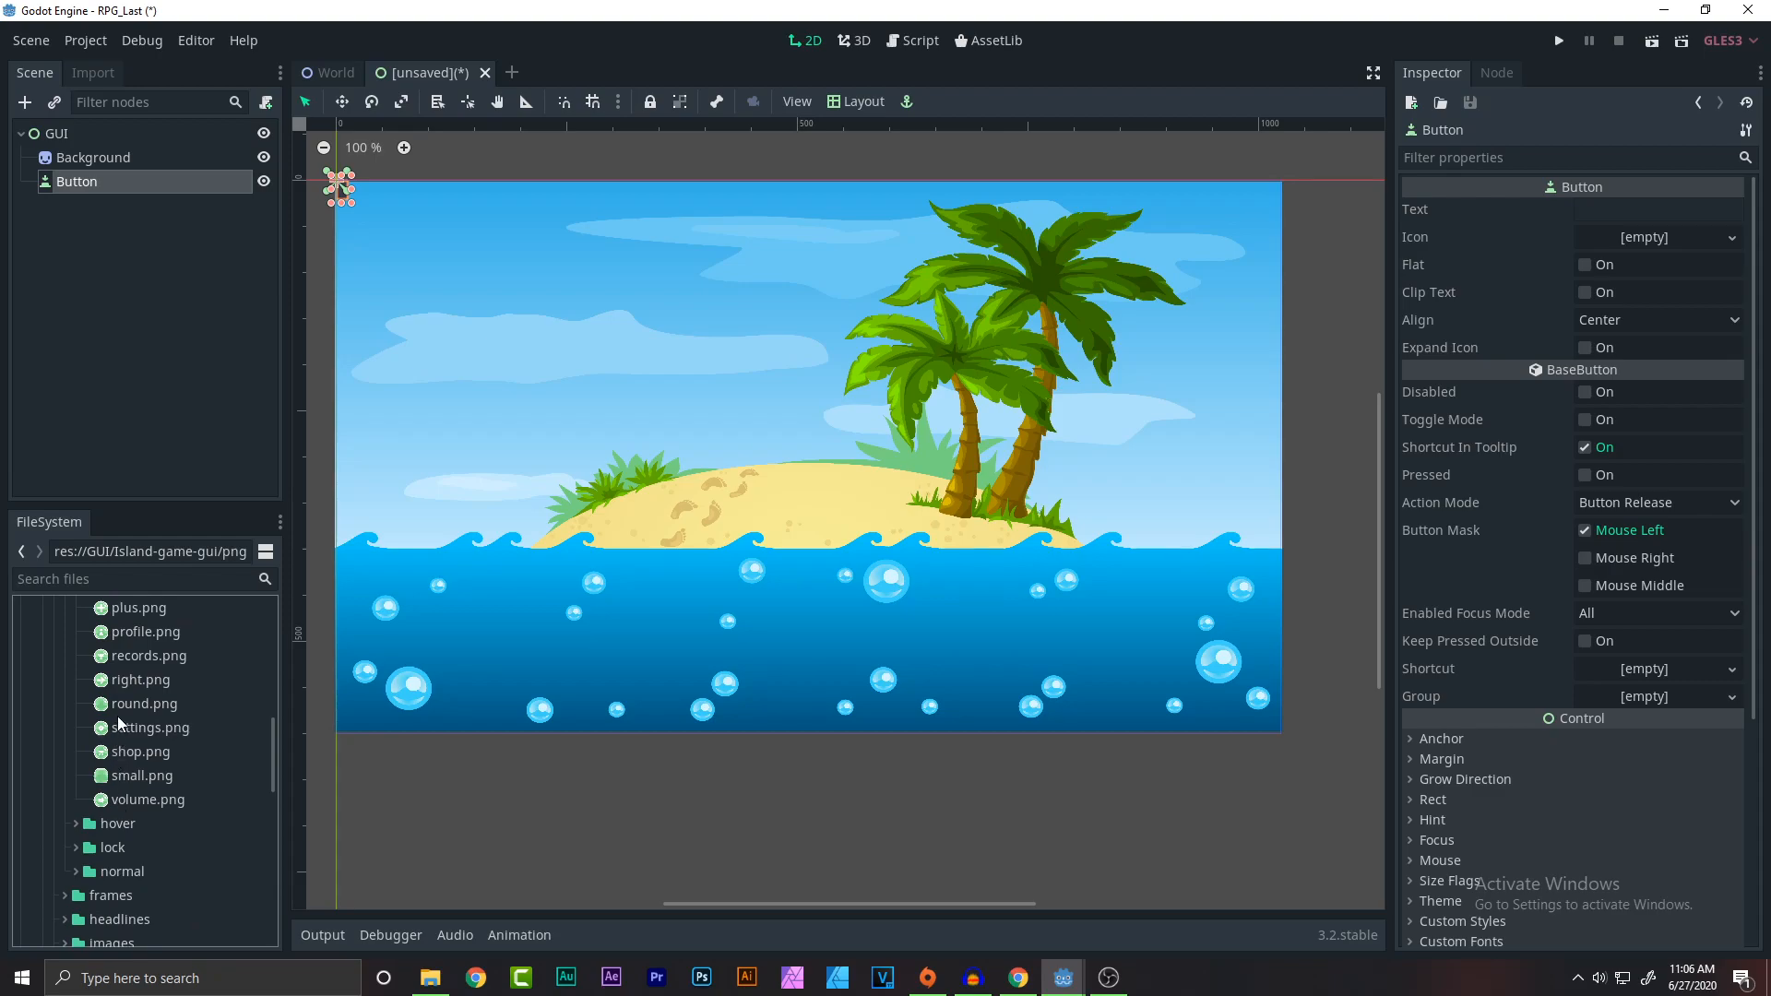
mouse_move(127, 812)
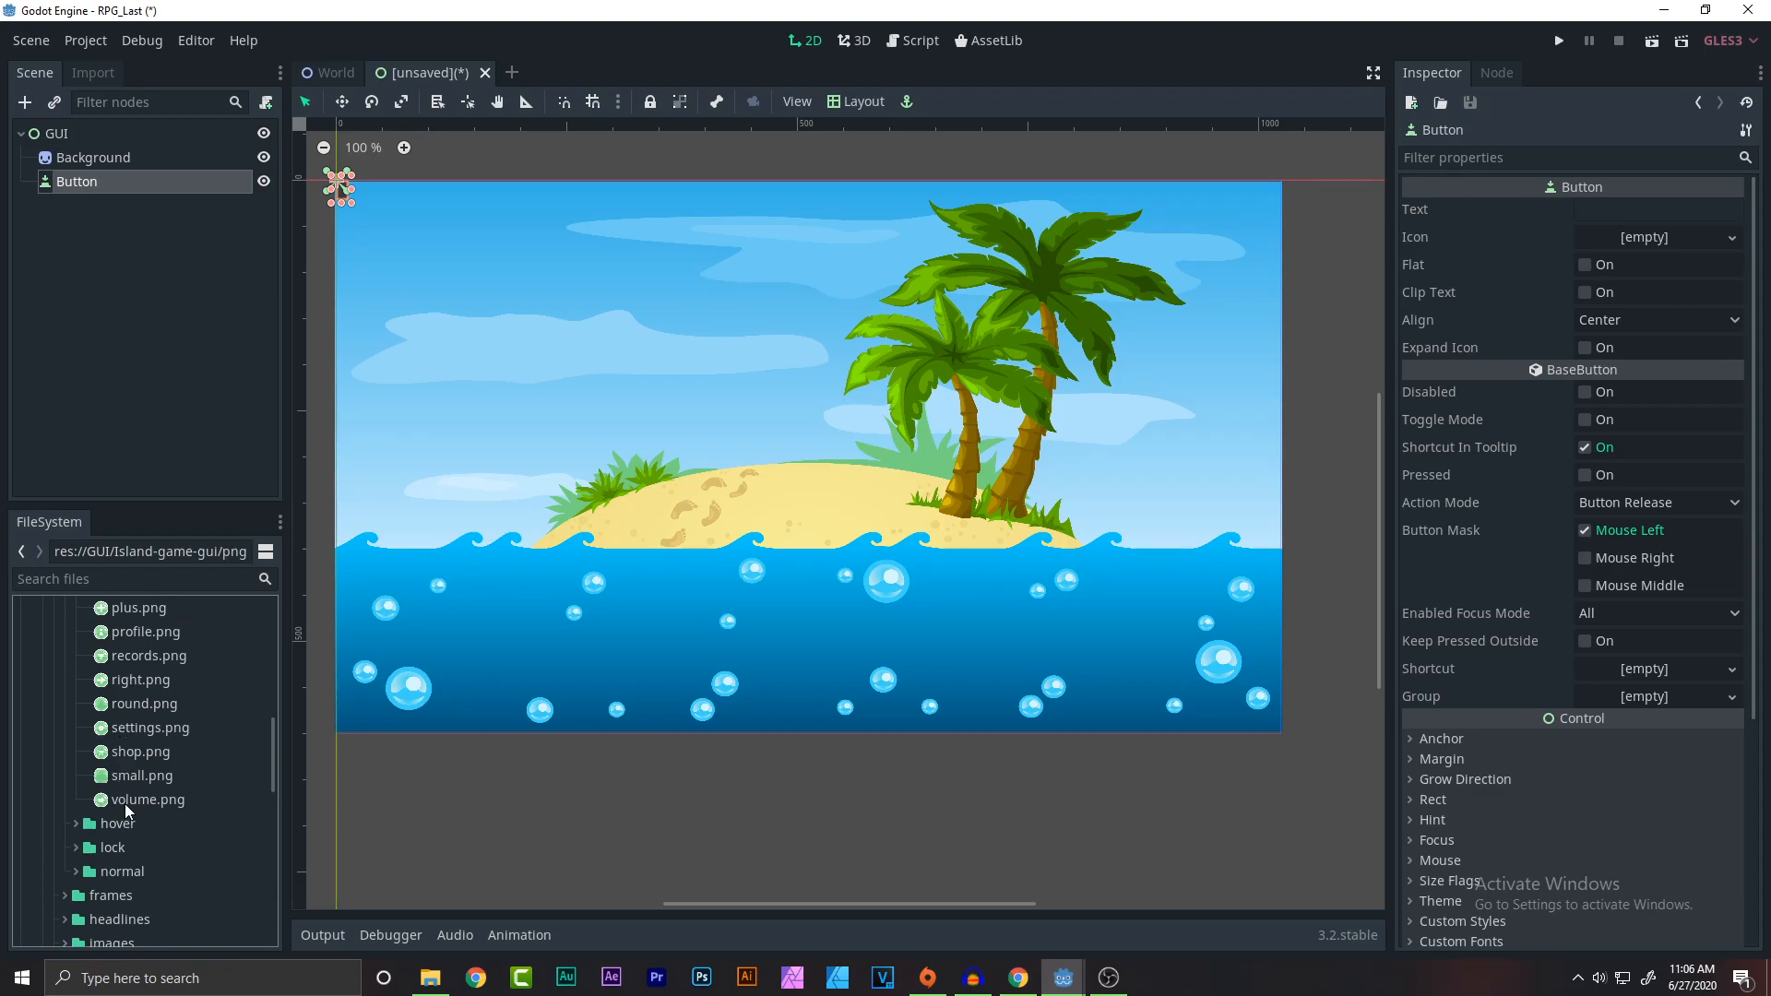
scroll(down, 3)
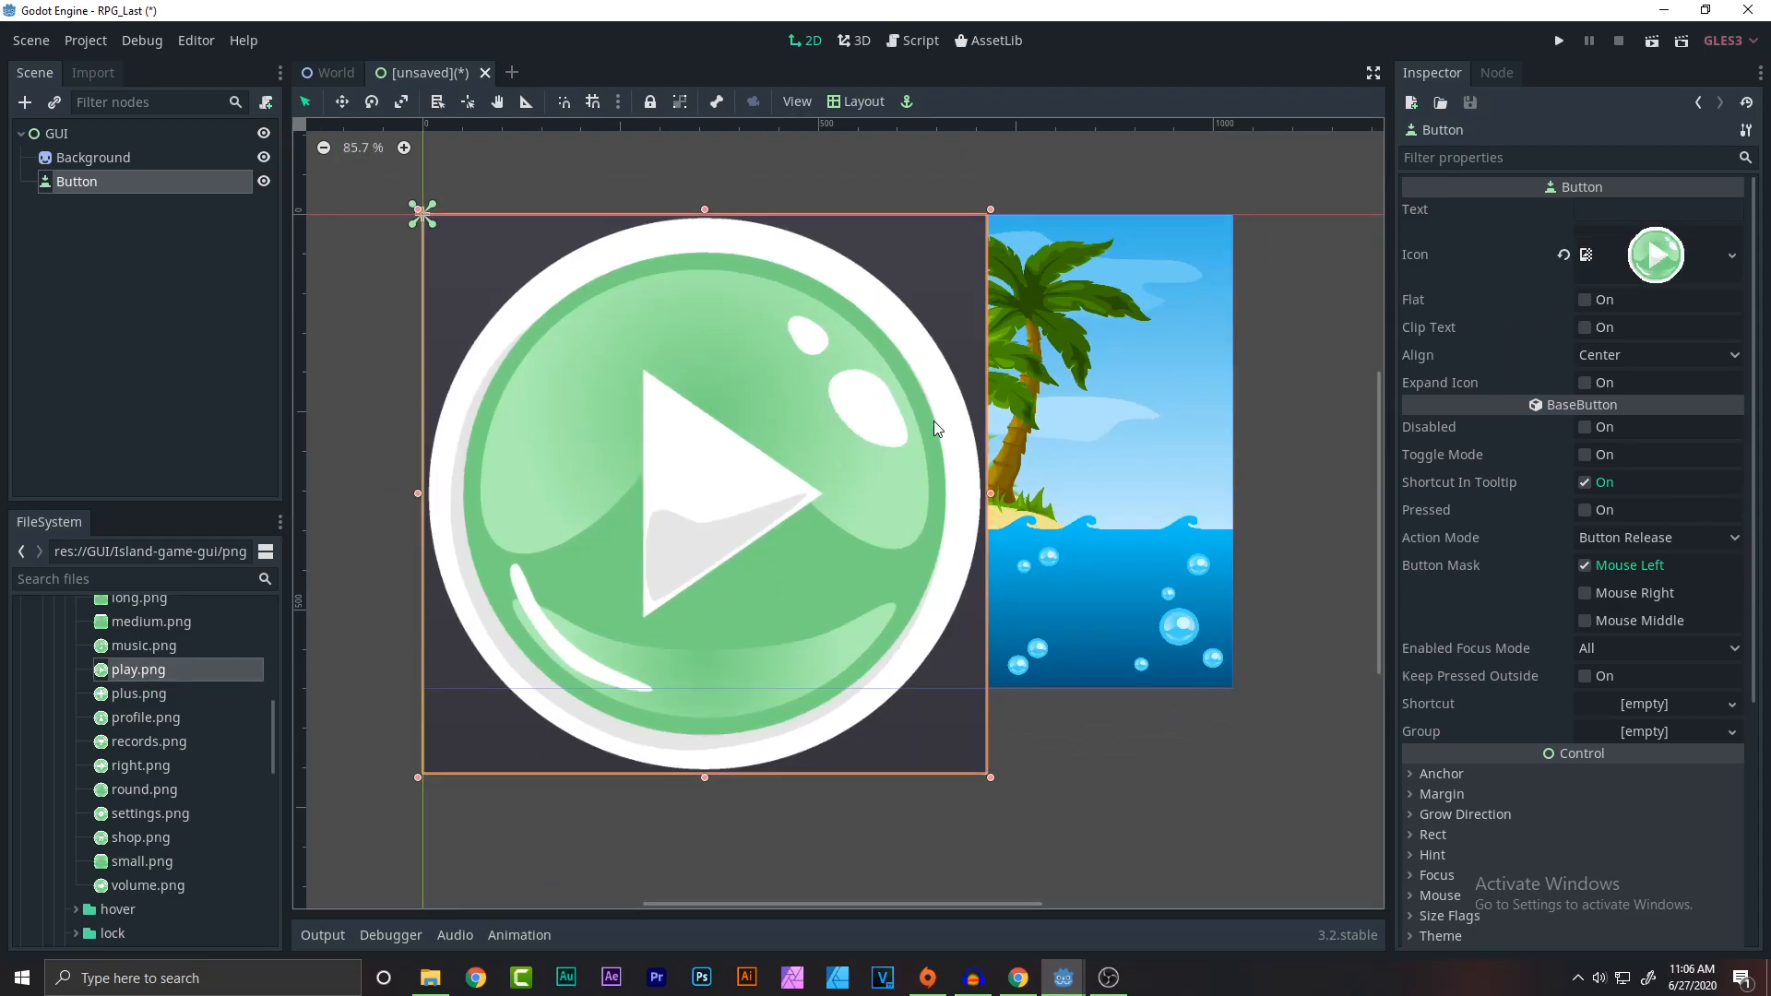
scroll(down, 3)
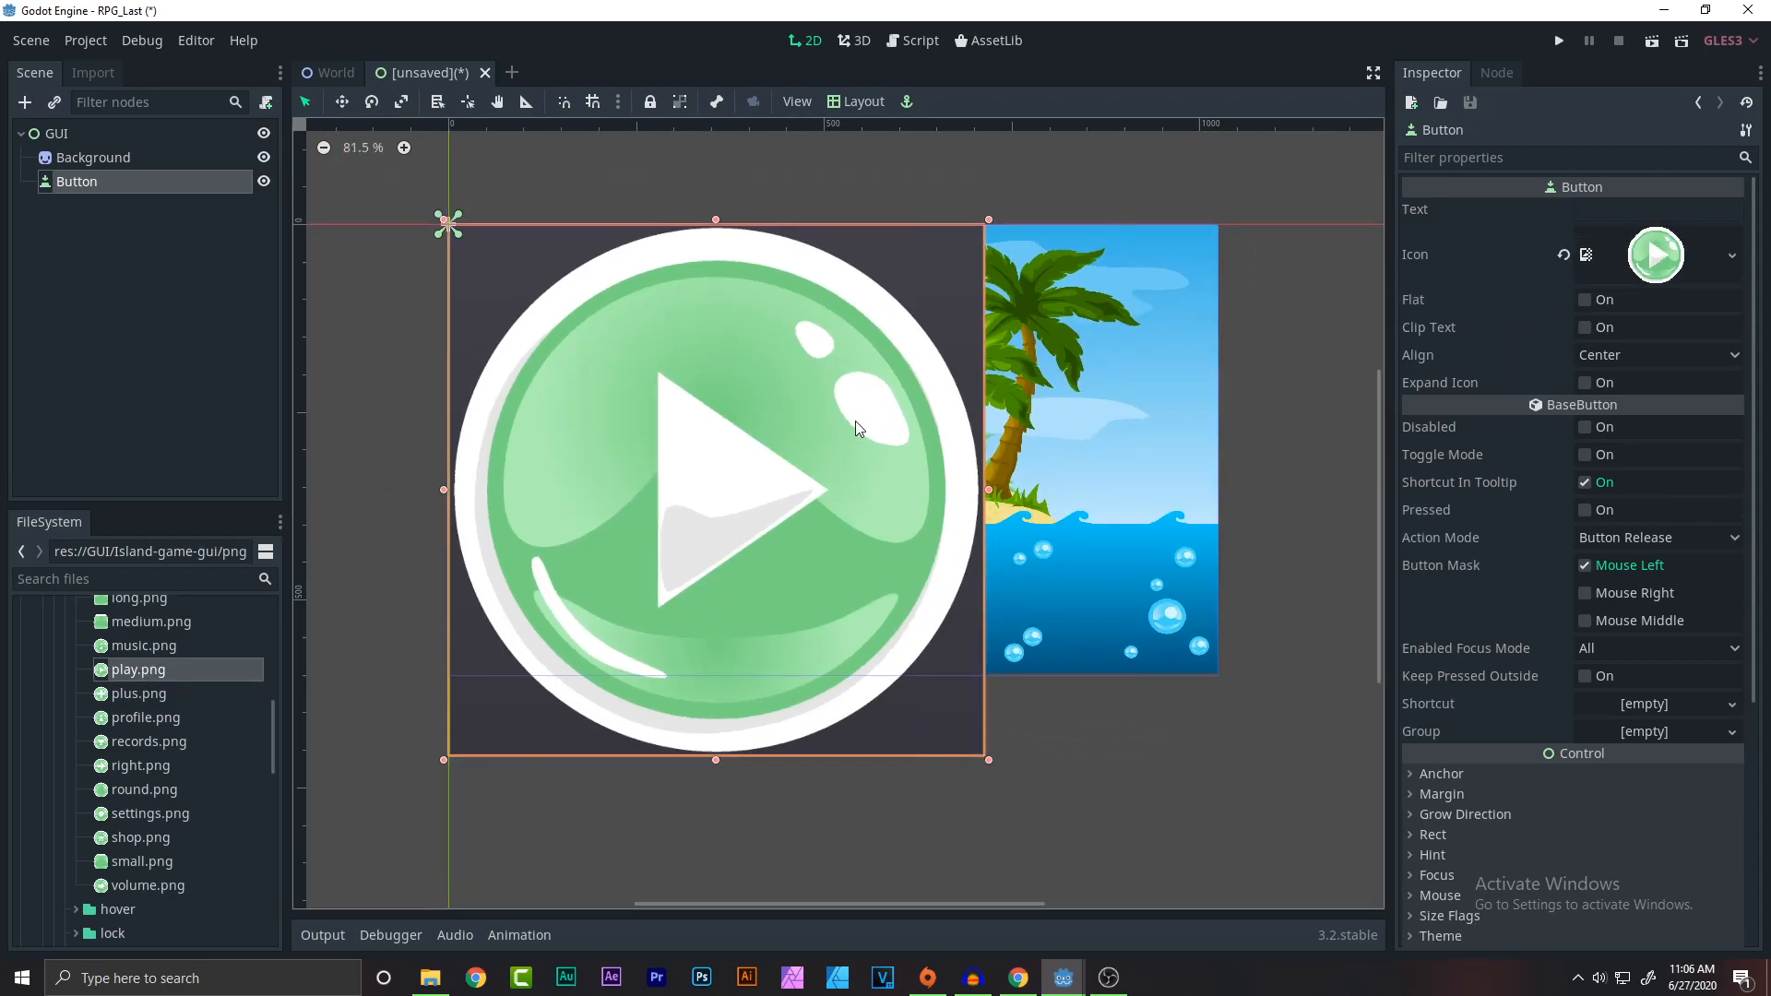
mouse_move(983, 535)
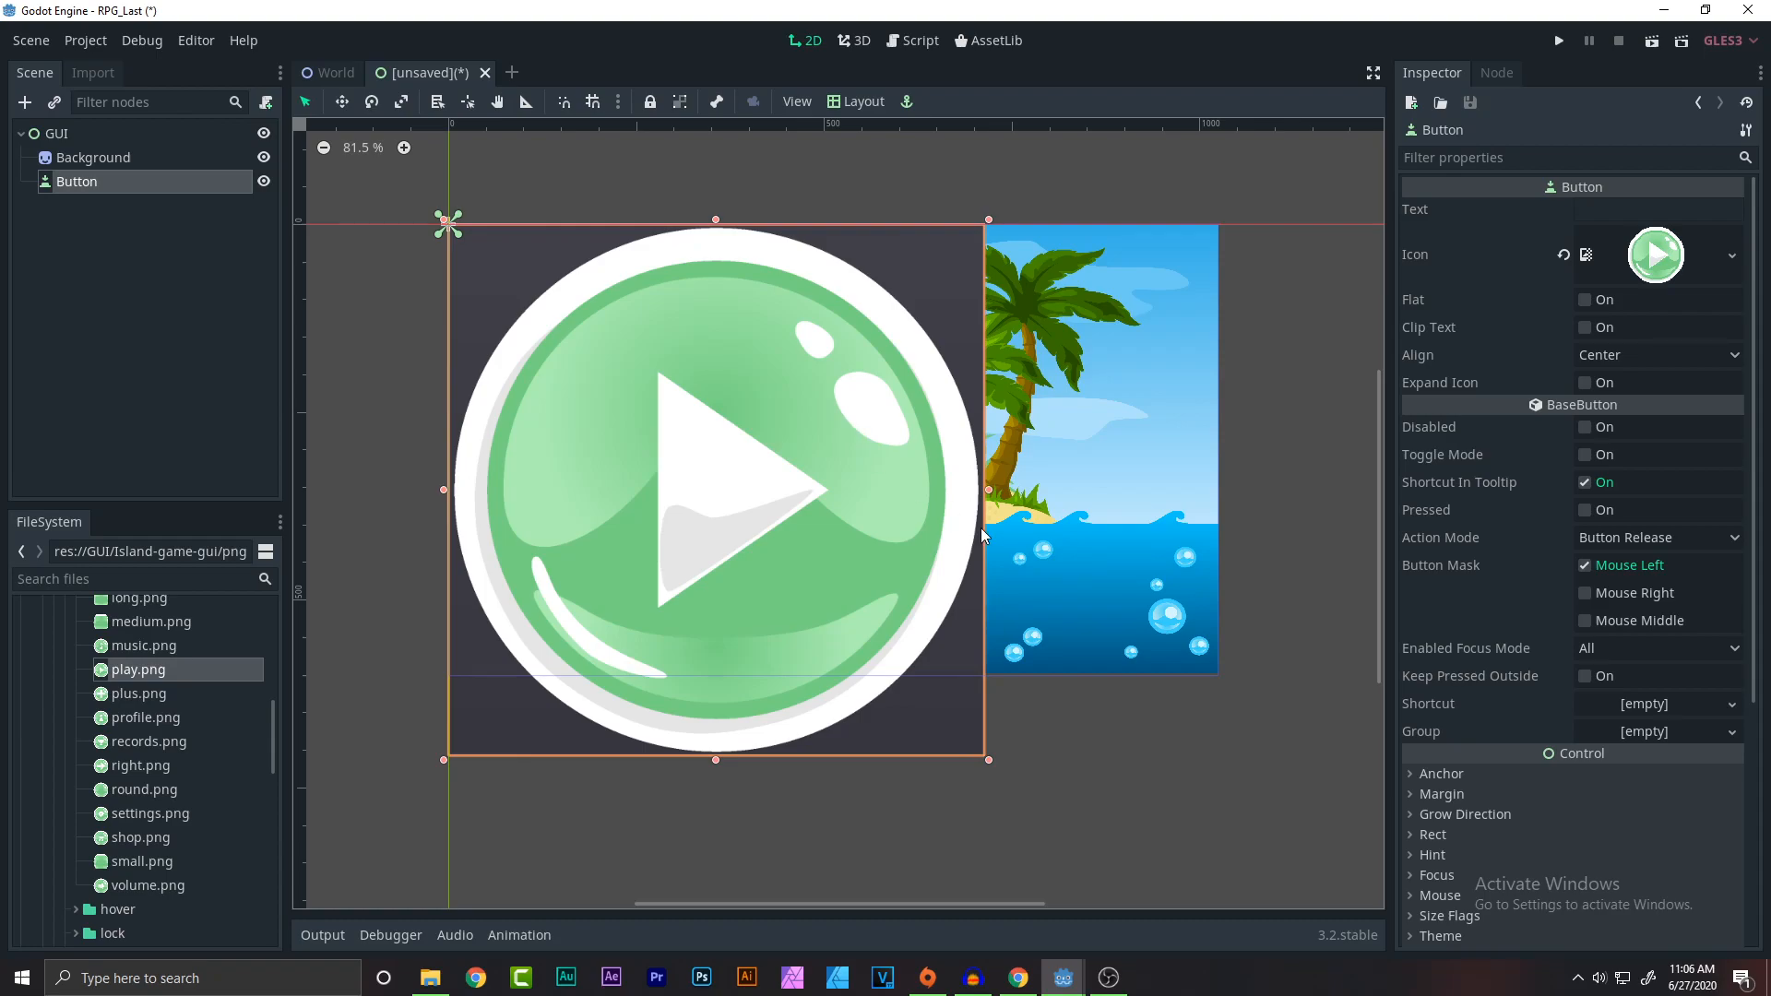
Make the button flat, shrink it to a small icon and place it where sand meets sea.
click(1587, 299)
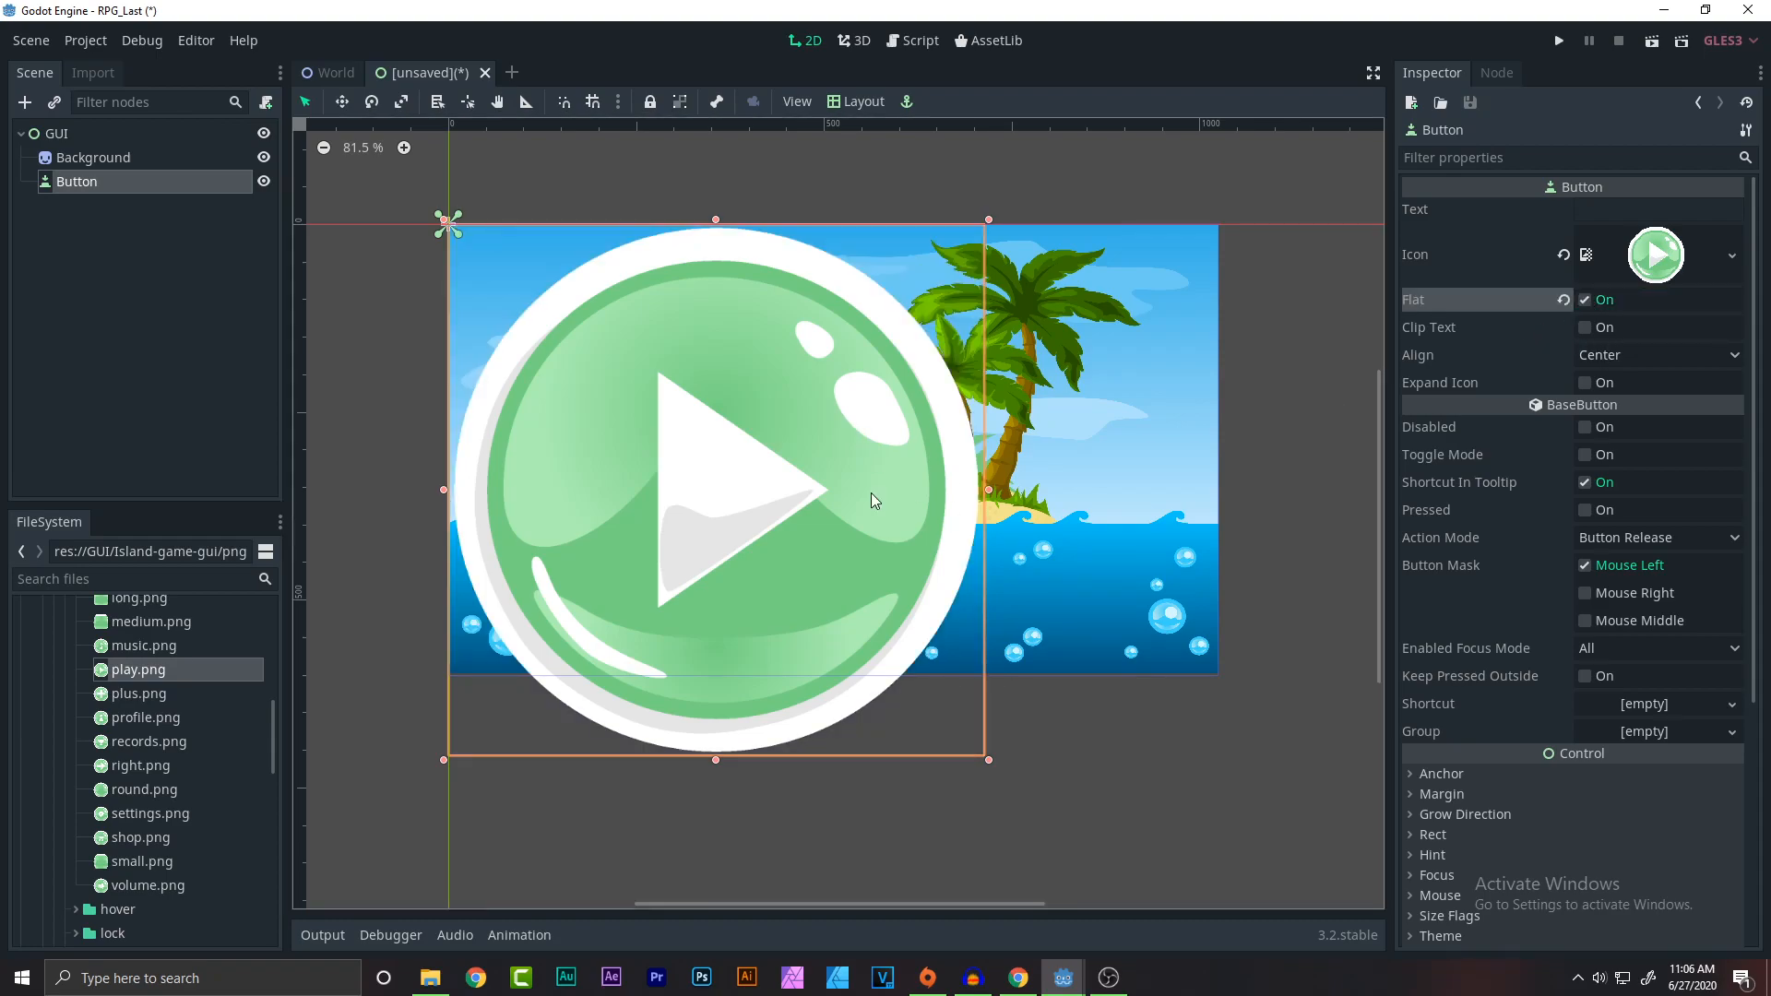
mouse_move(1242, 611)
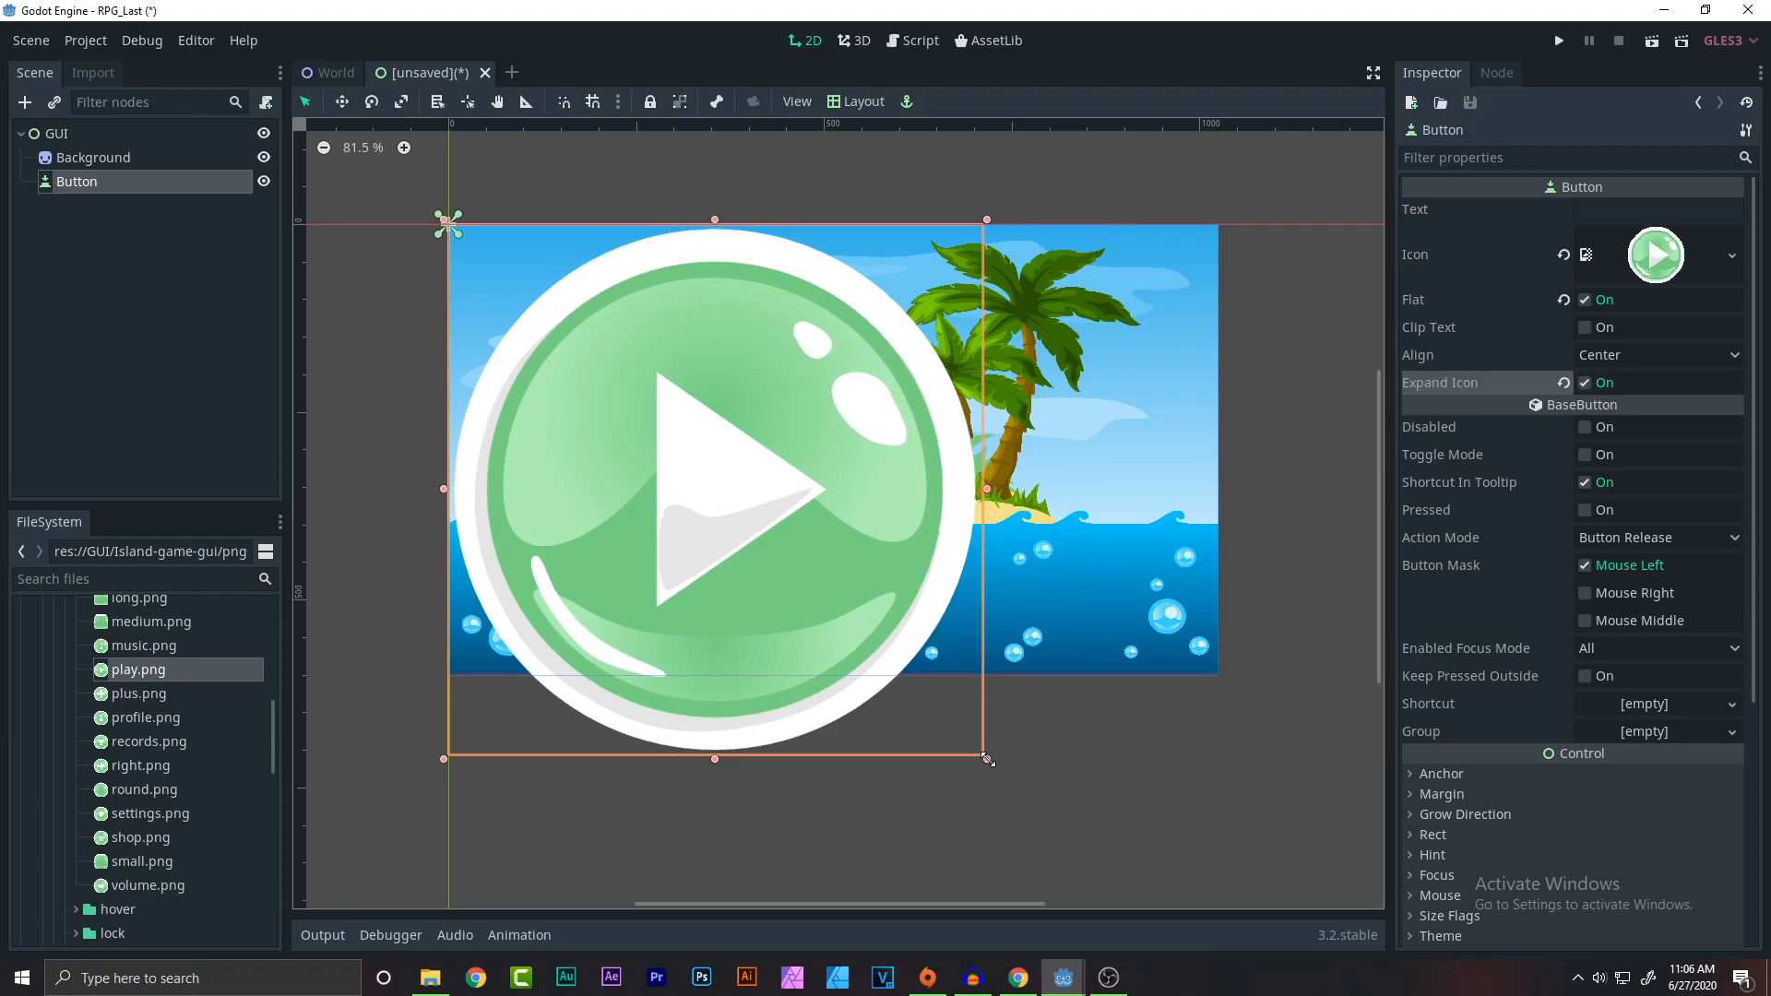
drag(985, 758, 788, 561)
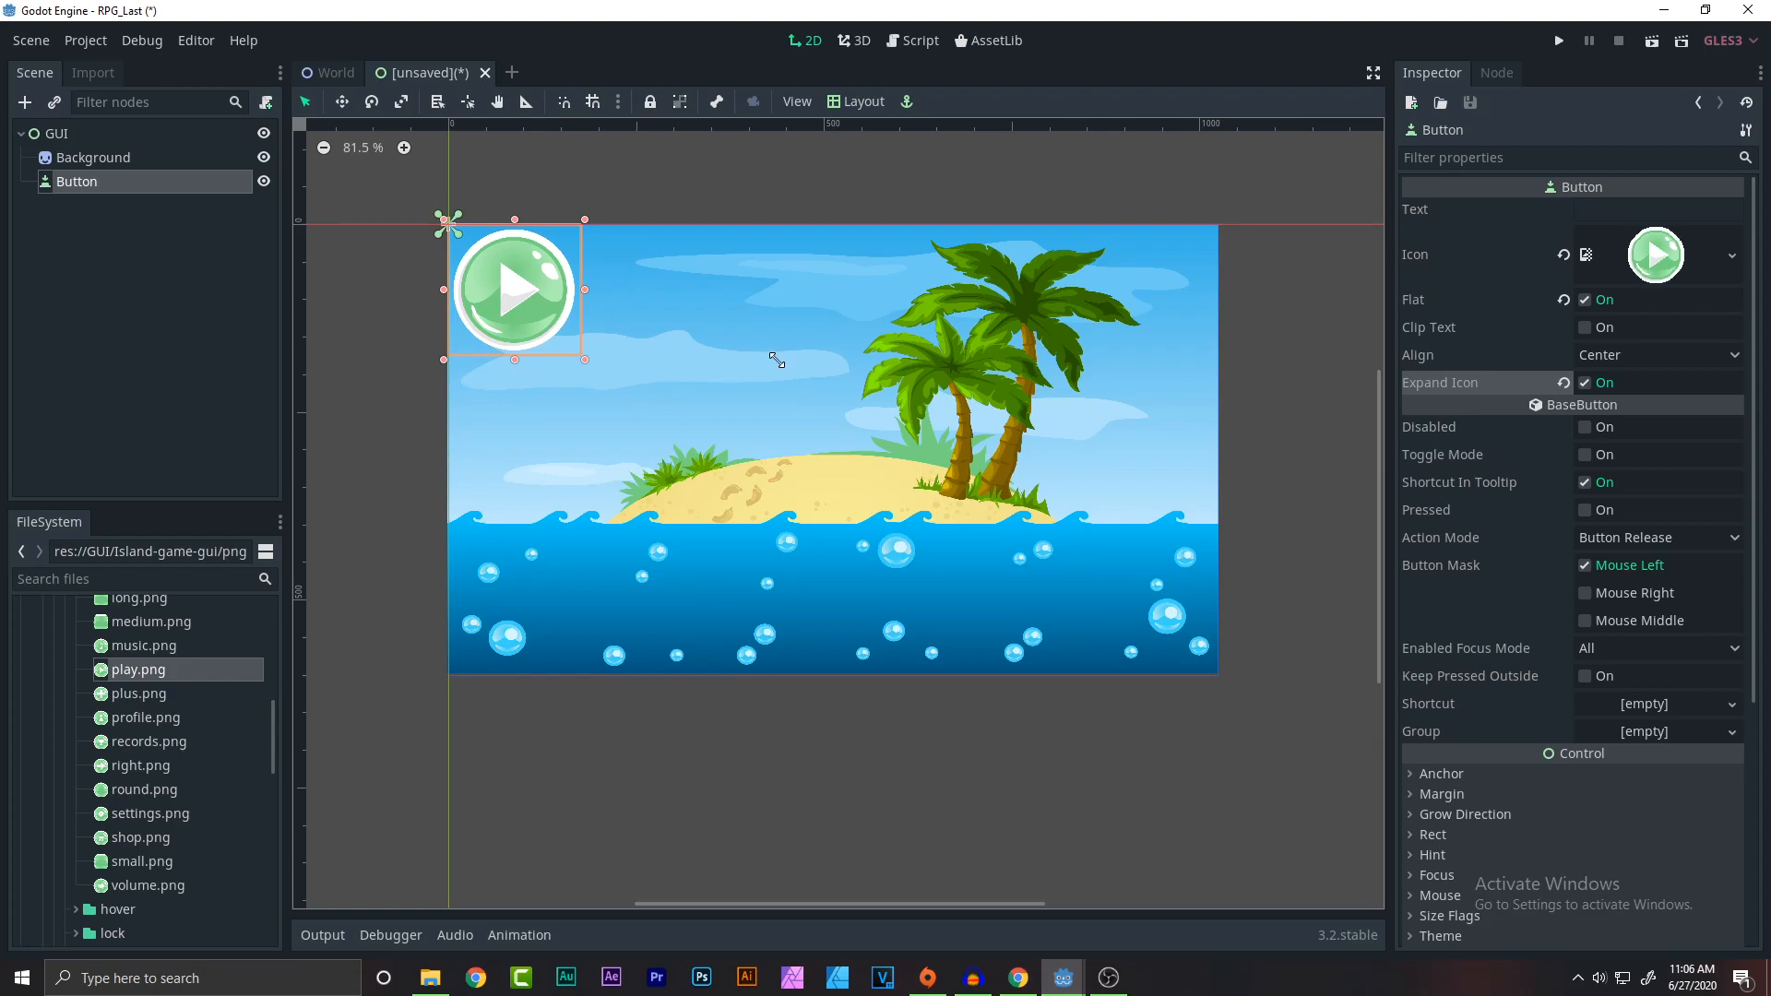
drag(514, 288, 870, 515)
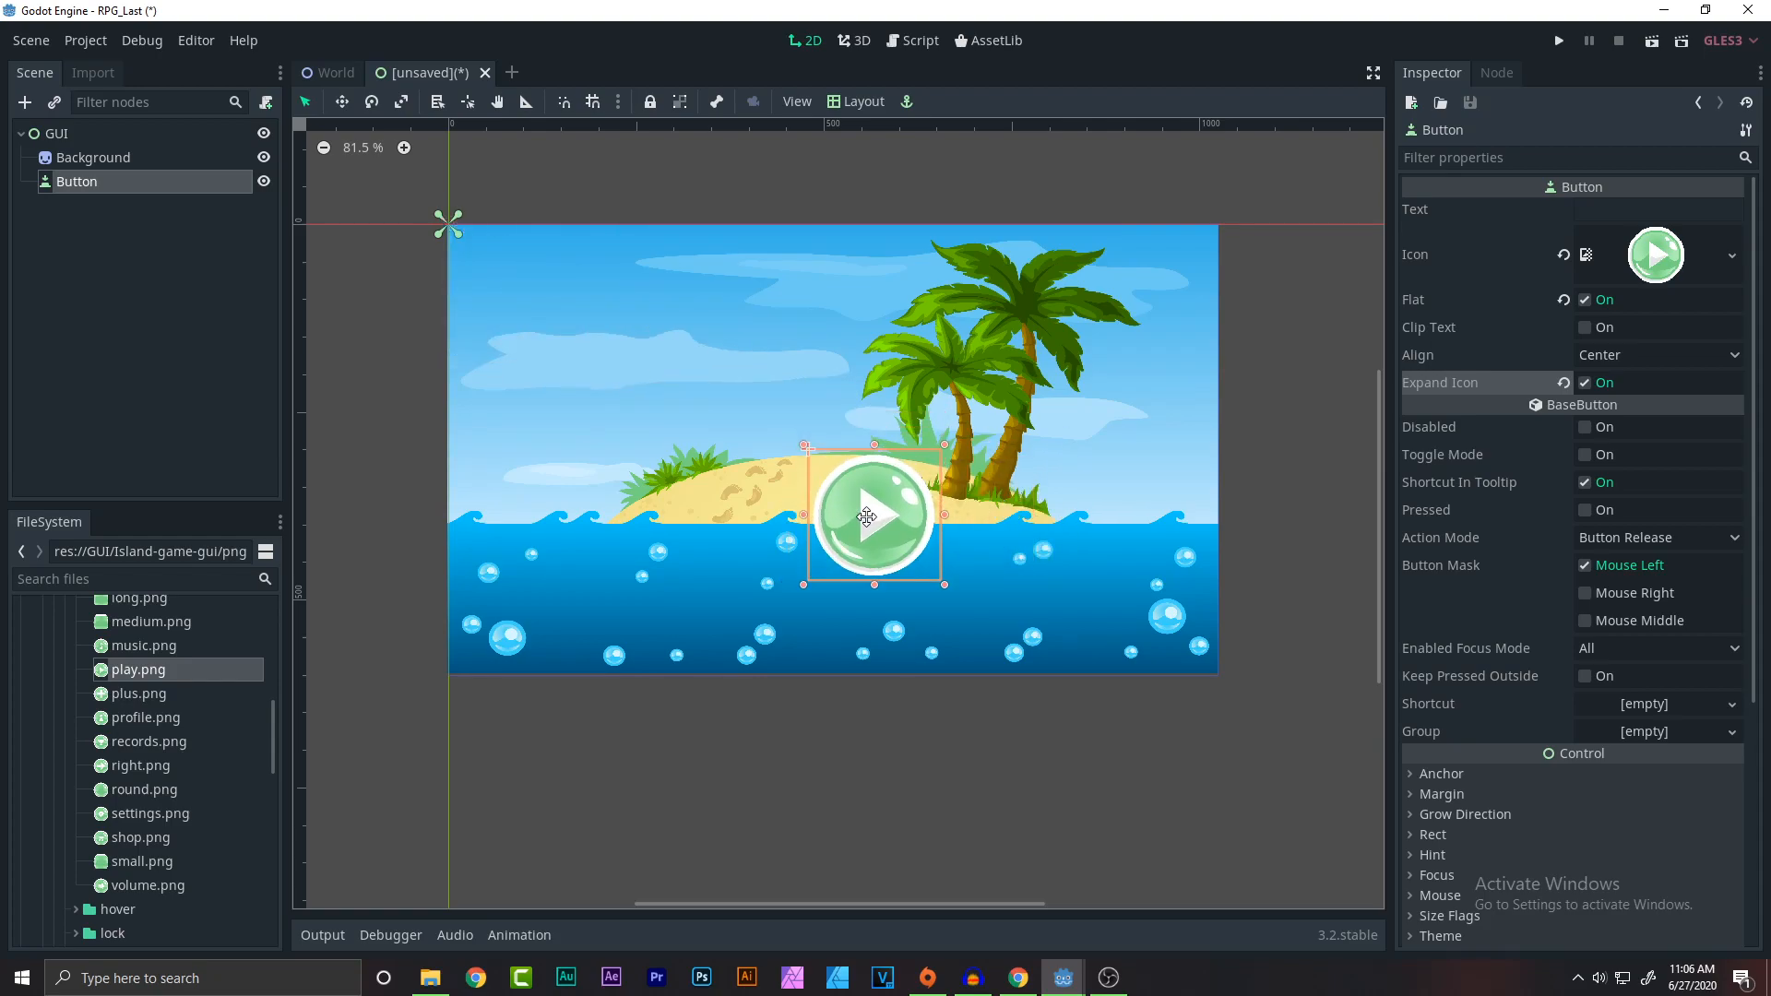
drag(867, 517, 852, 517)
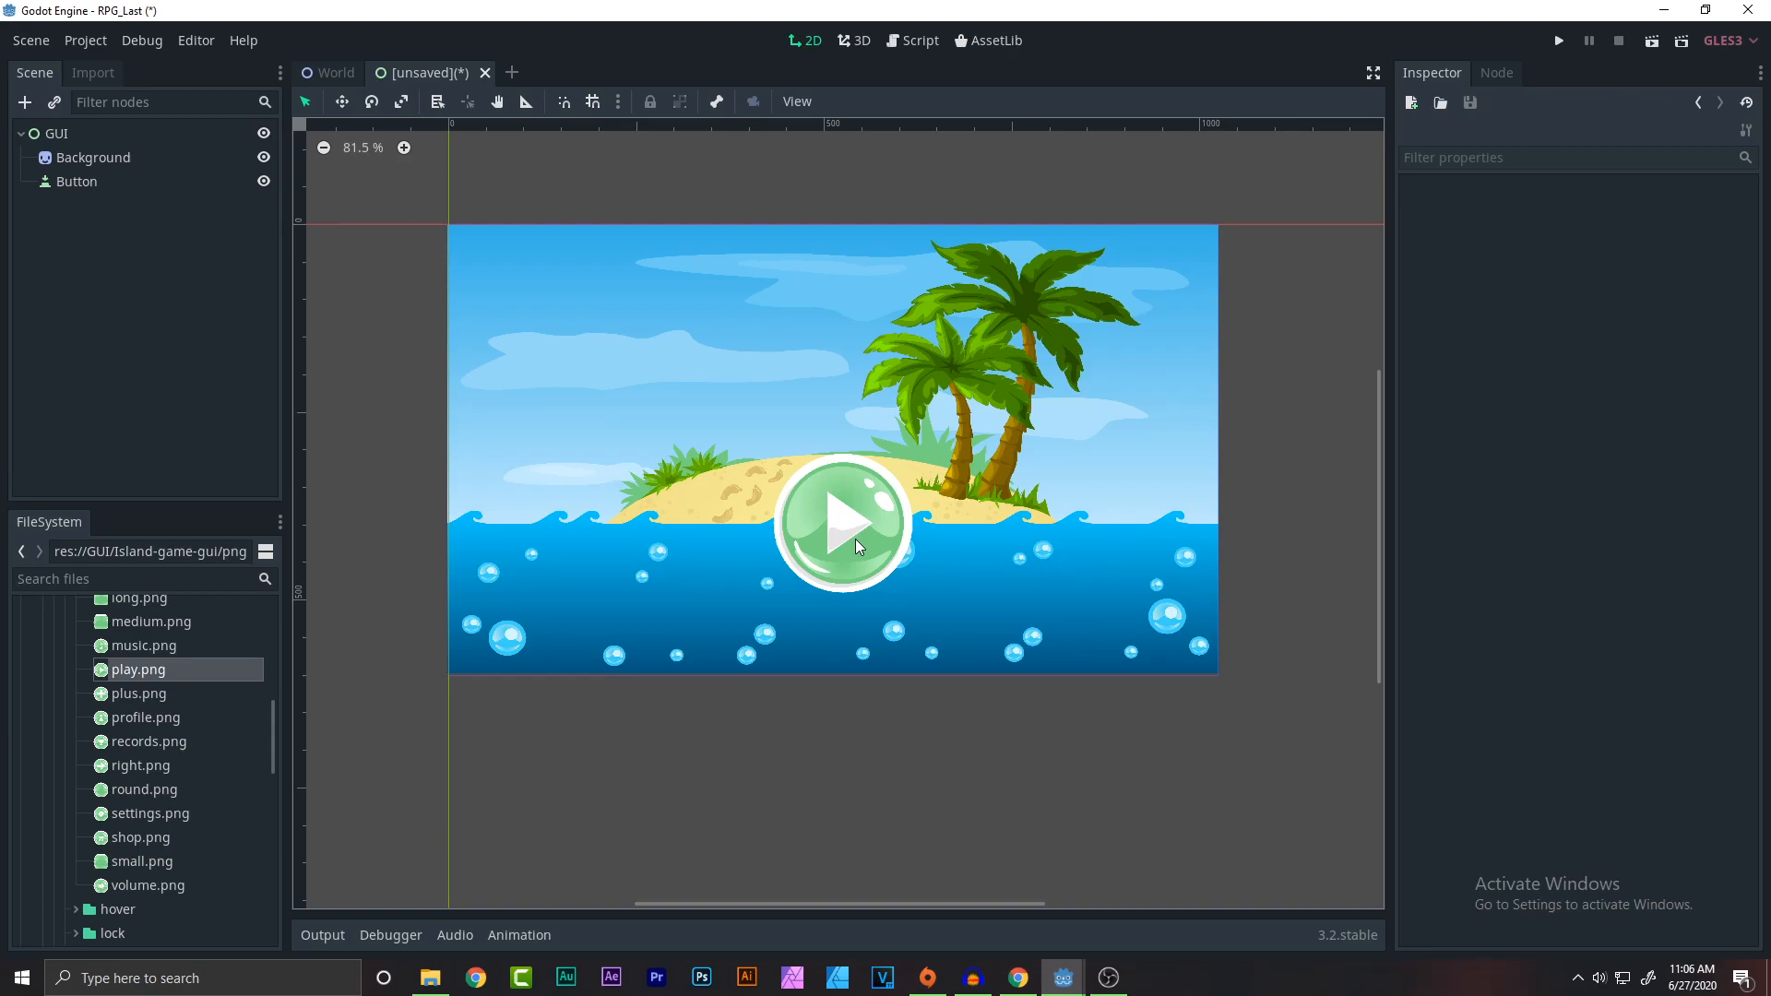
mouse_move(1101, 313)
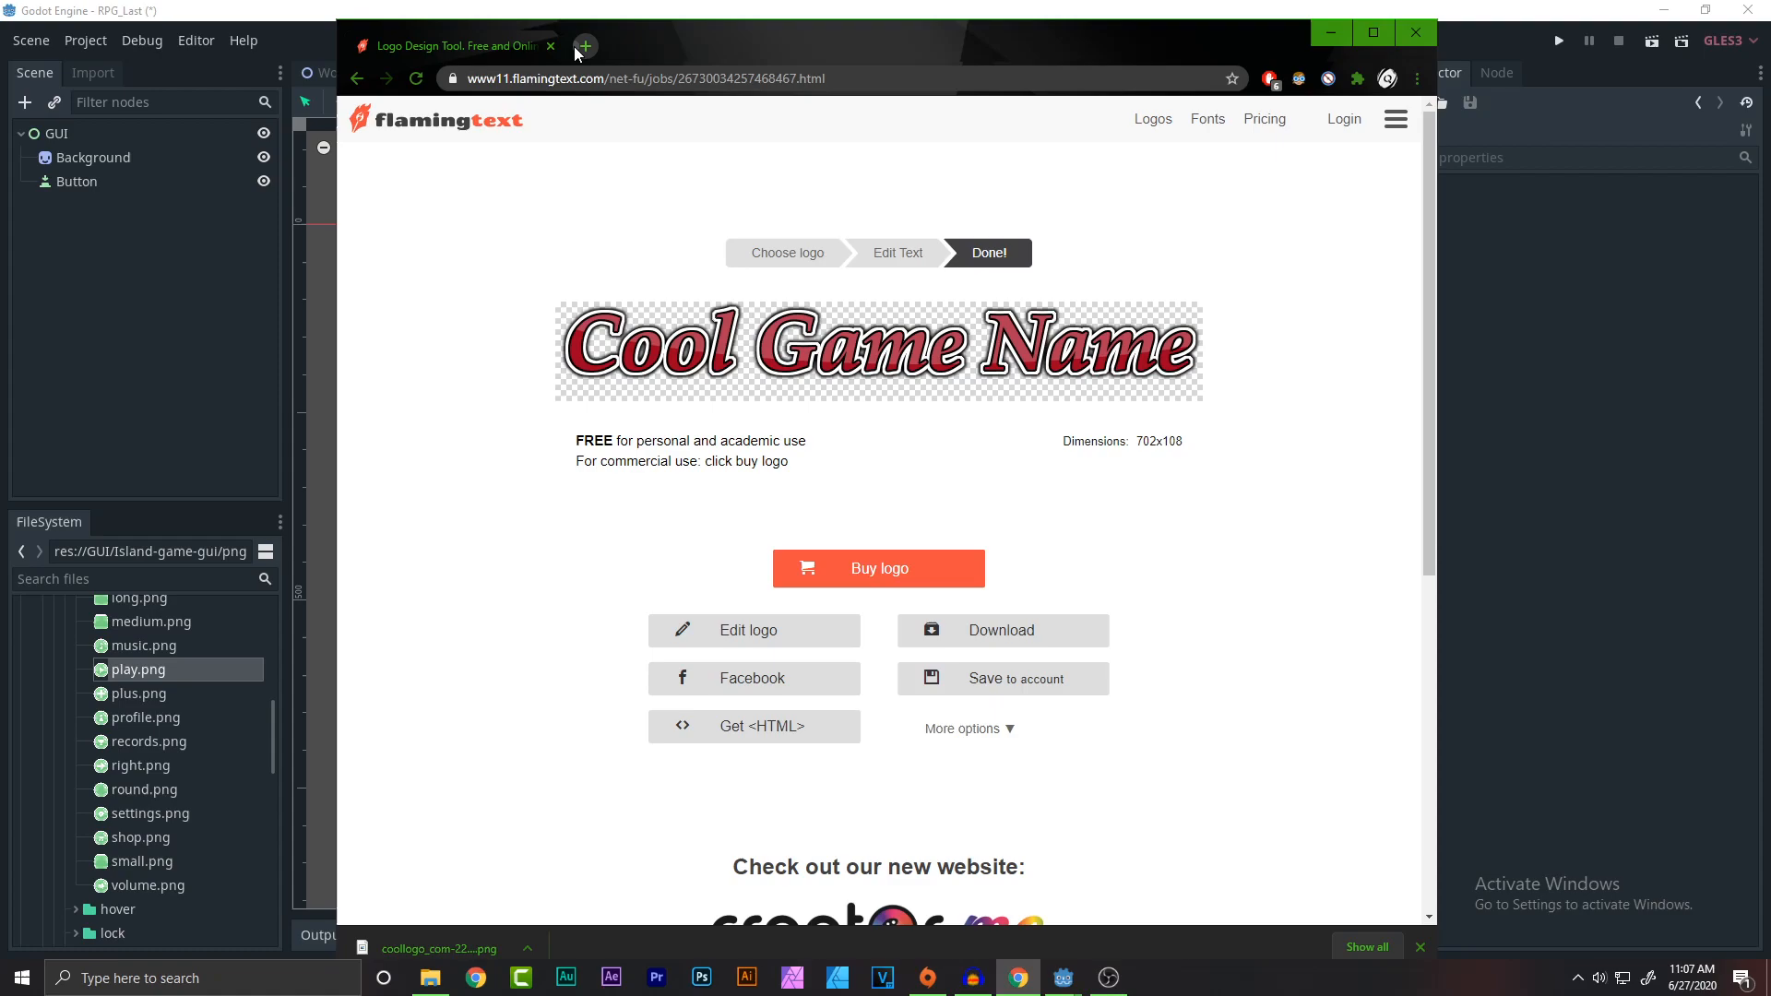
At flamingtext.com, generate designs for 'Cool Game Name' and pick the red outlined Runner style.
click(585, 47)
text(flamingtext.com)
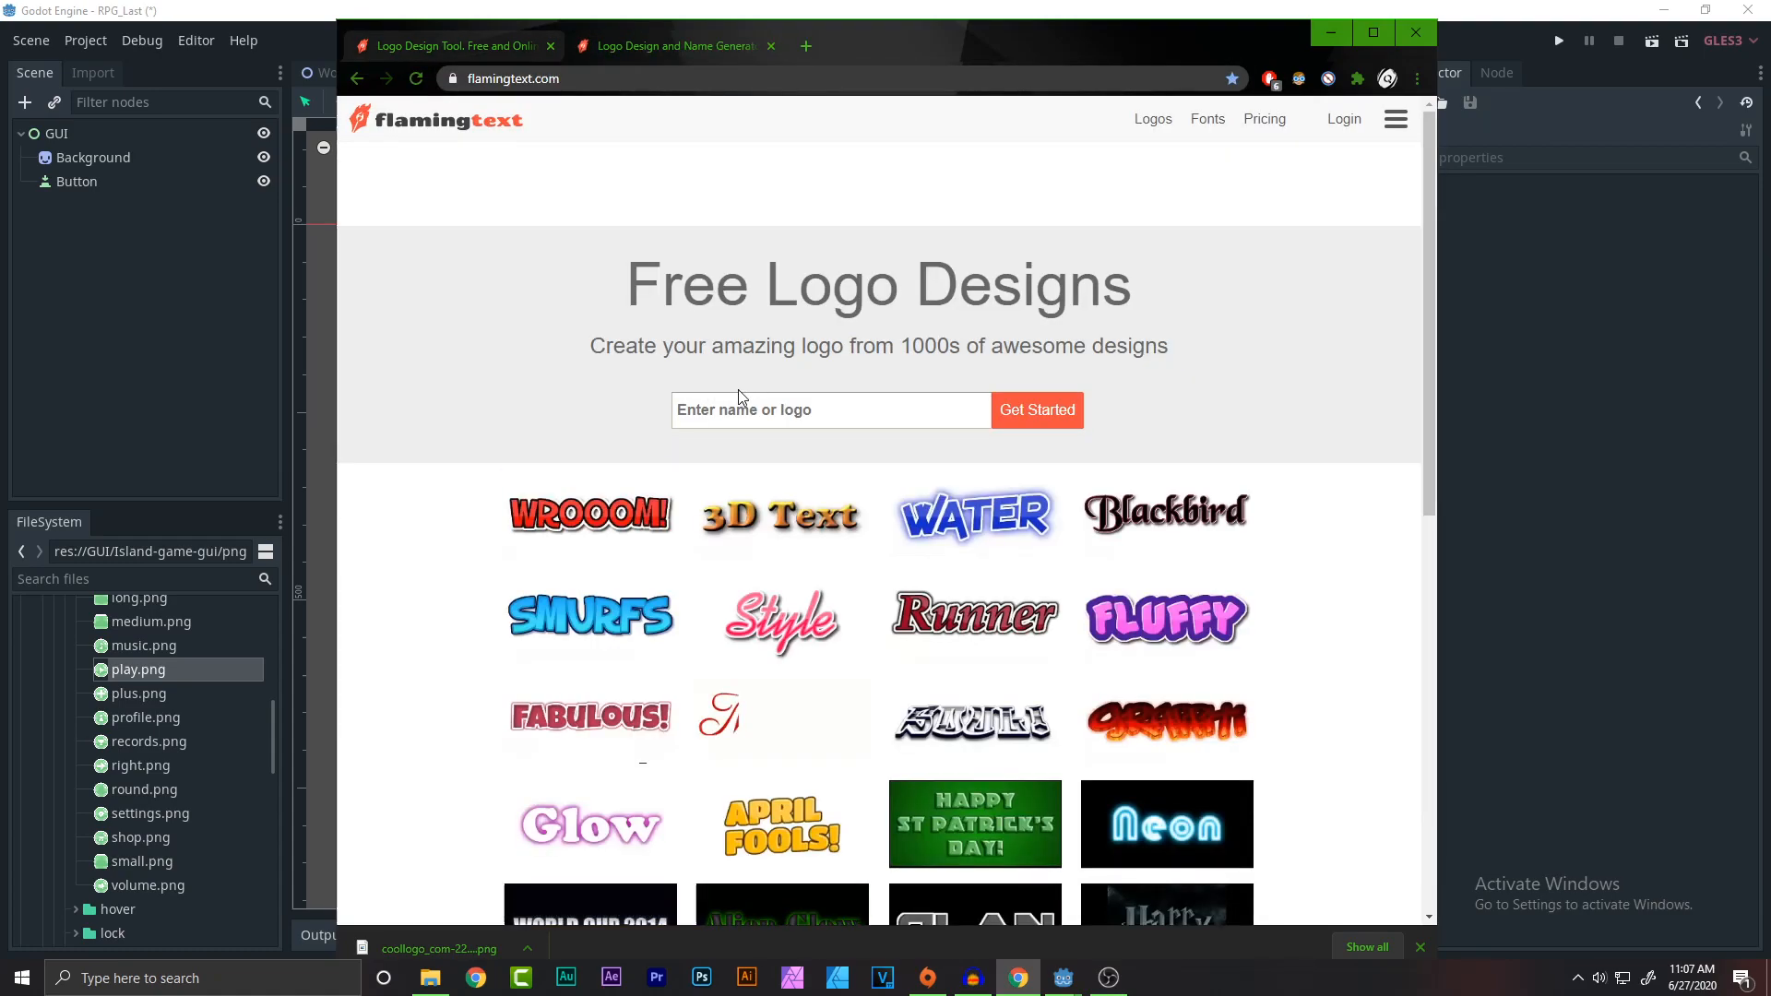
click(830, 409)
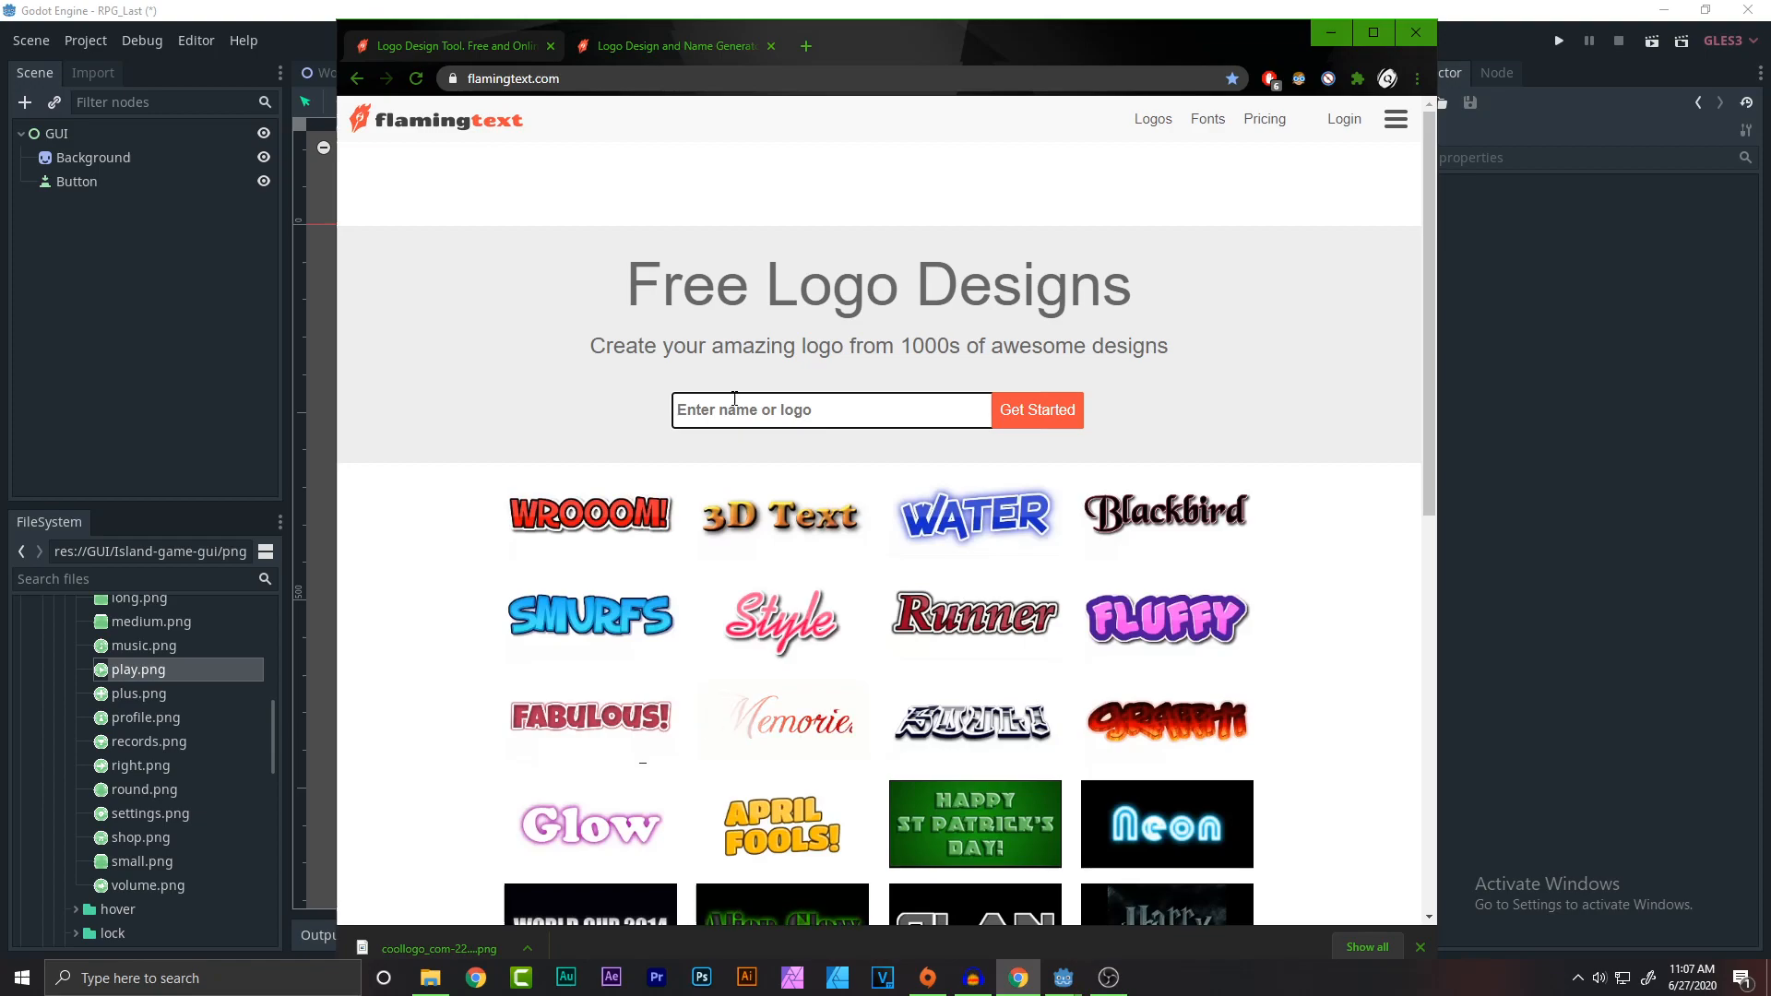
text(Cool Game Name)
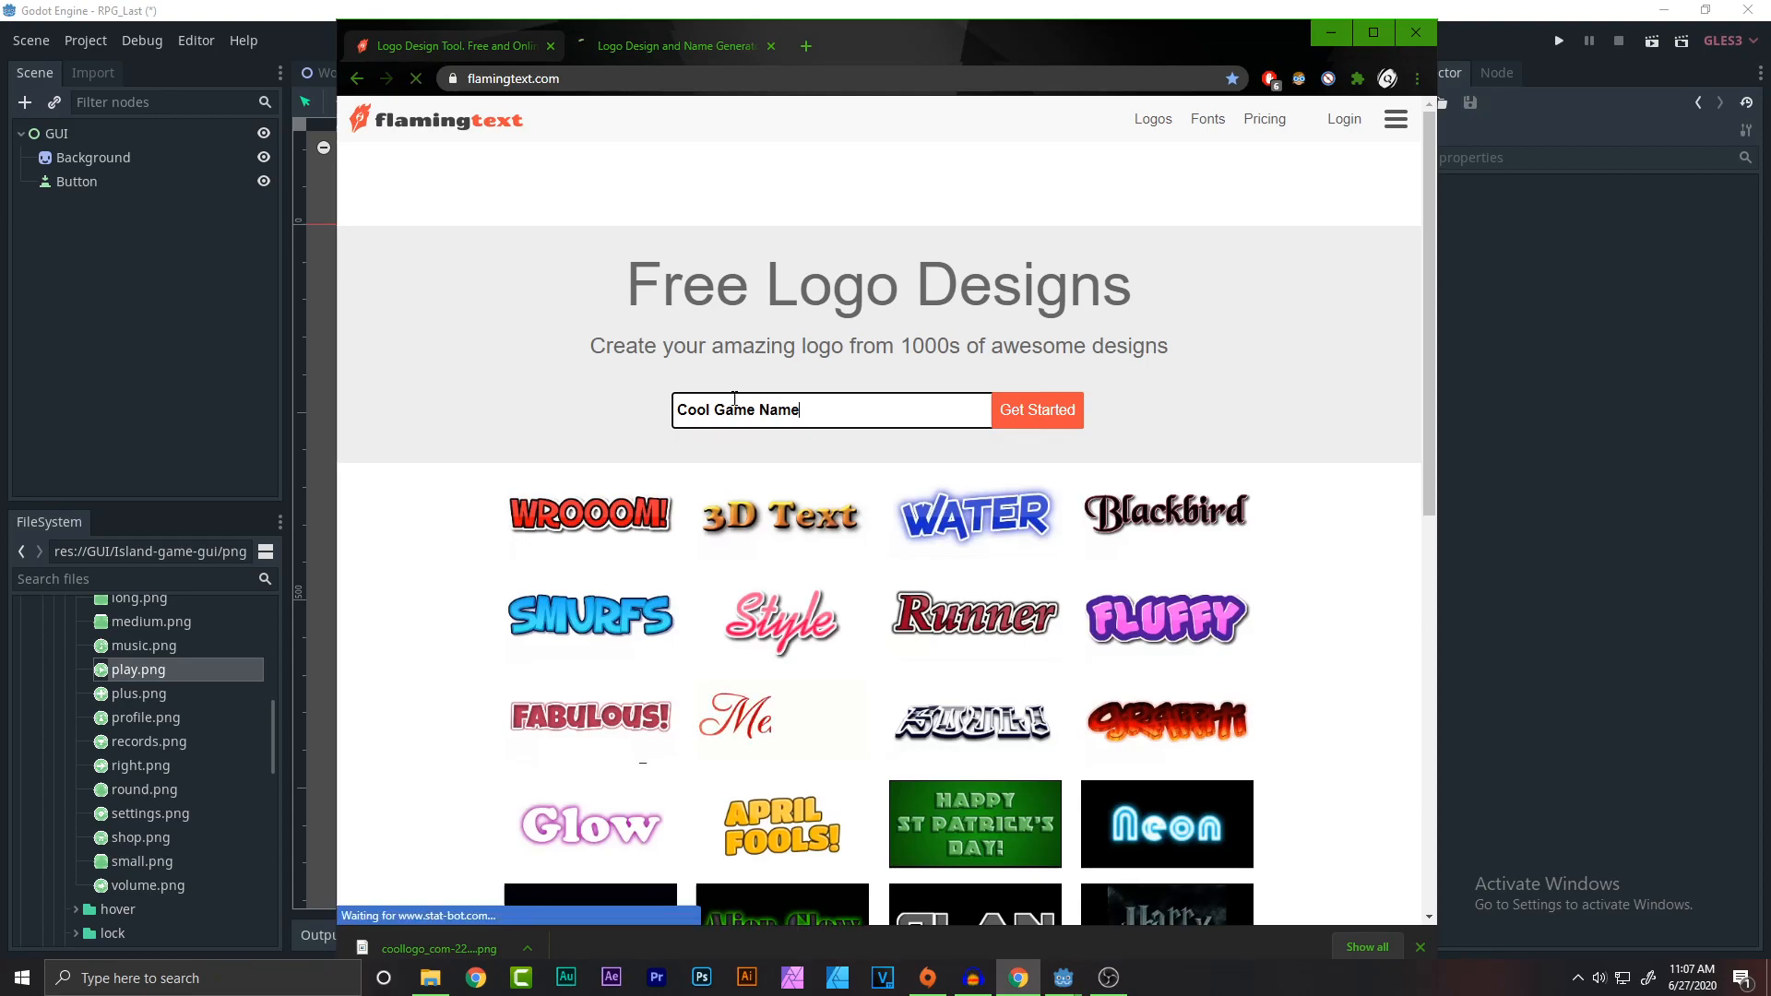
click(1036, 409)
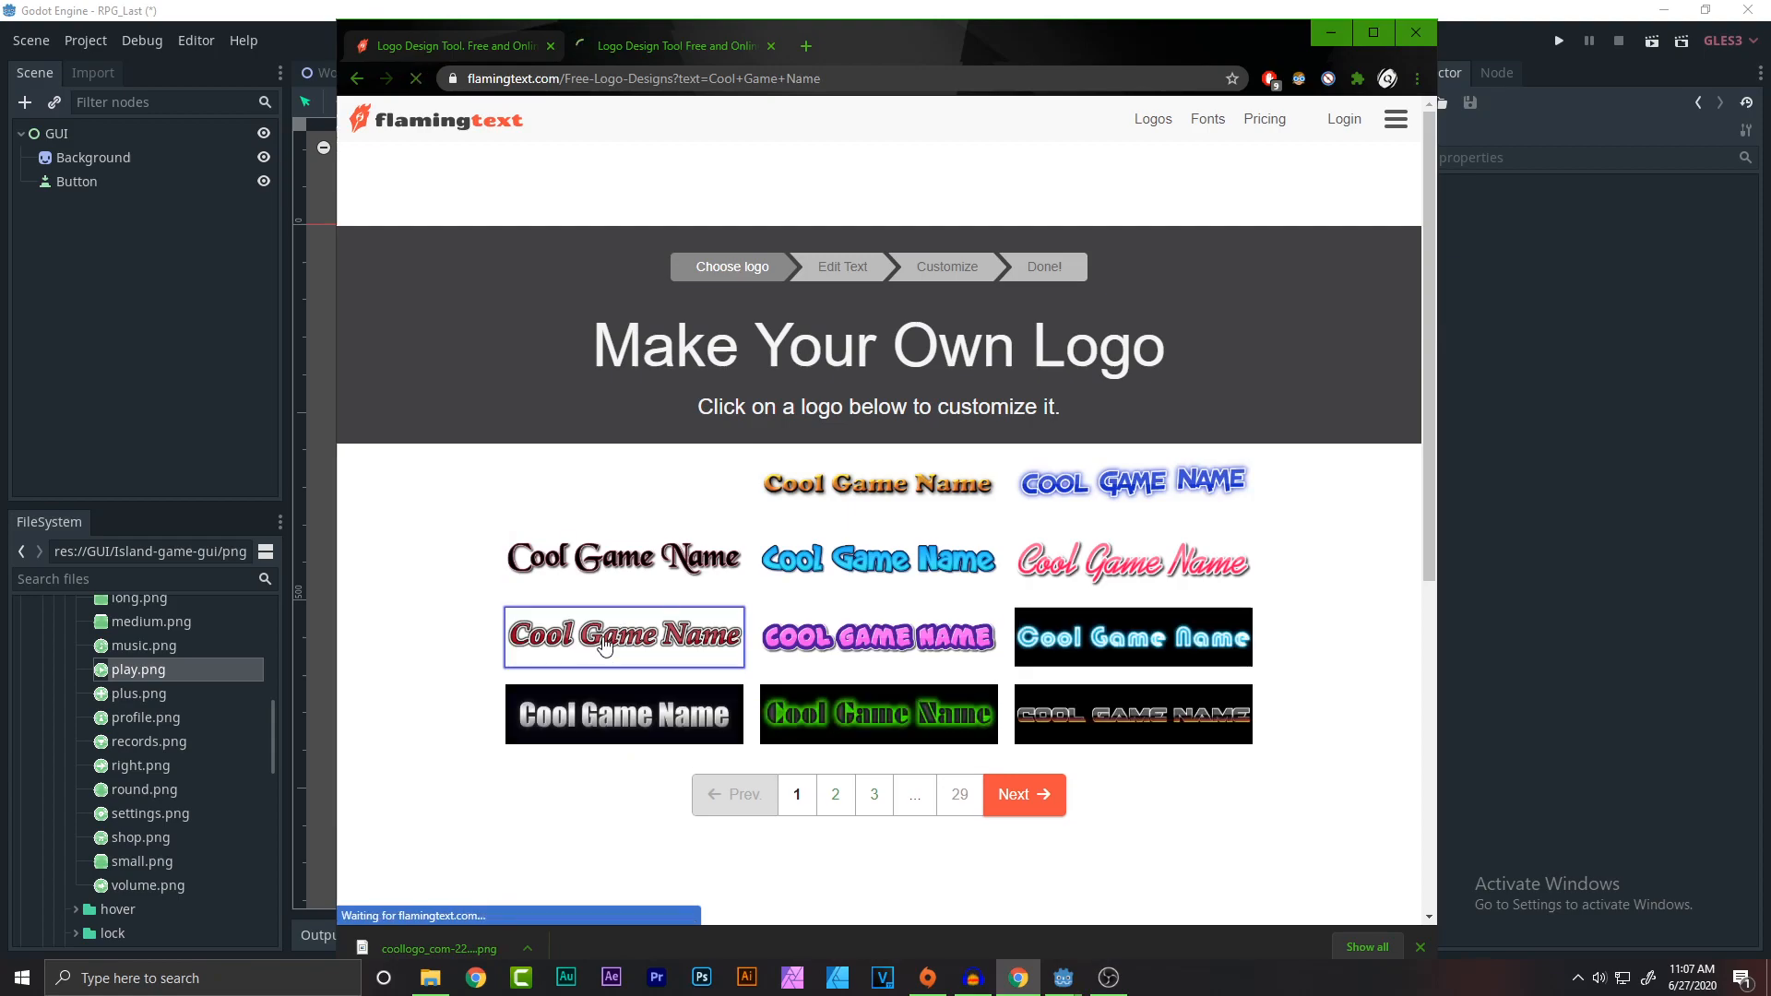
click(624, 636)
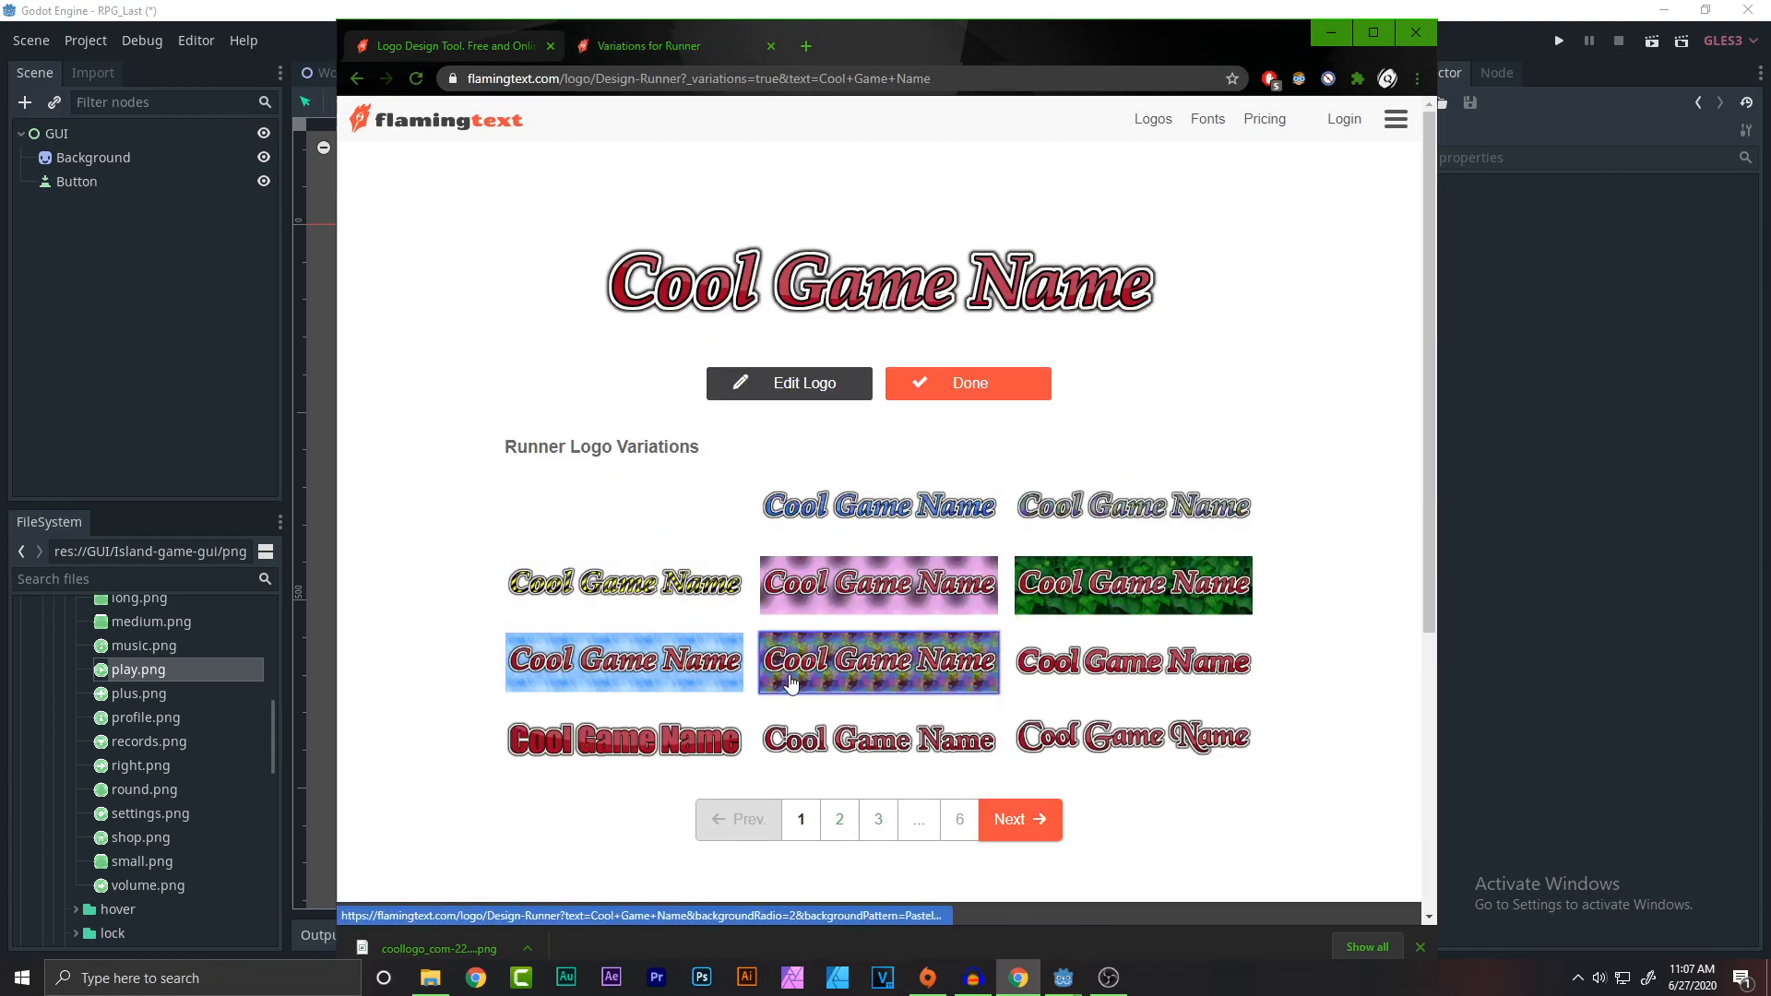
mouse_move(638, 817)
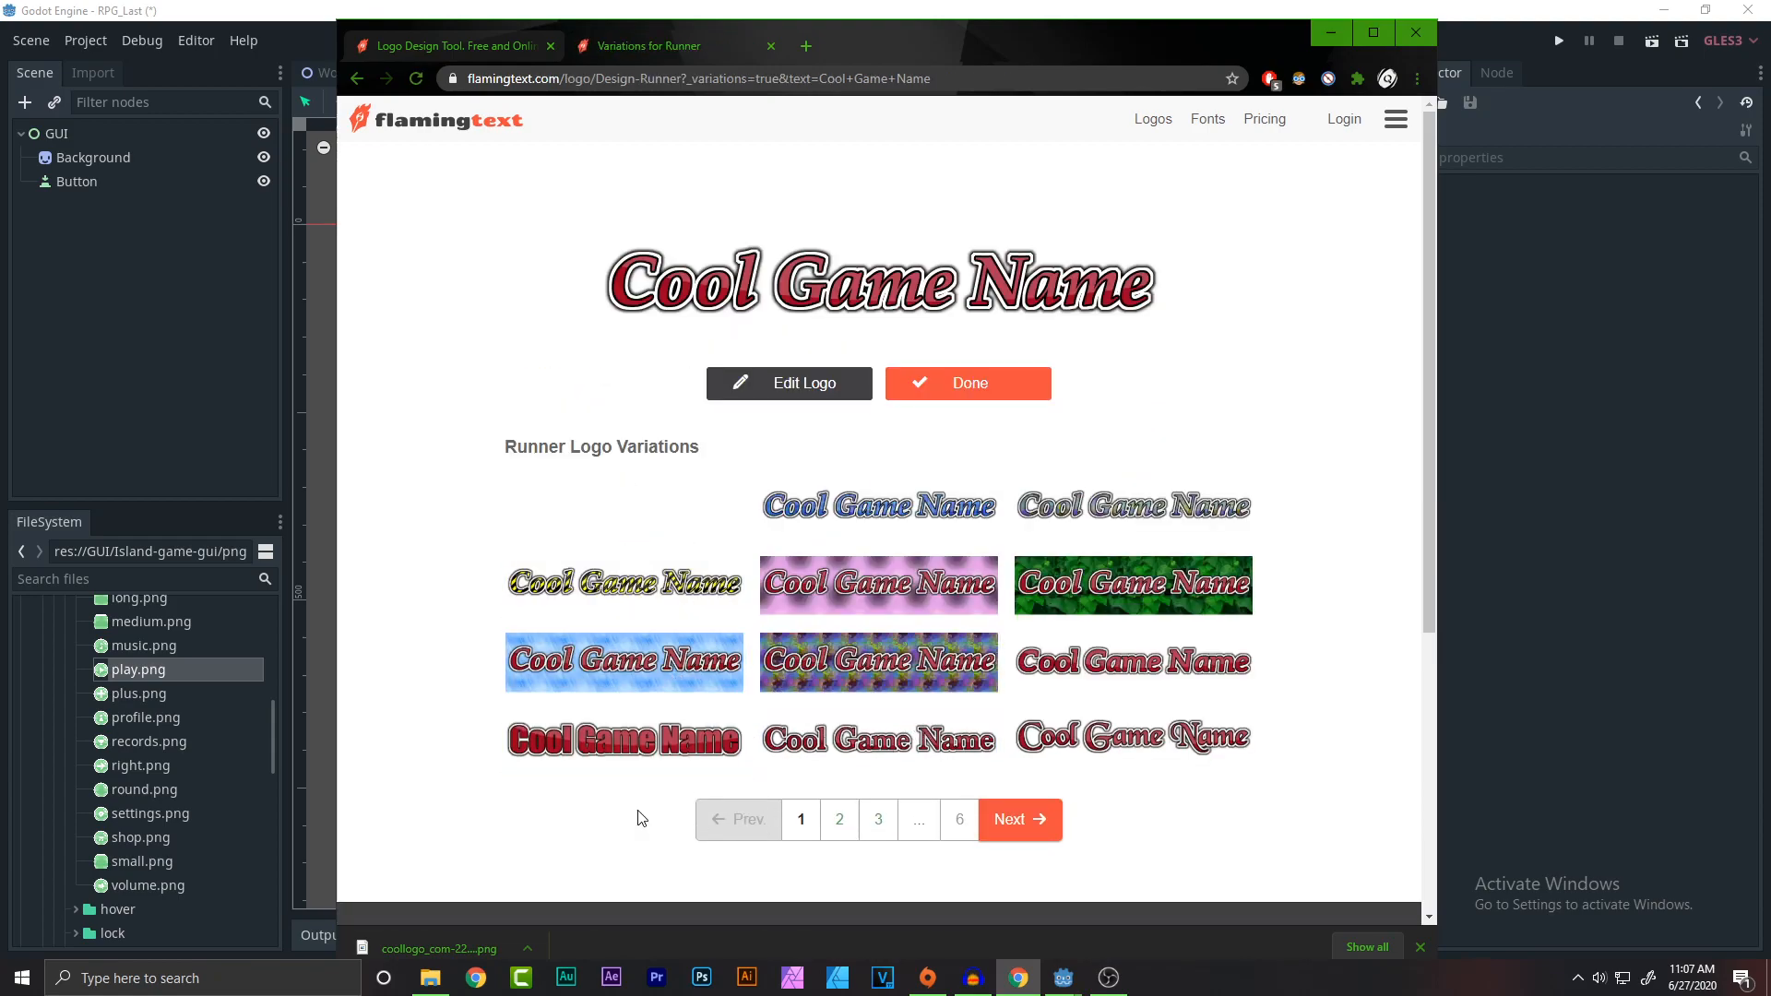
mouse_move(626, 662)
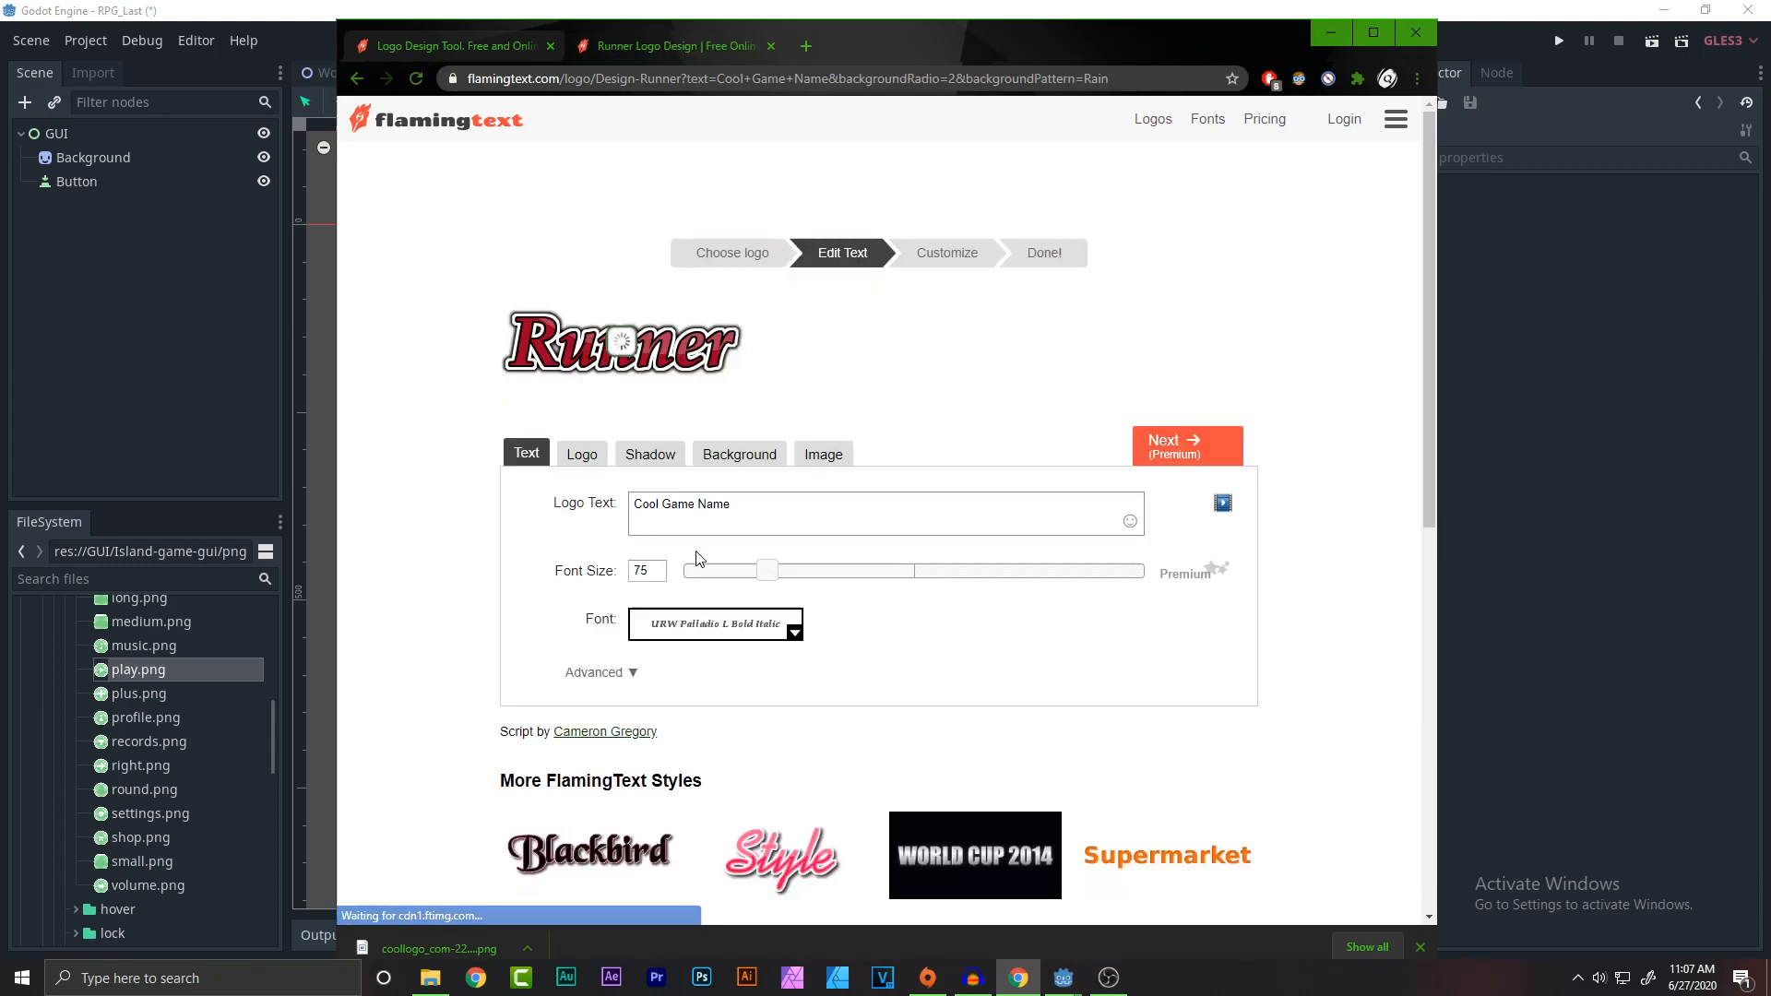
Set the logo background to Transparent, generate the finished image and download the PNG.
click(946, 253)
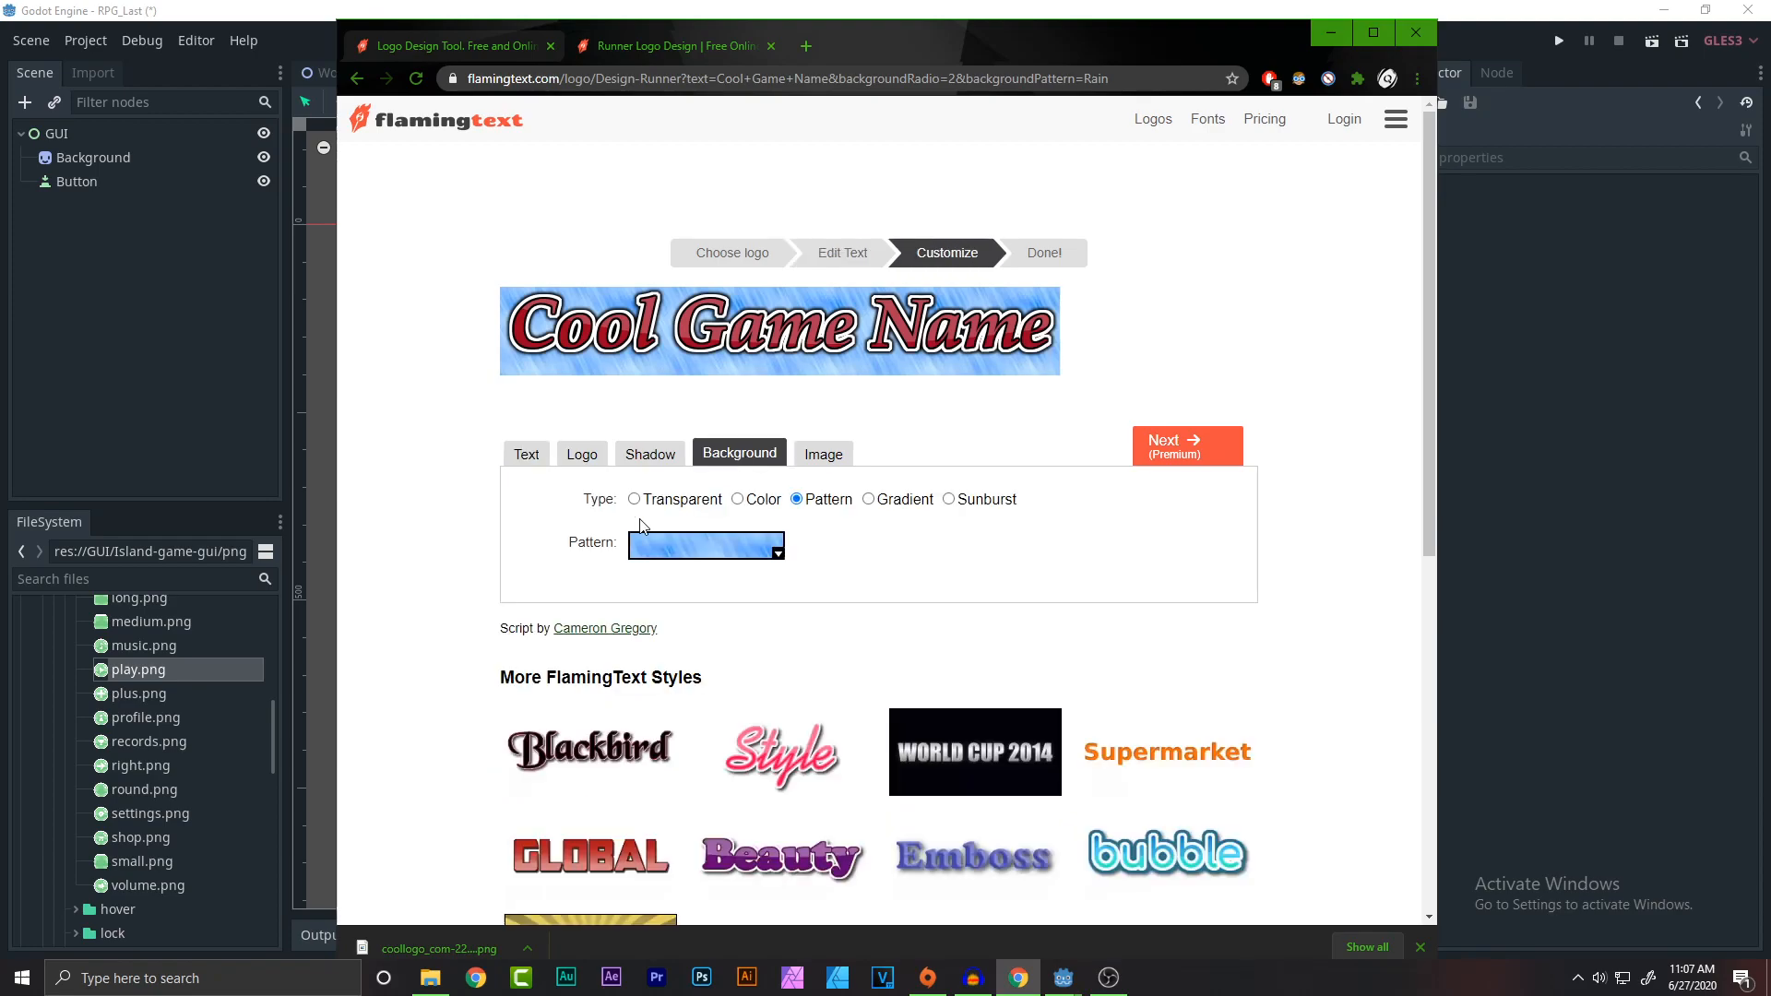
click(633, 498)
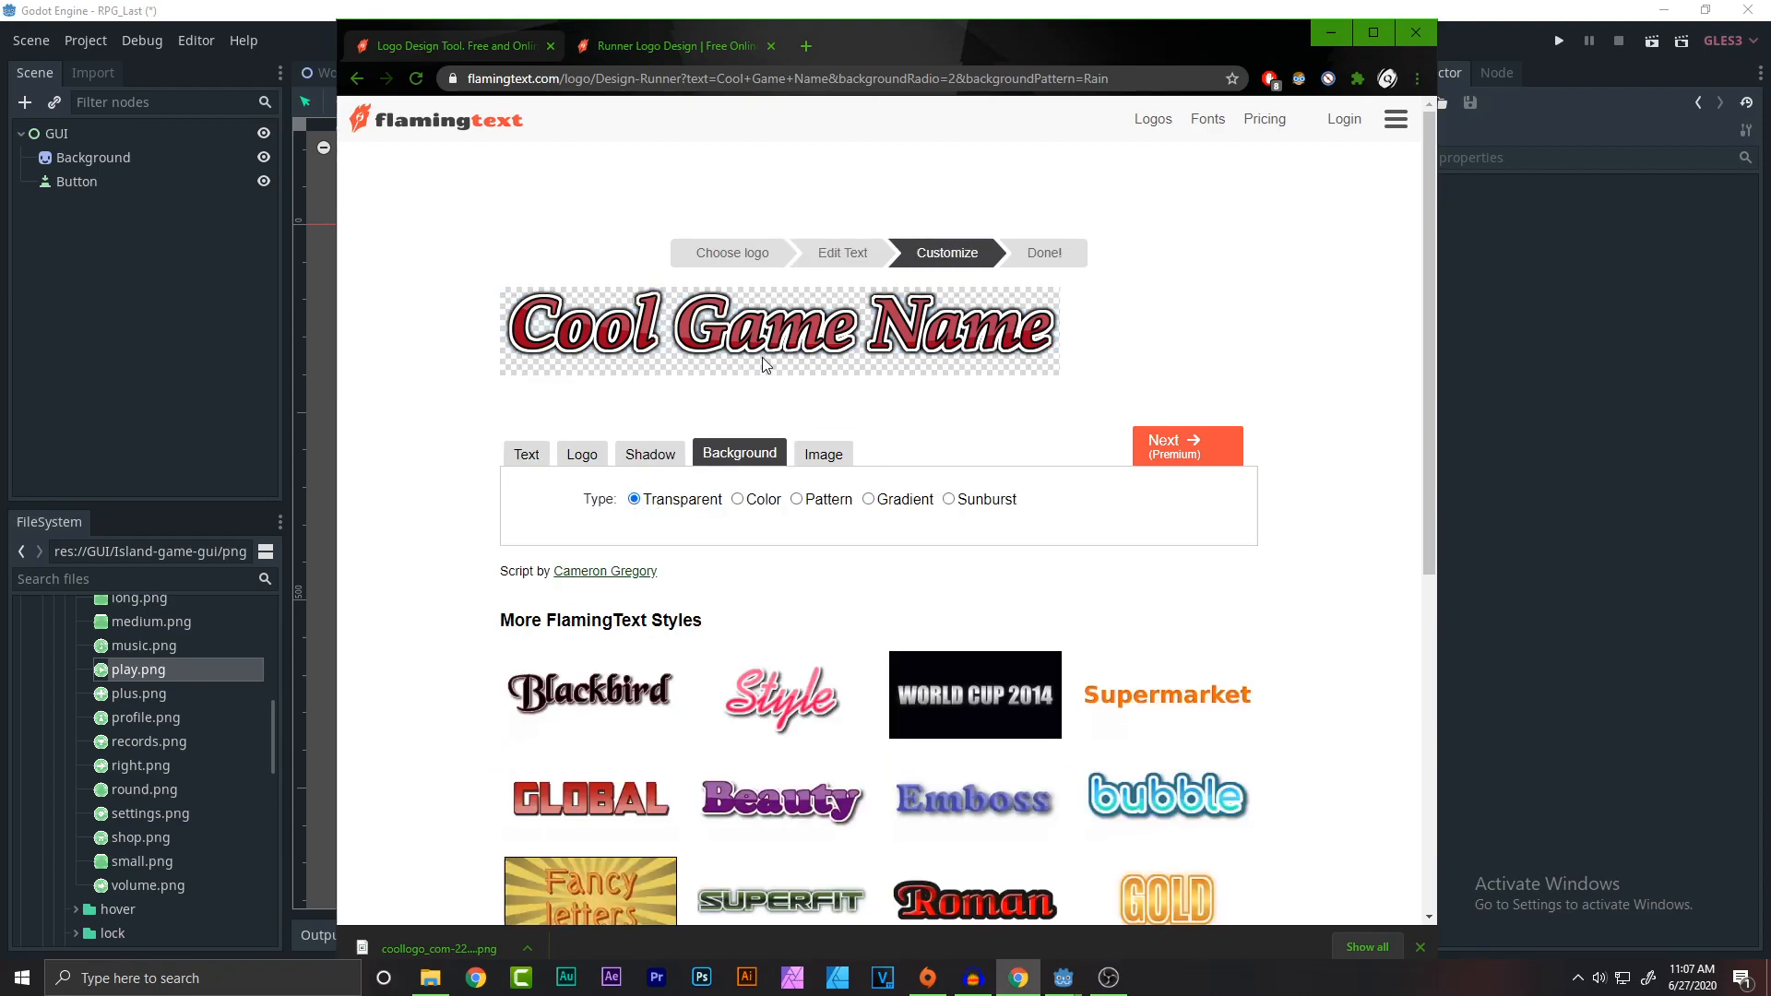
click(1186, 447)
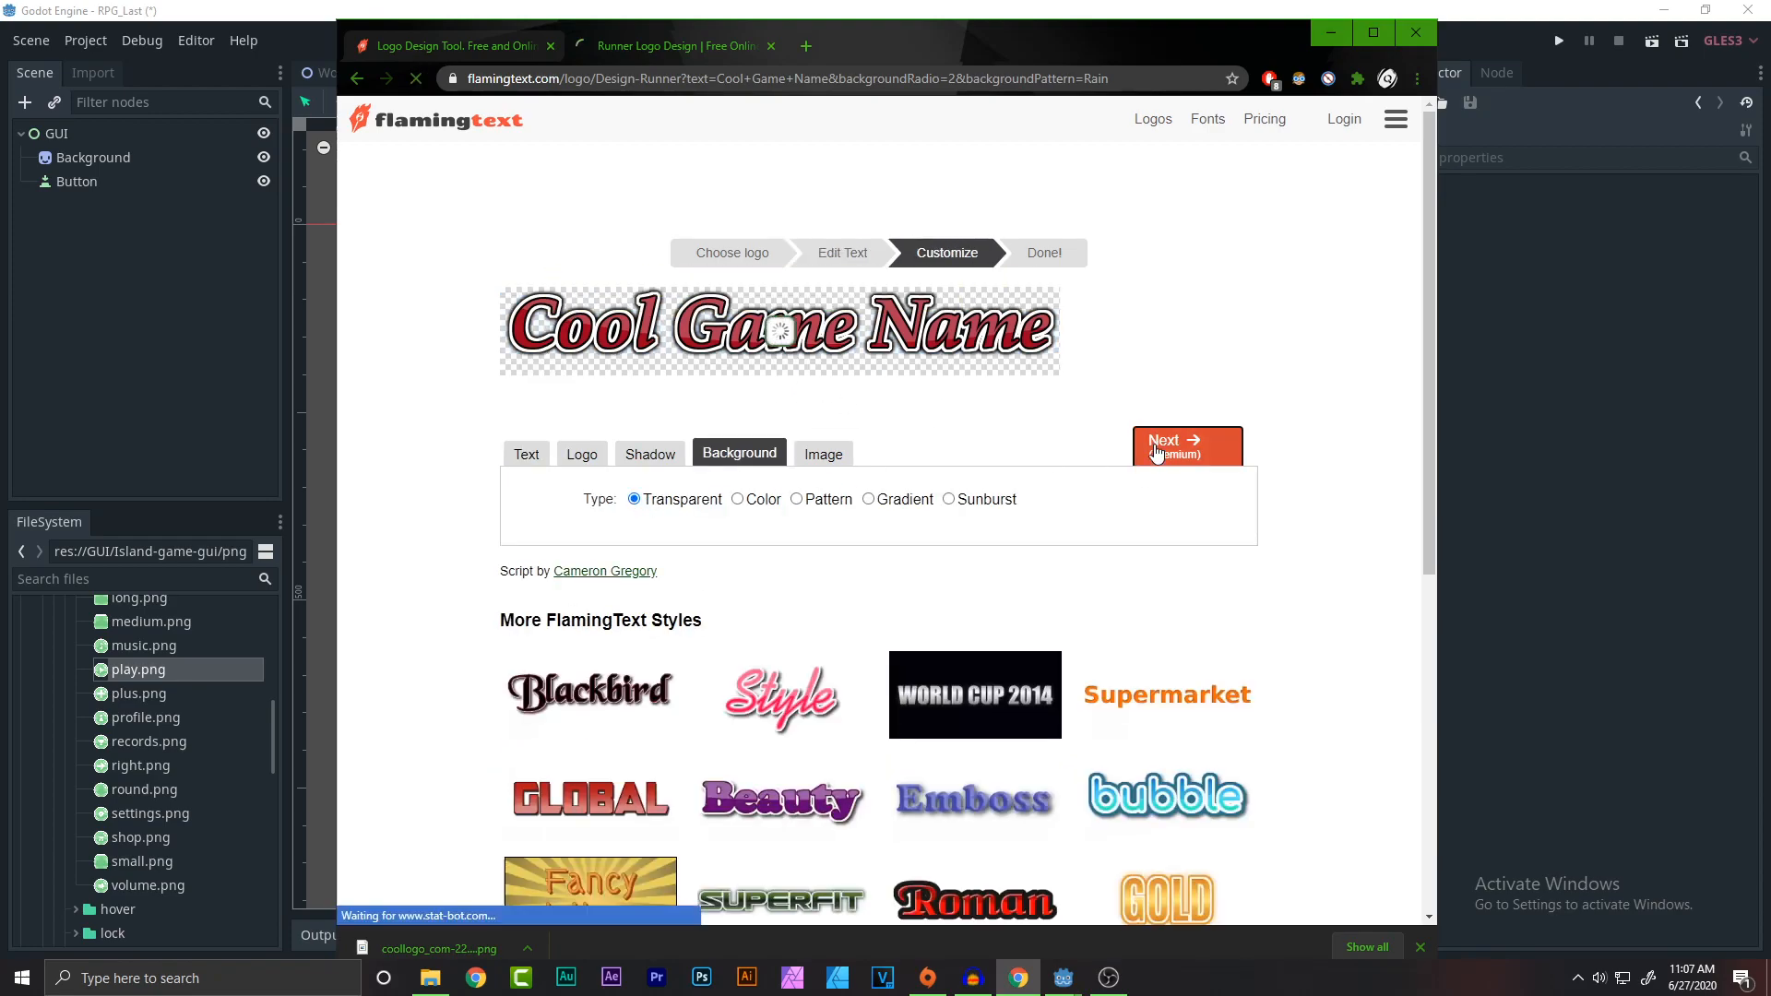
click(1185, 447)
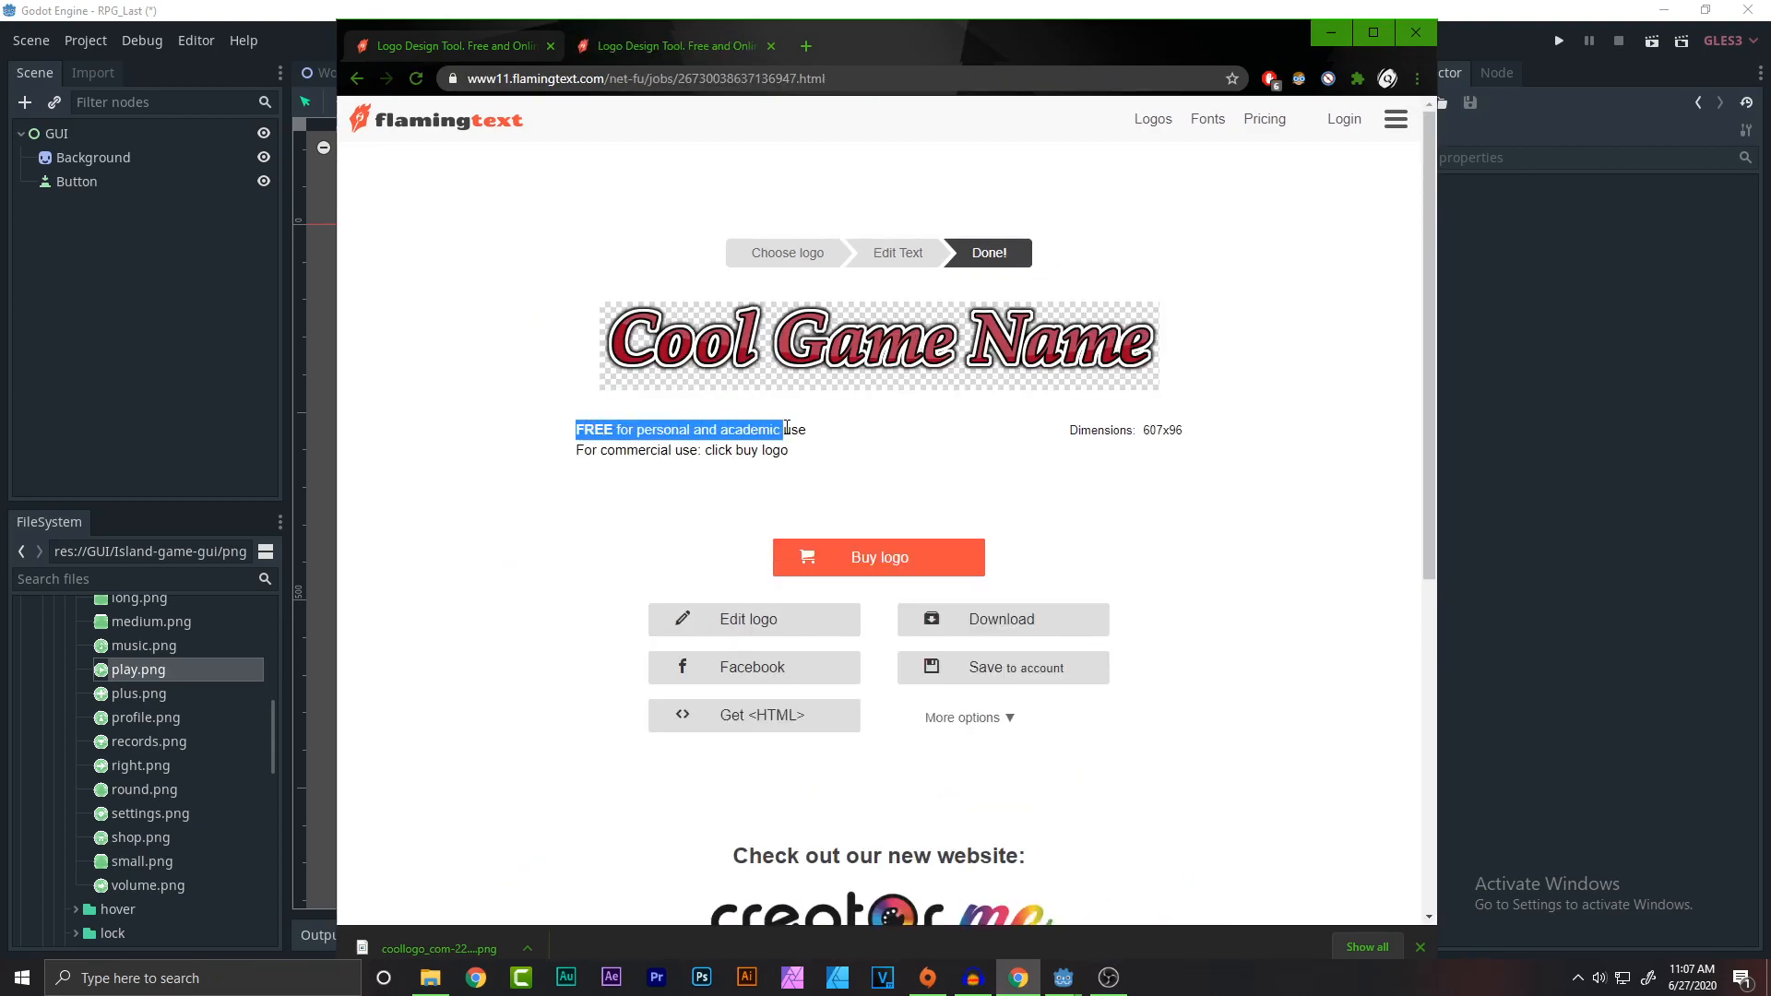
click(822, 438)
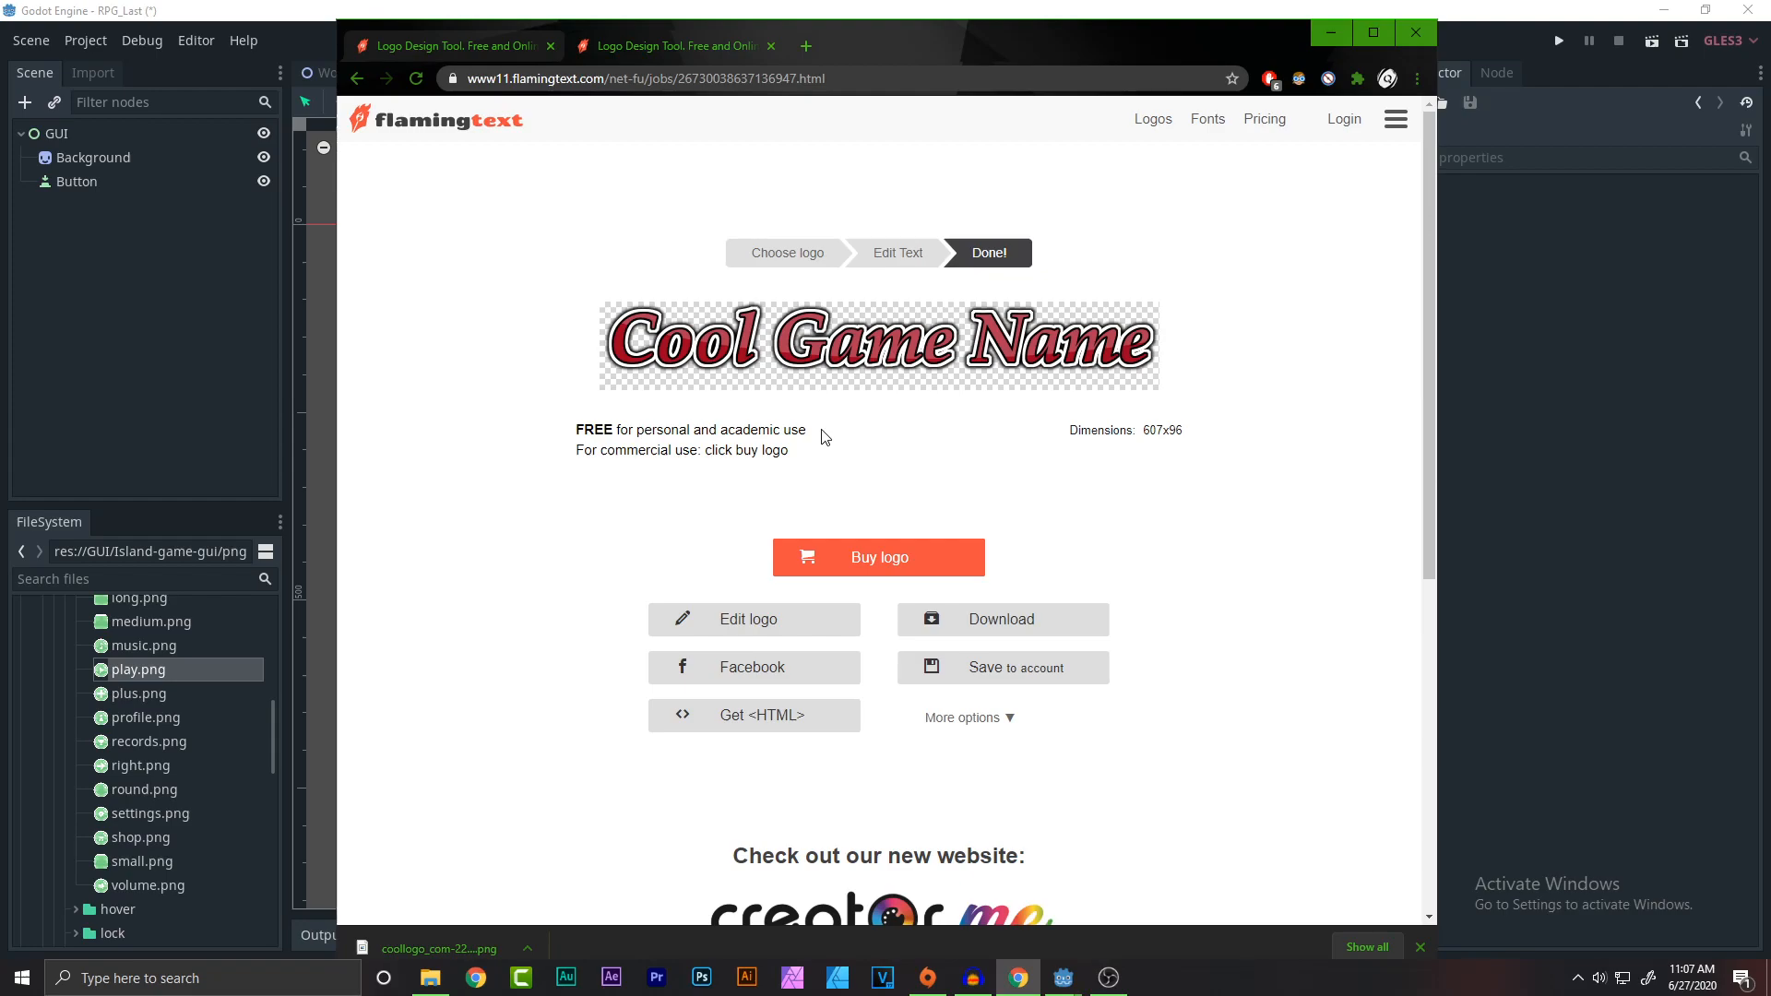
mouse_move(675, 404)
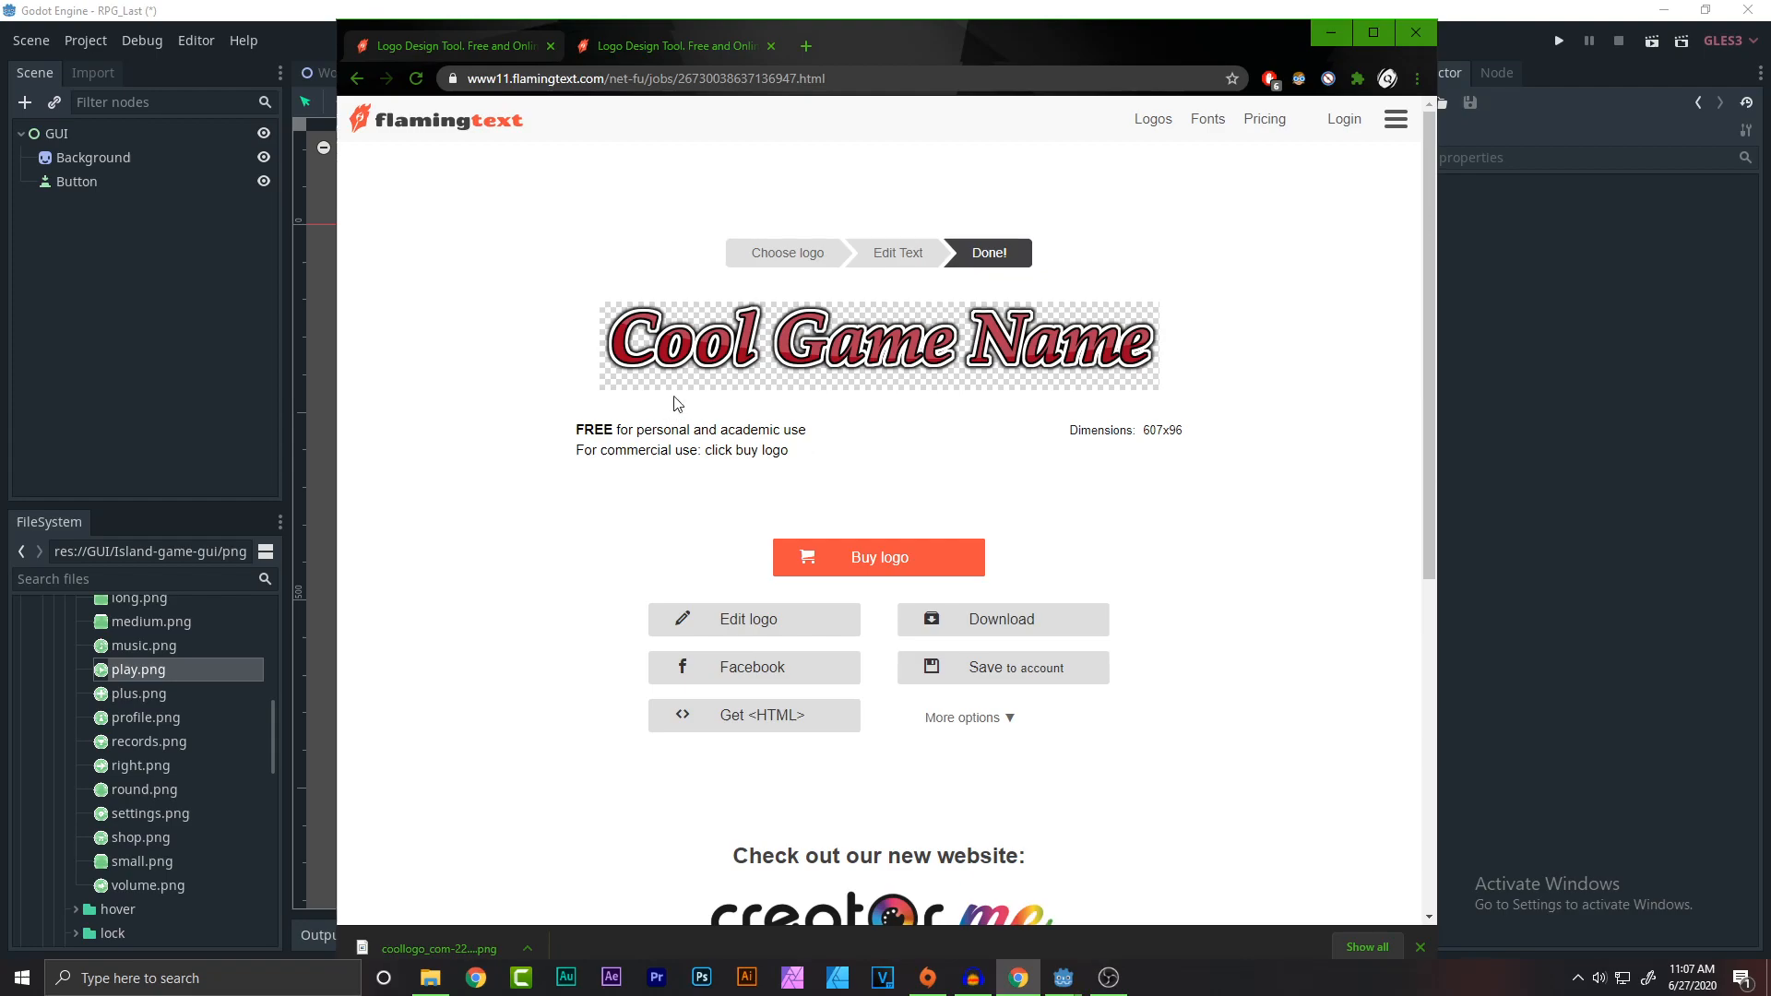
mouse_move(720, 480)
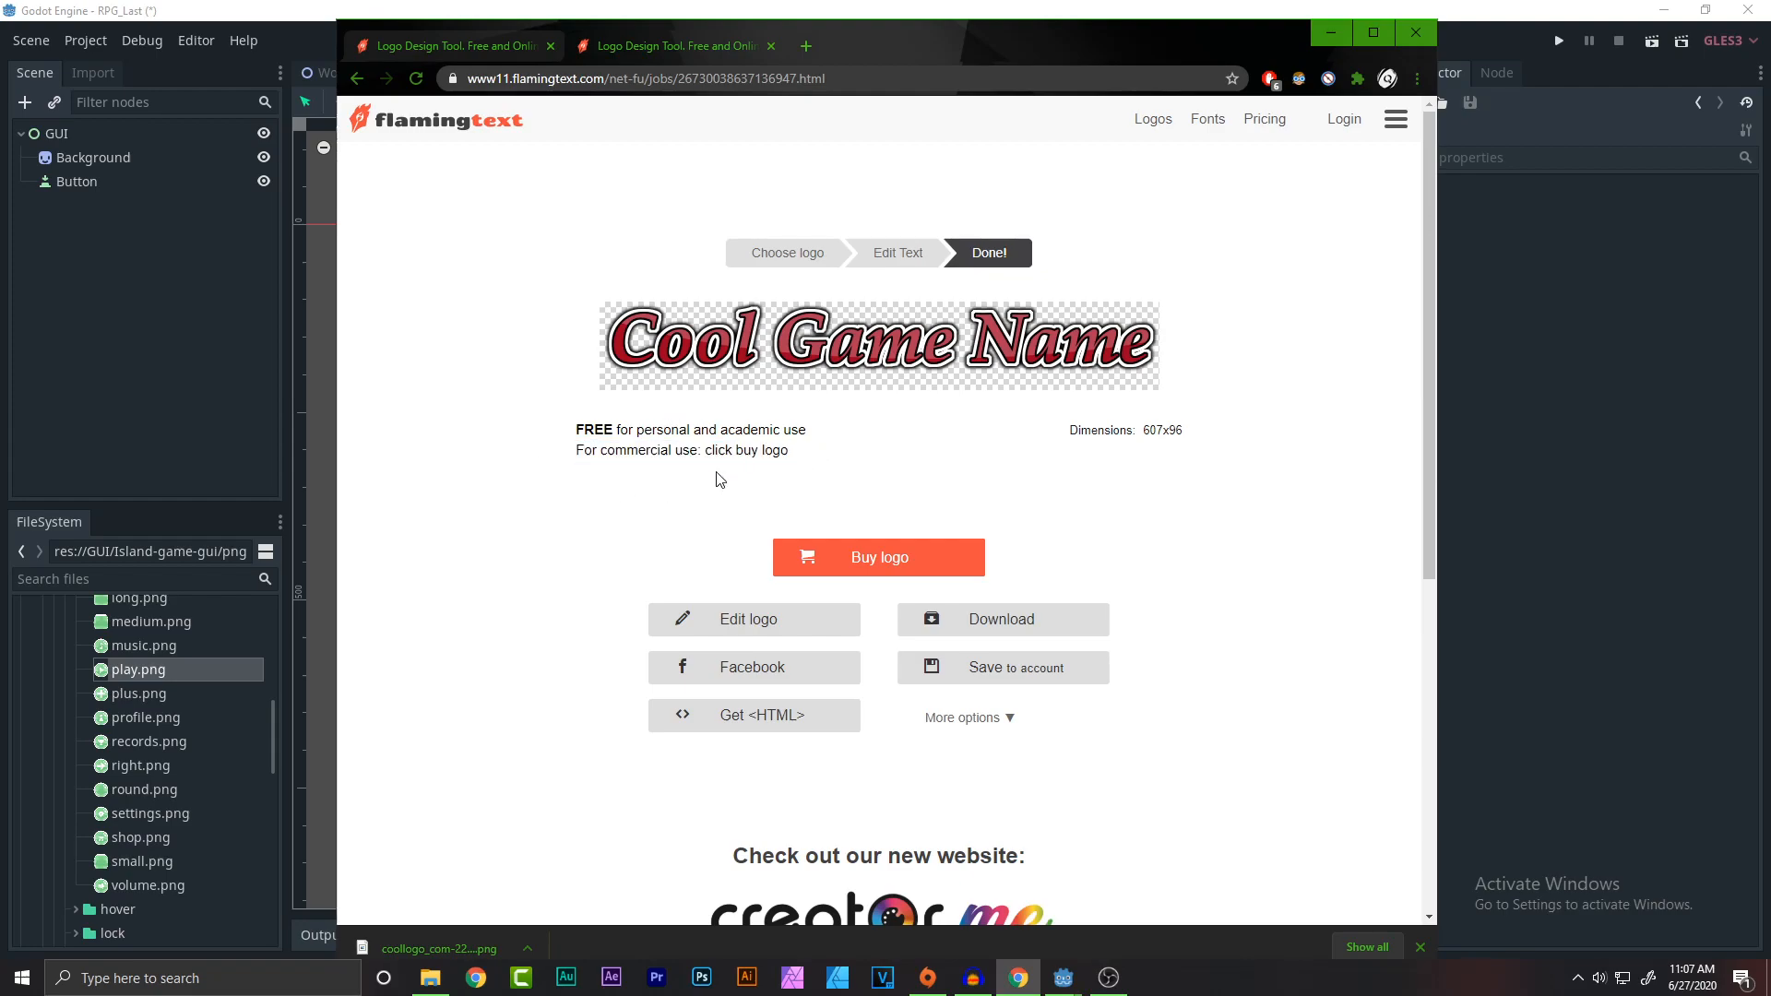
click(1000, 620)
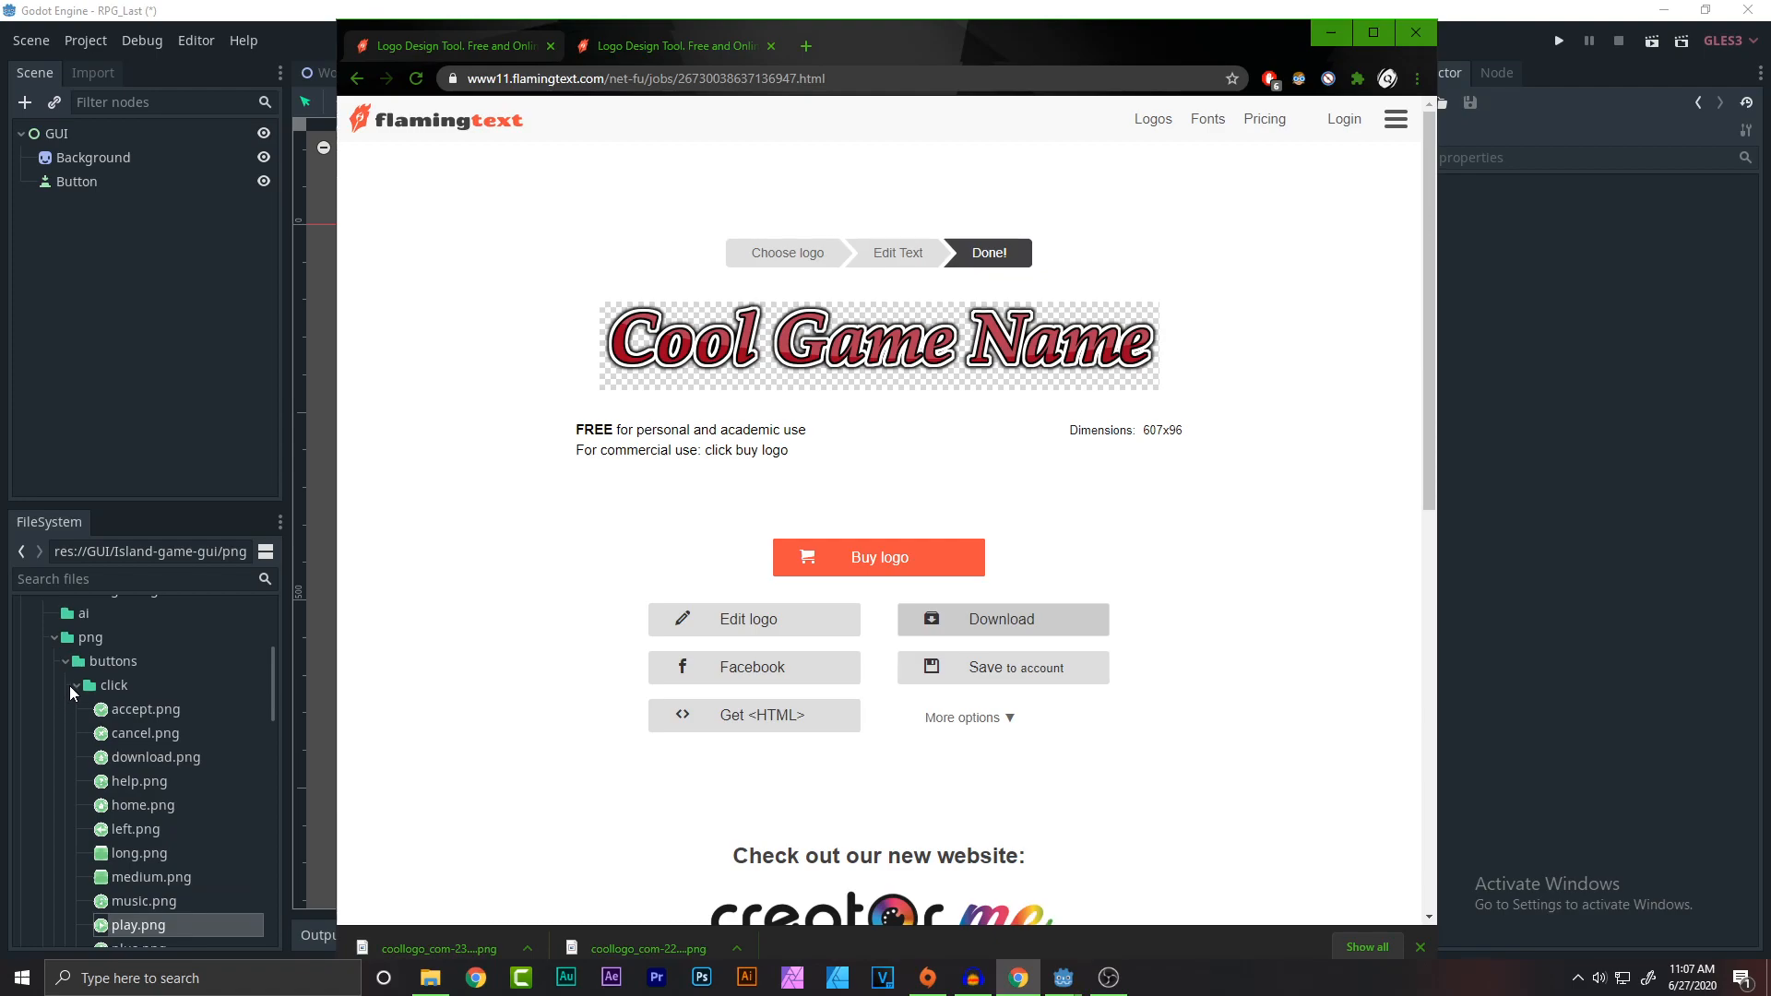
Remove the old coollogo PNG from the project, confirming the removal.
click(1059, 978)
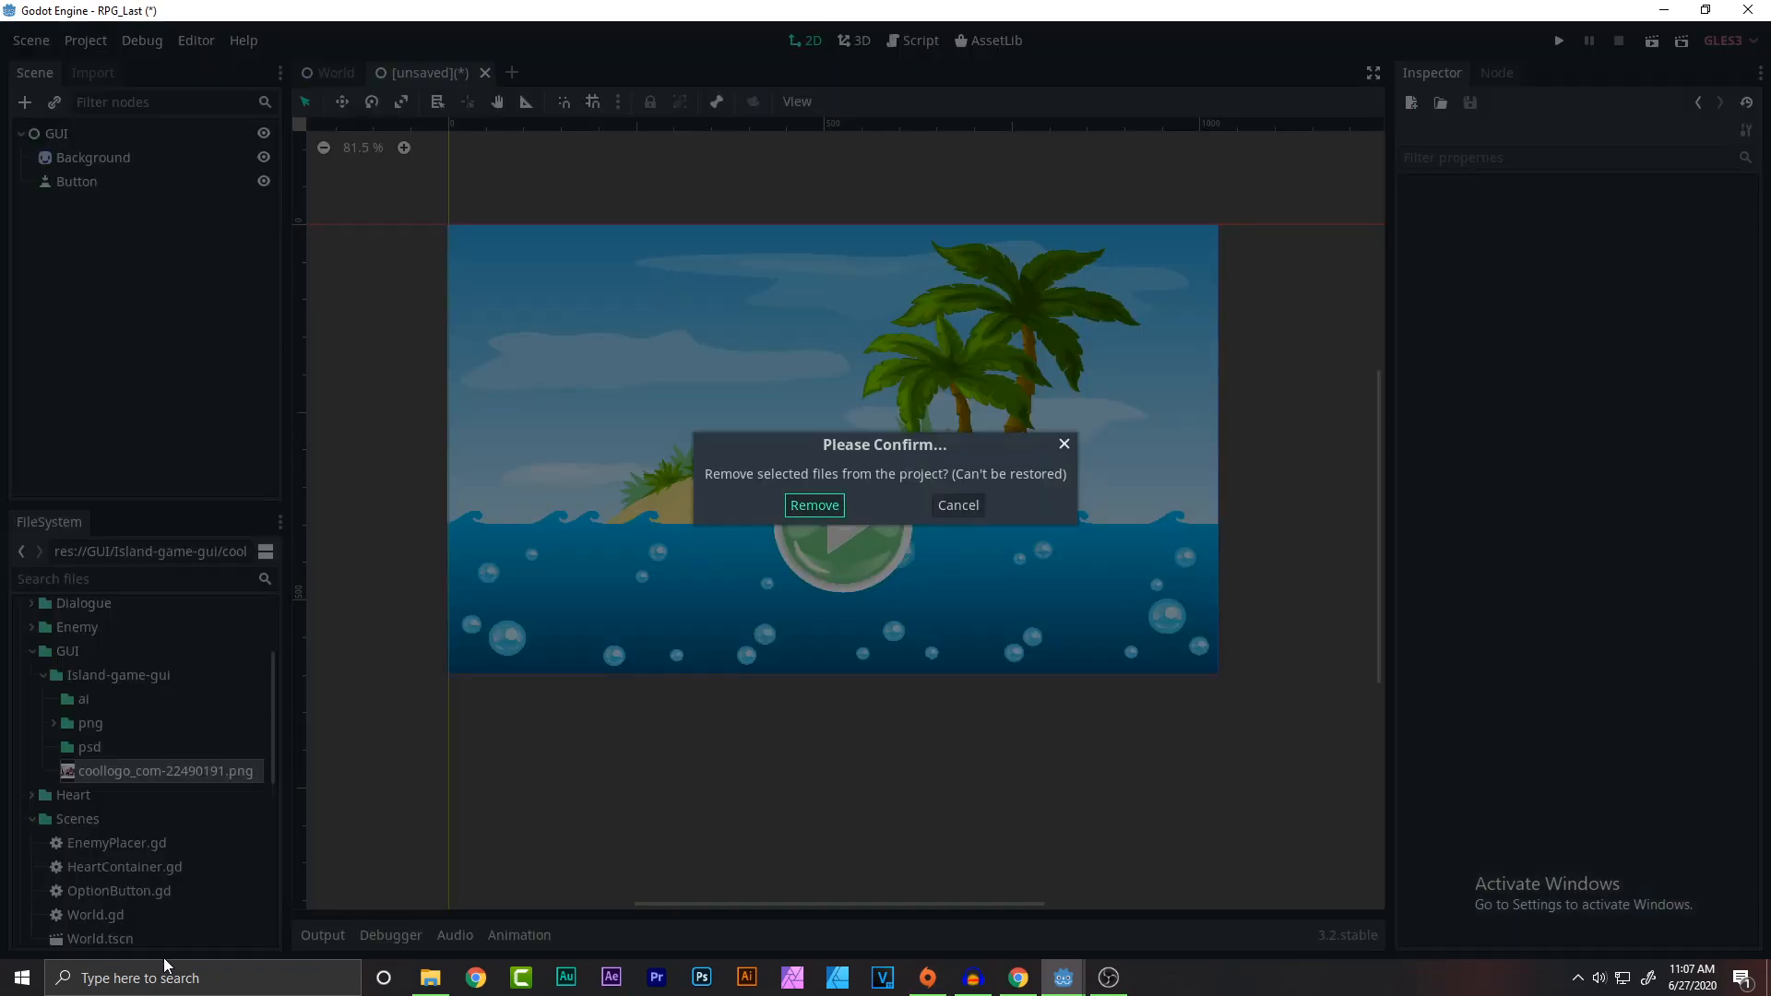
click(814, 506)
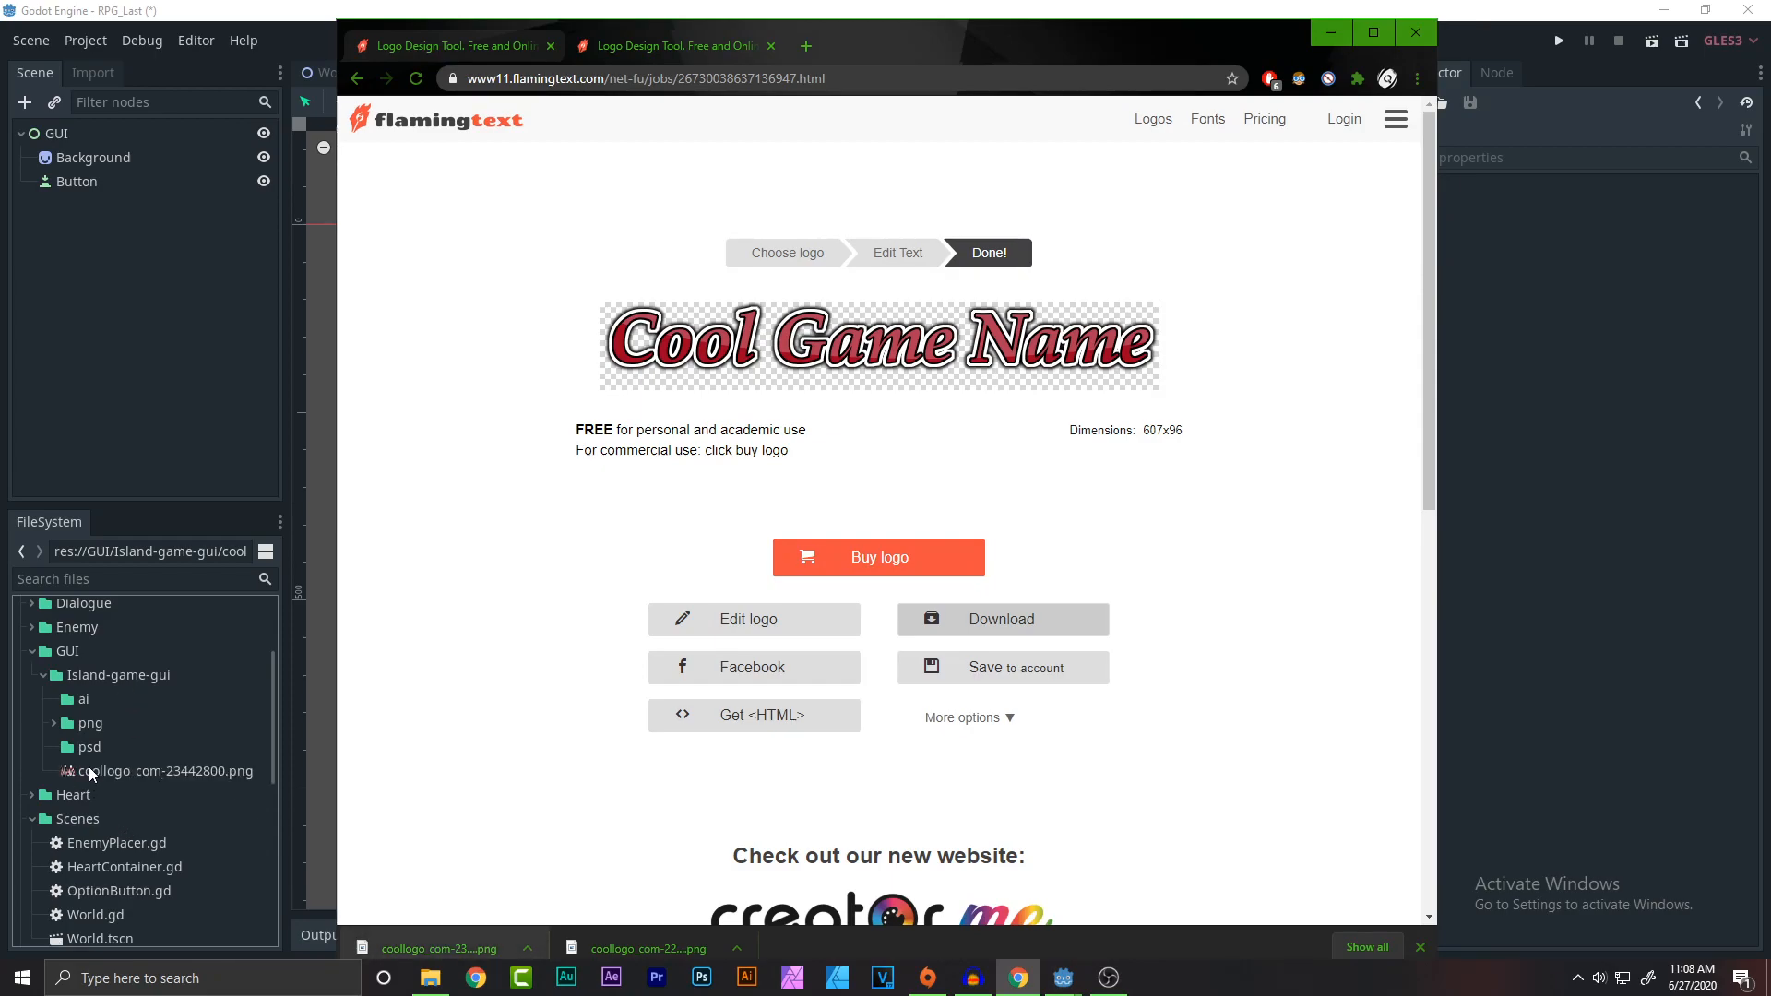
mouse_move(1415, 31)
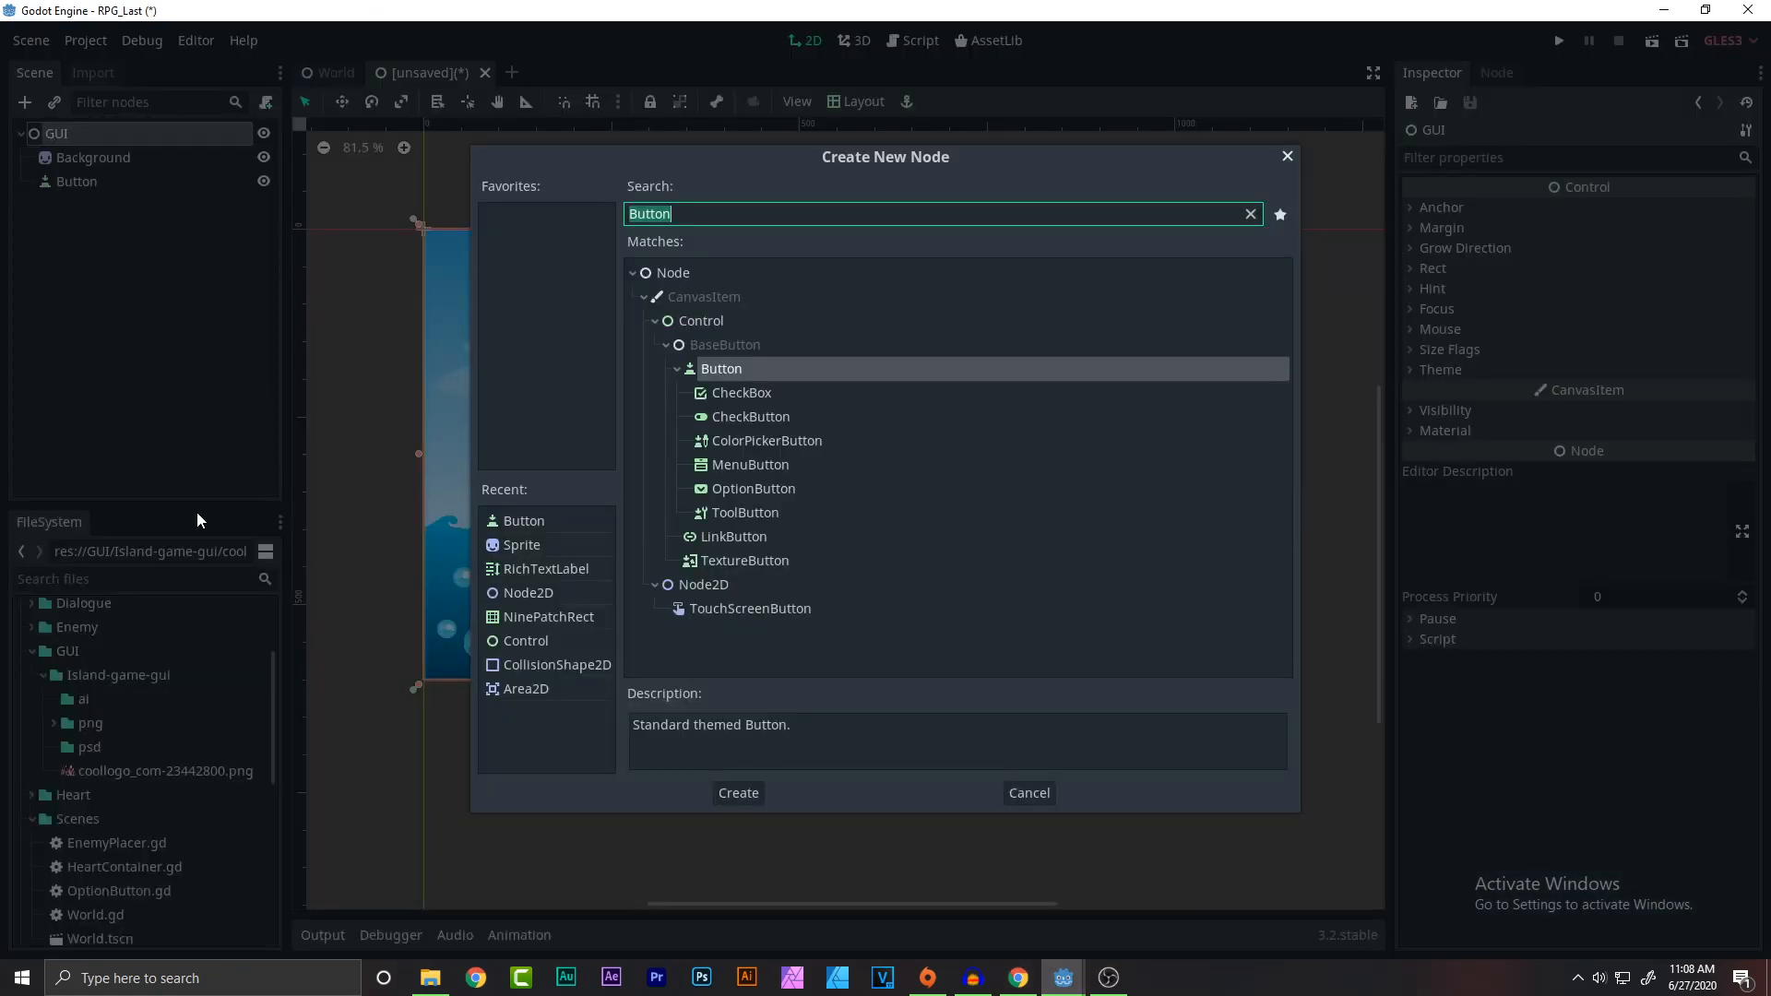
Add a Title sprite with the Cool Game Name logo and position it above the island and play button.
click(738, 792)
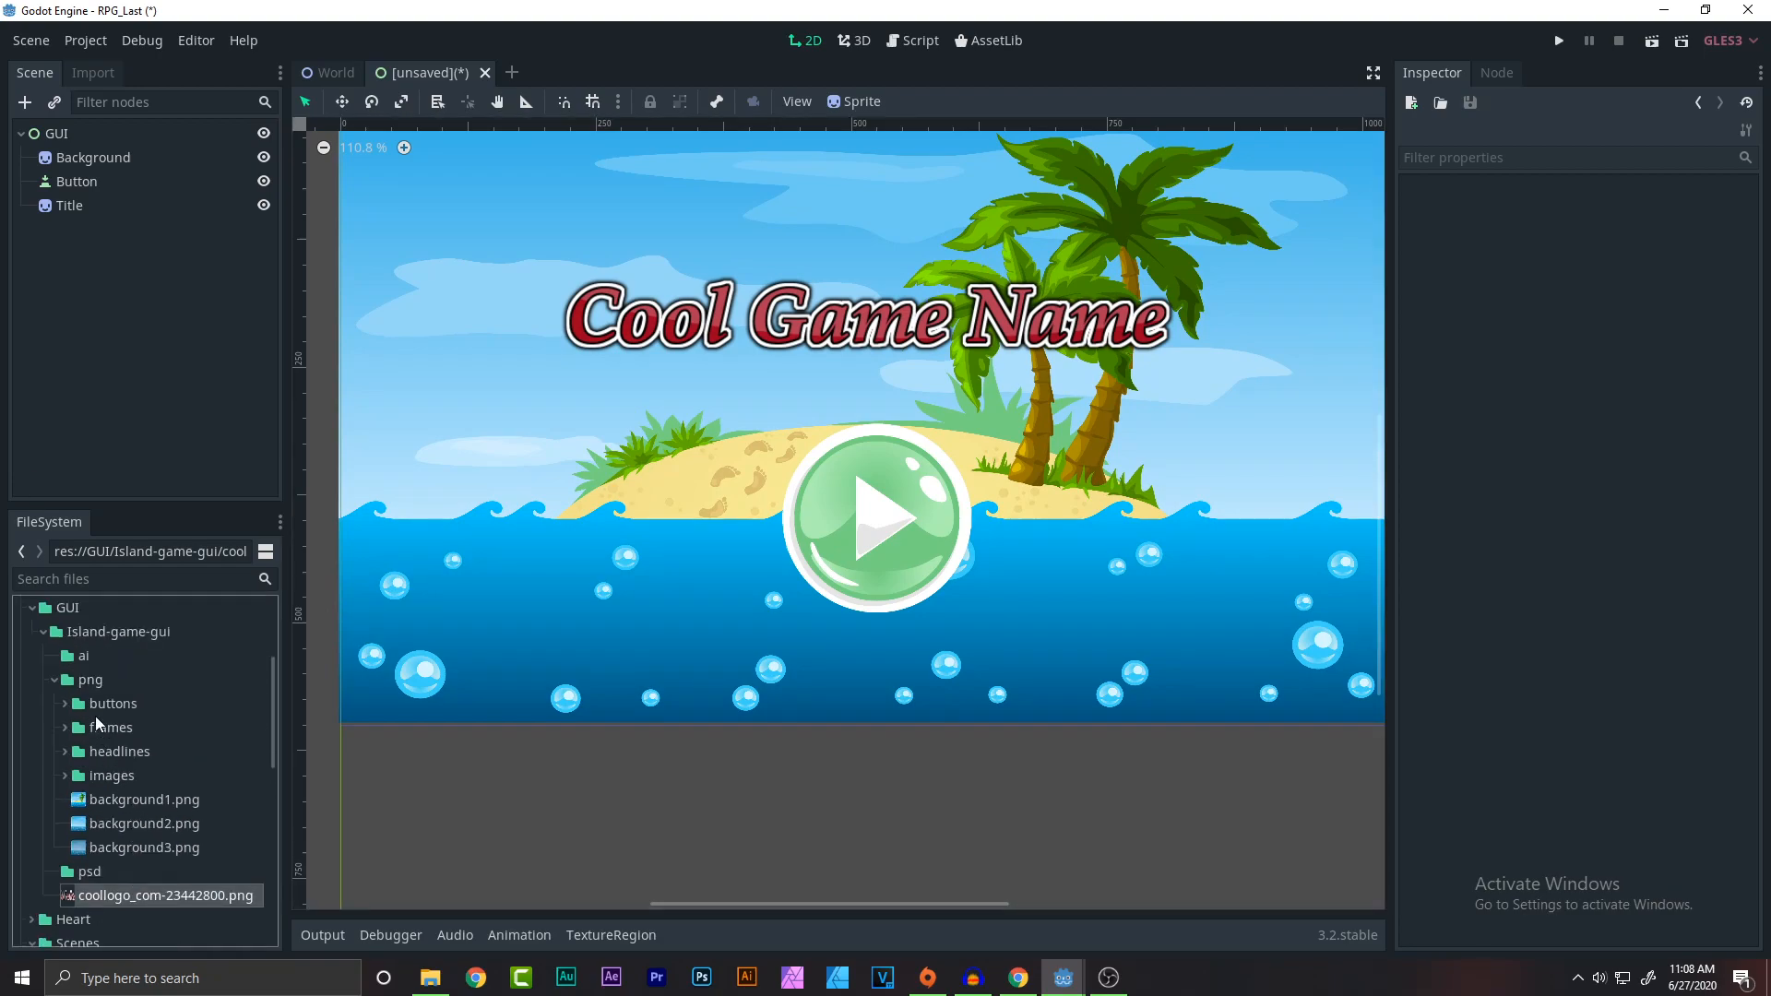
click(113, 703)
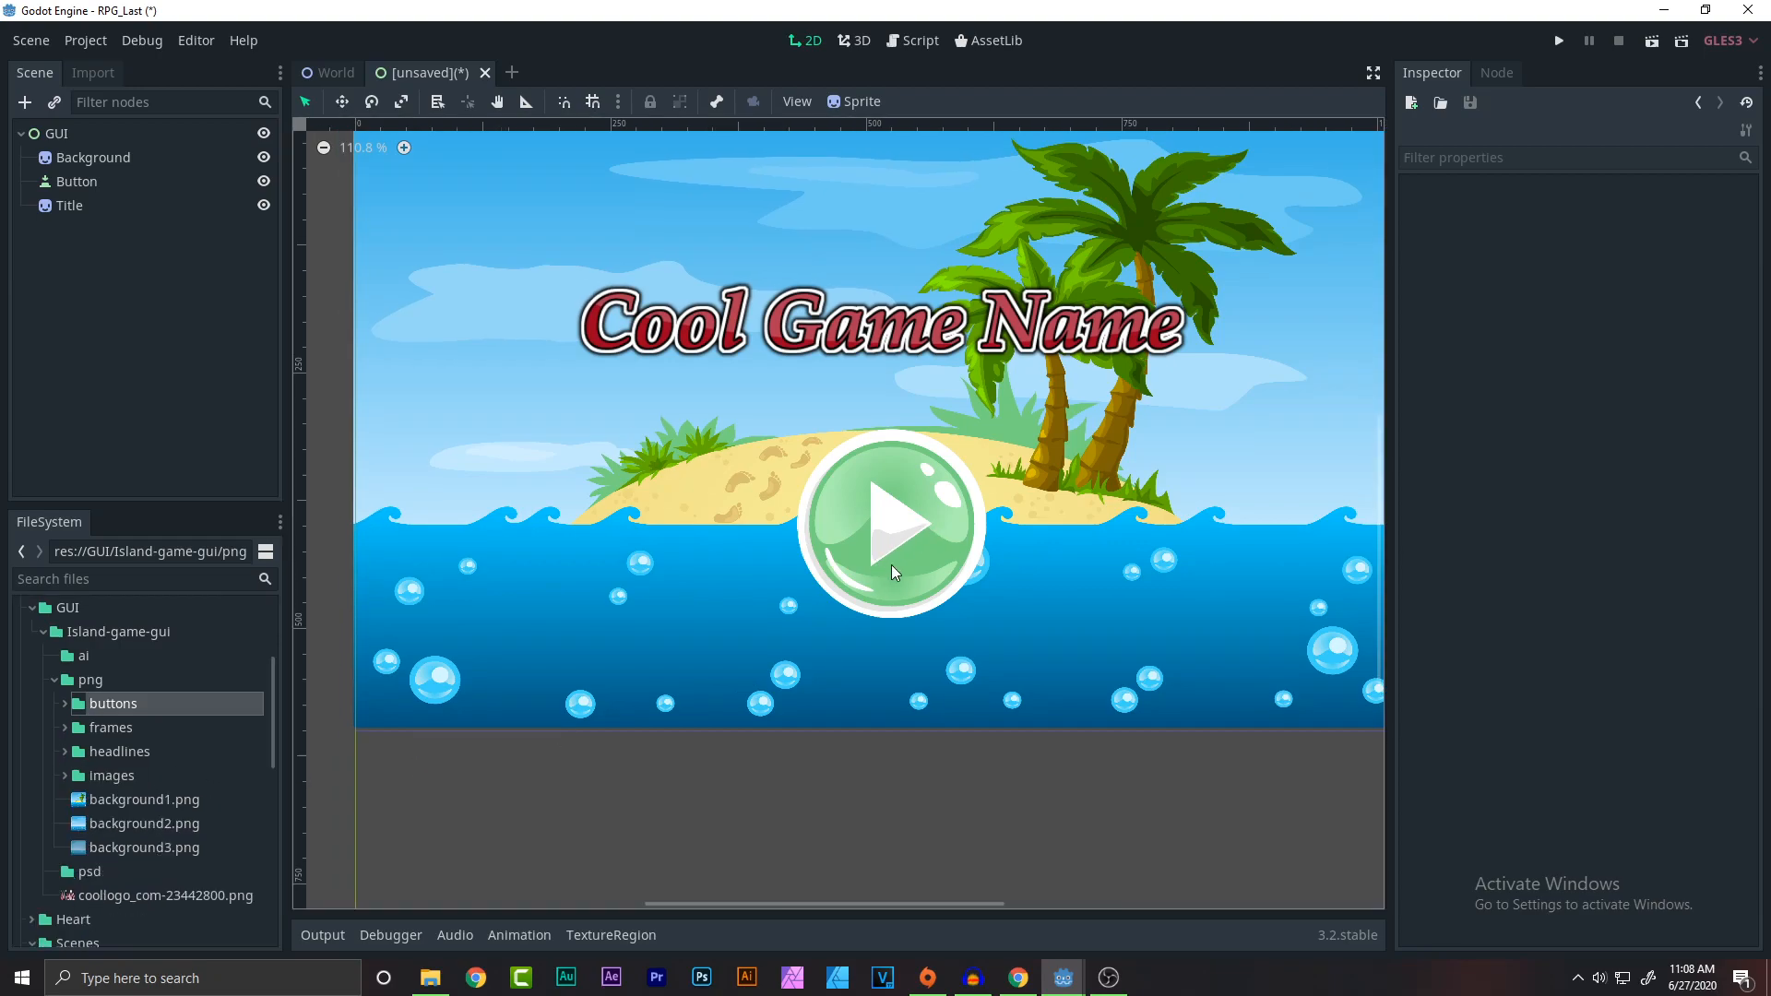
click(93, 157)
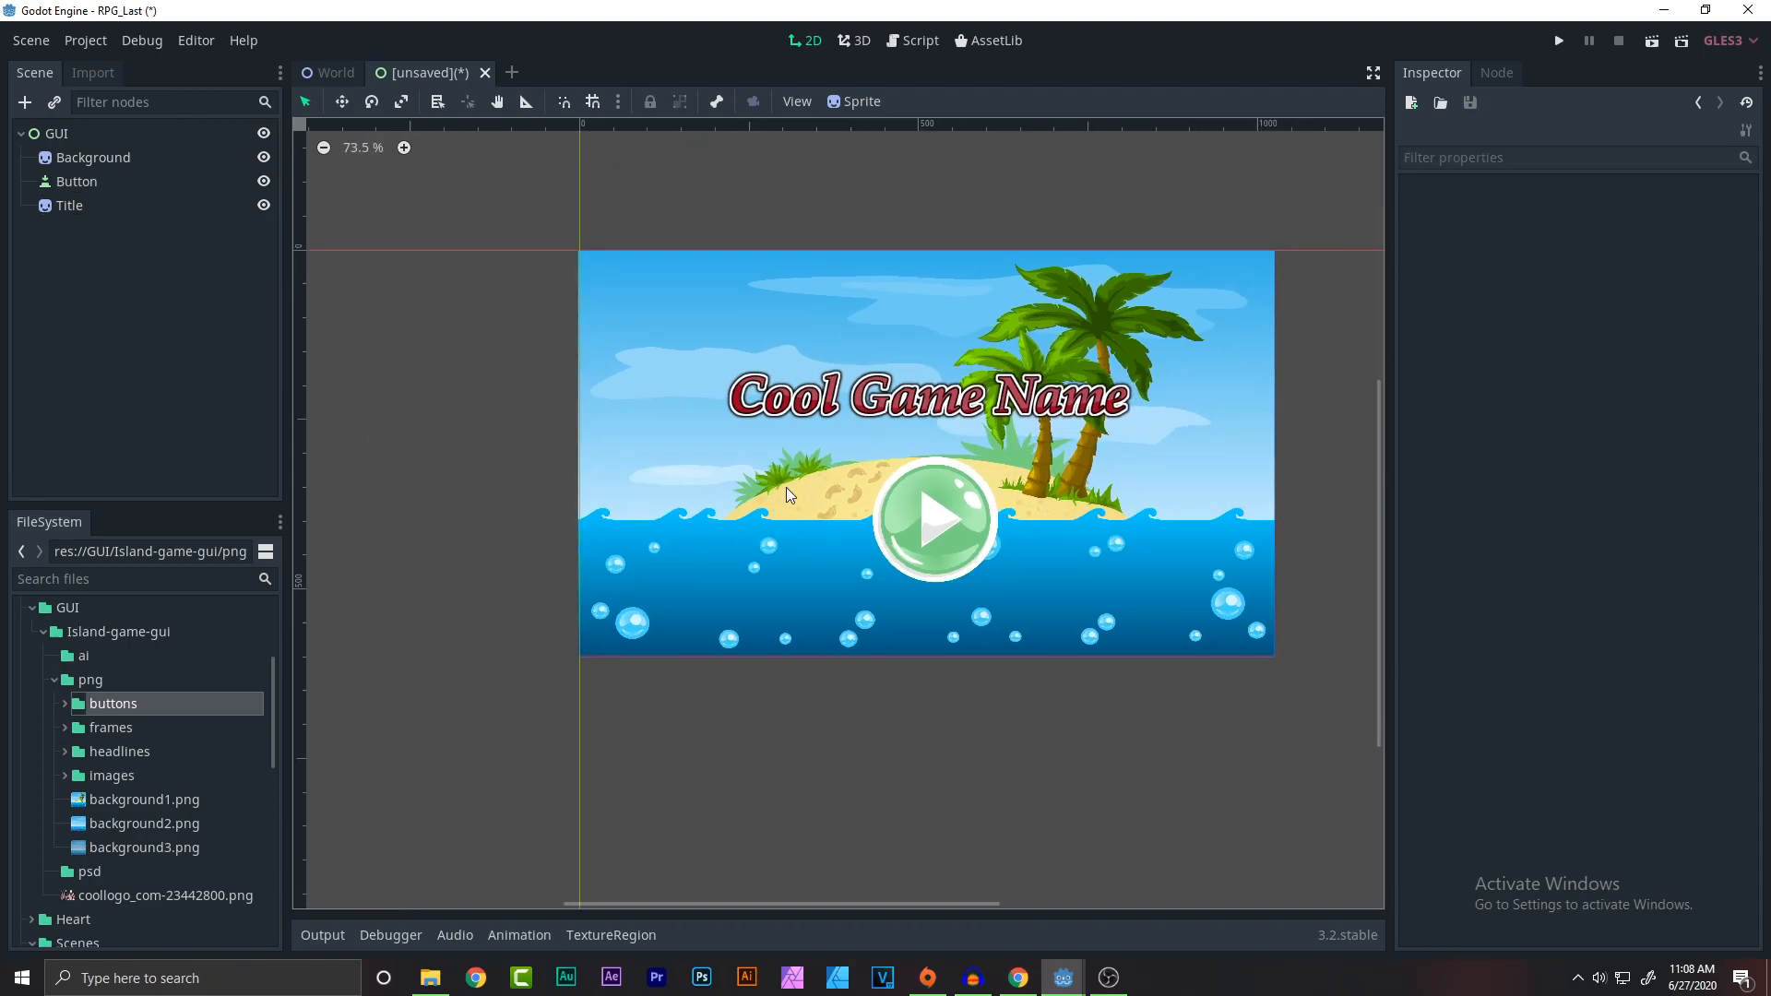
click(71, 204)
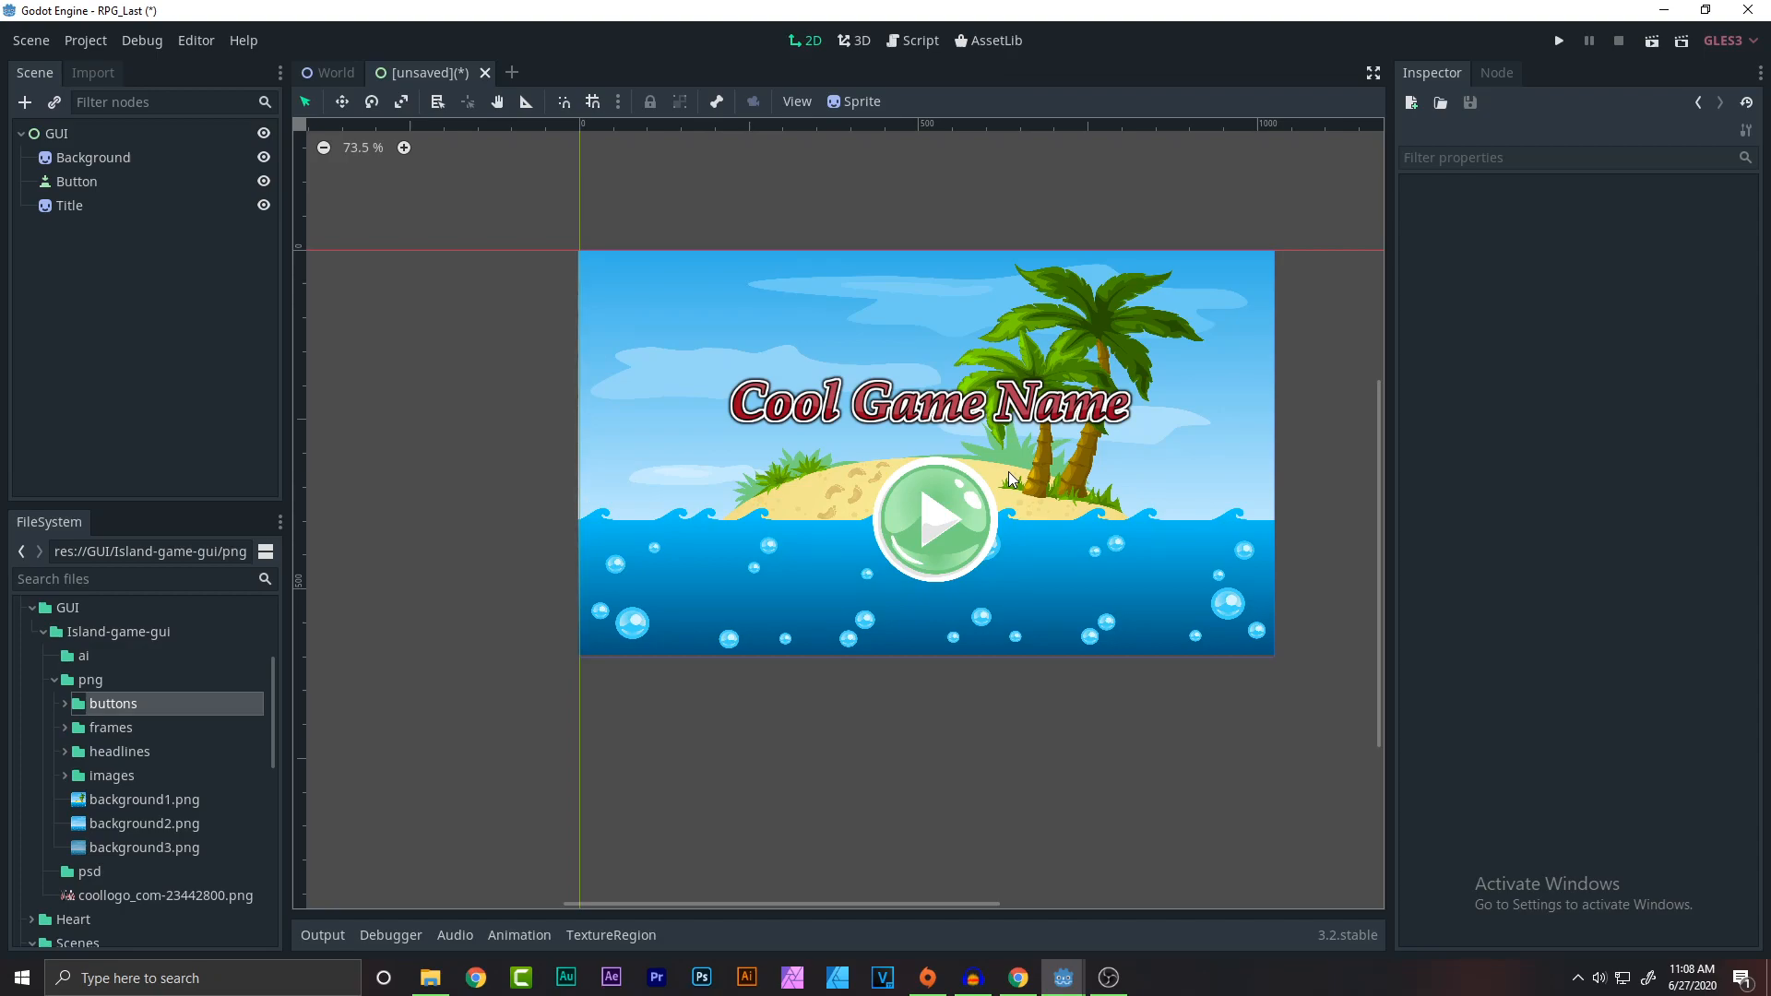
Rename the Button node to Play and attach a new Play.gd script to it.
click(77, 181)
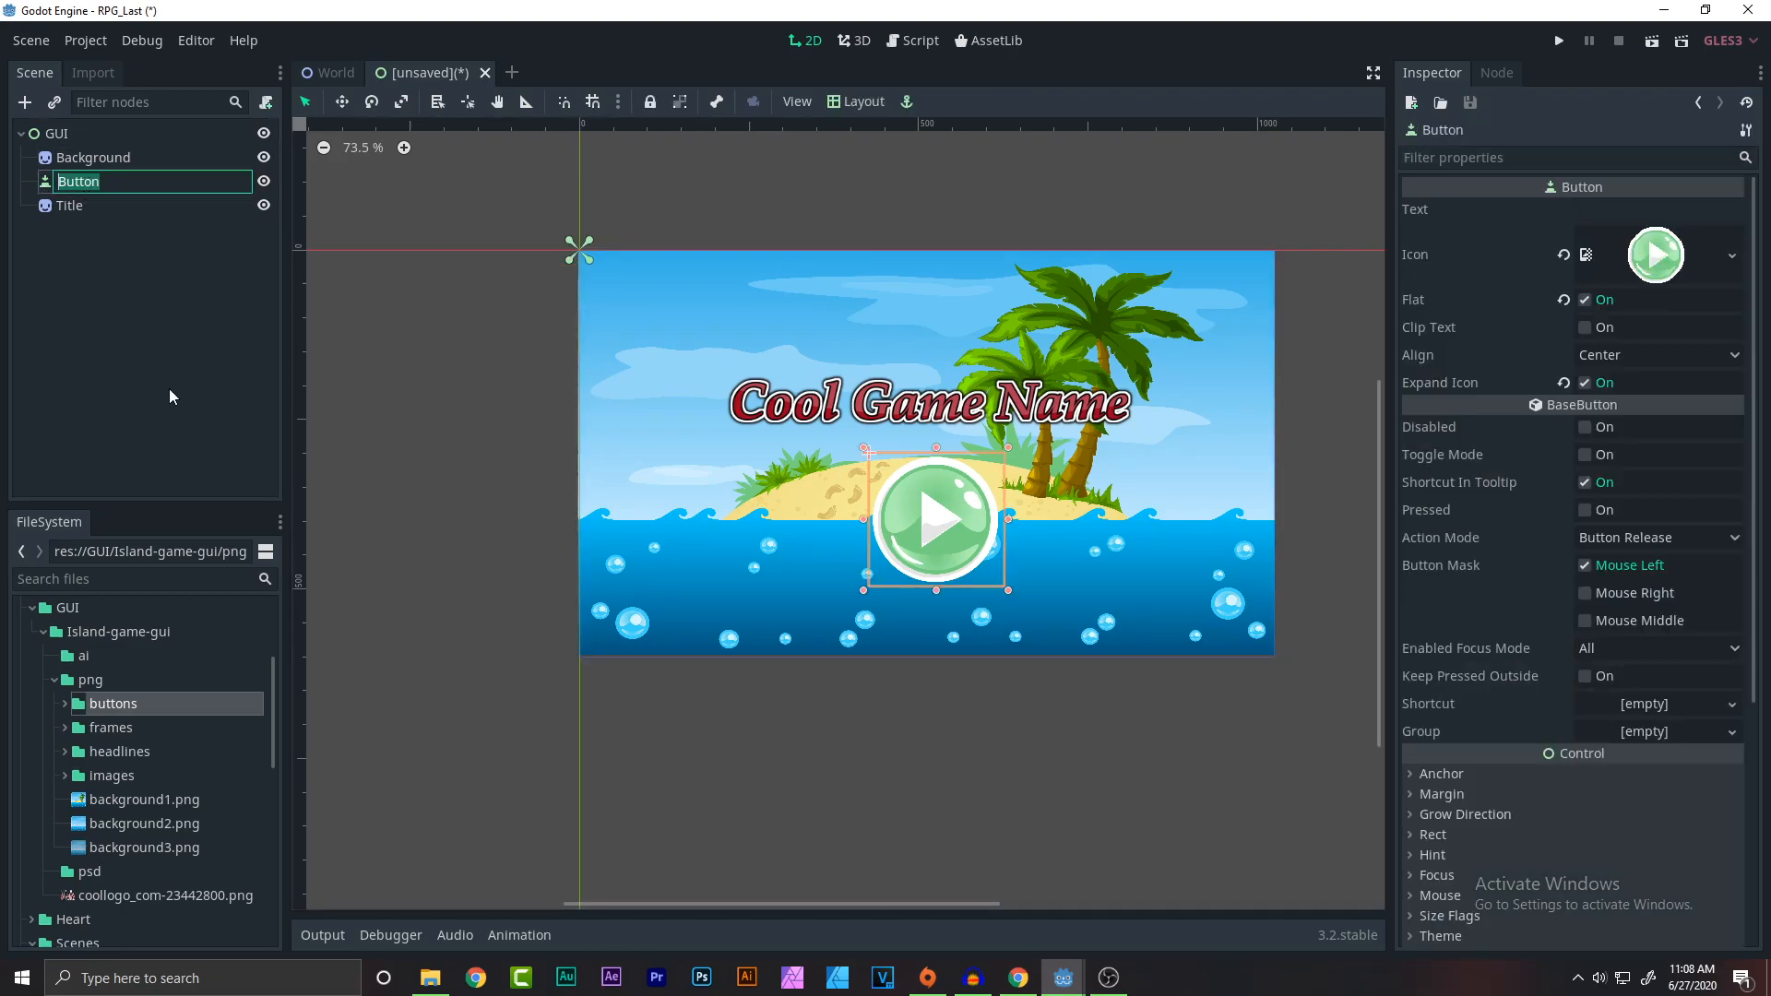
text(Play)
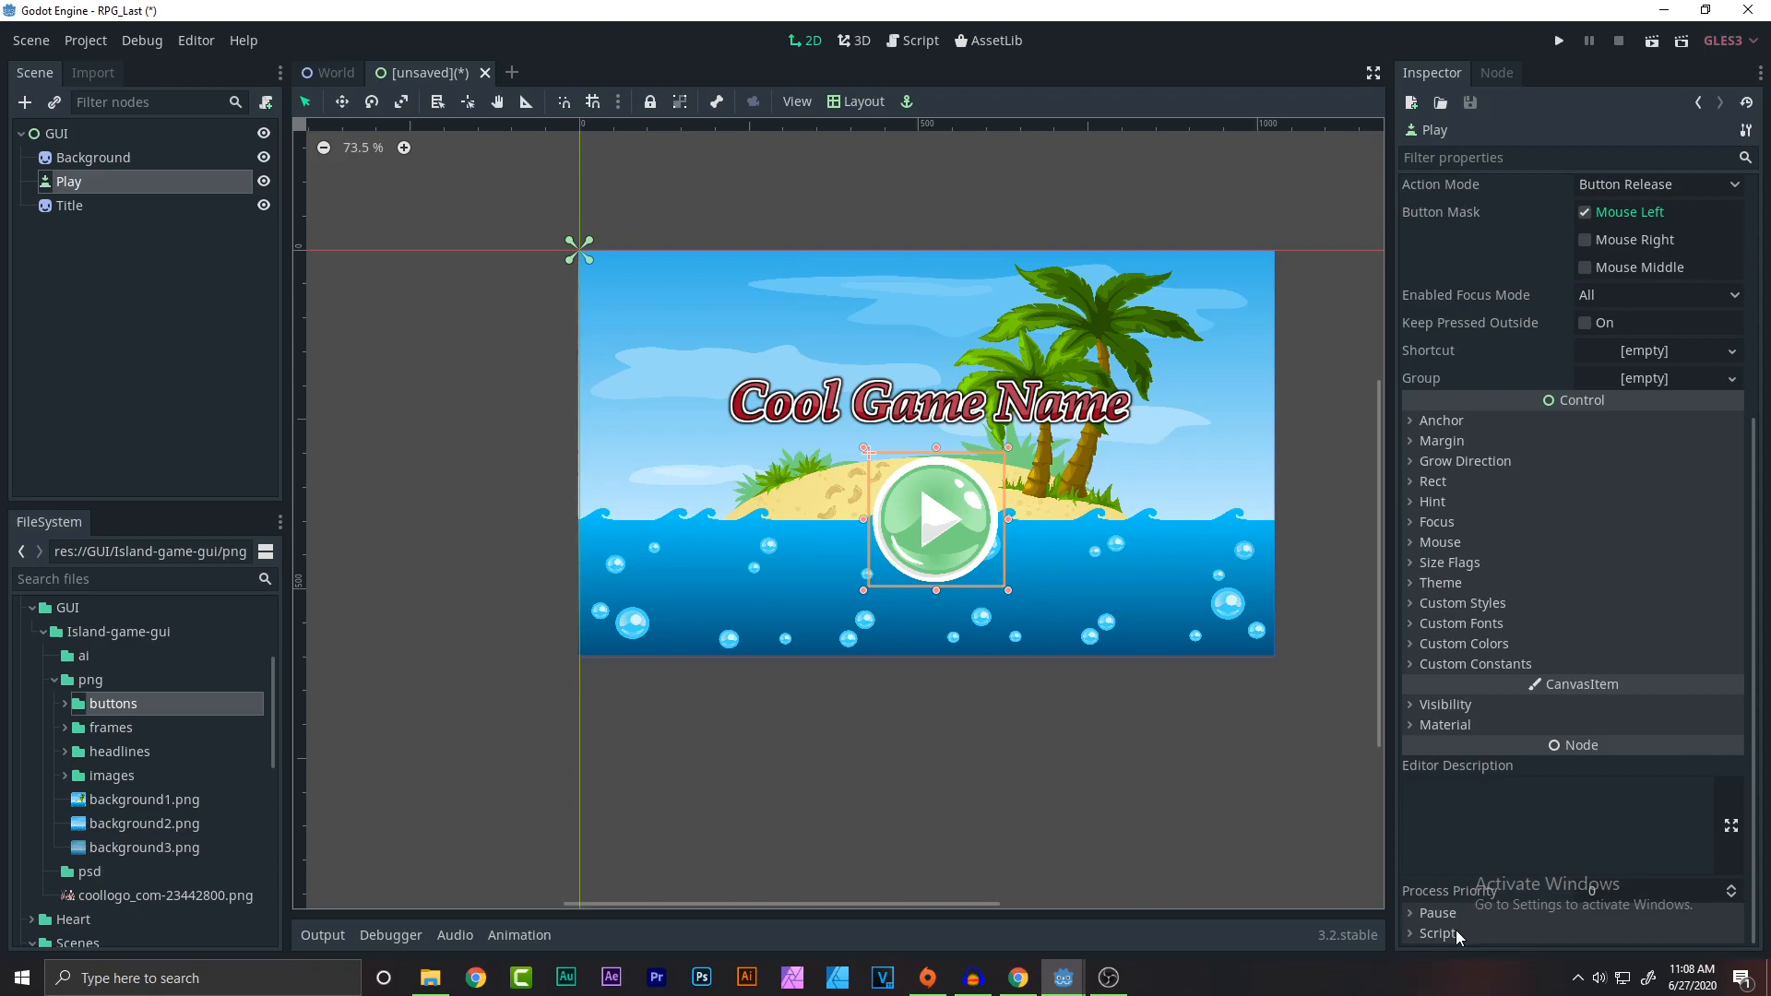
click(1438, 931)
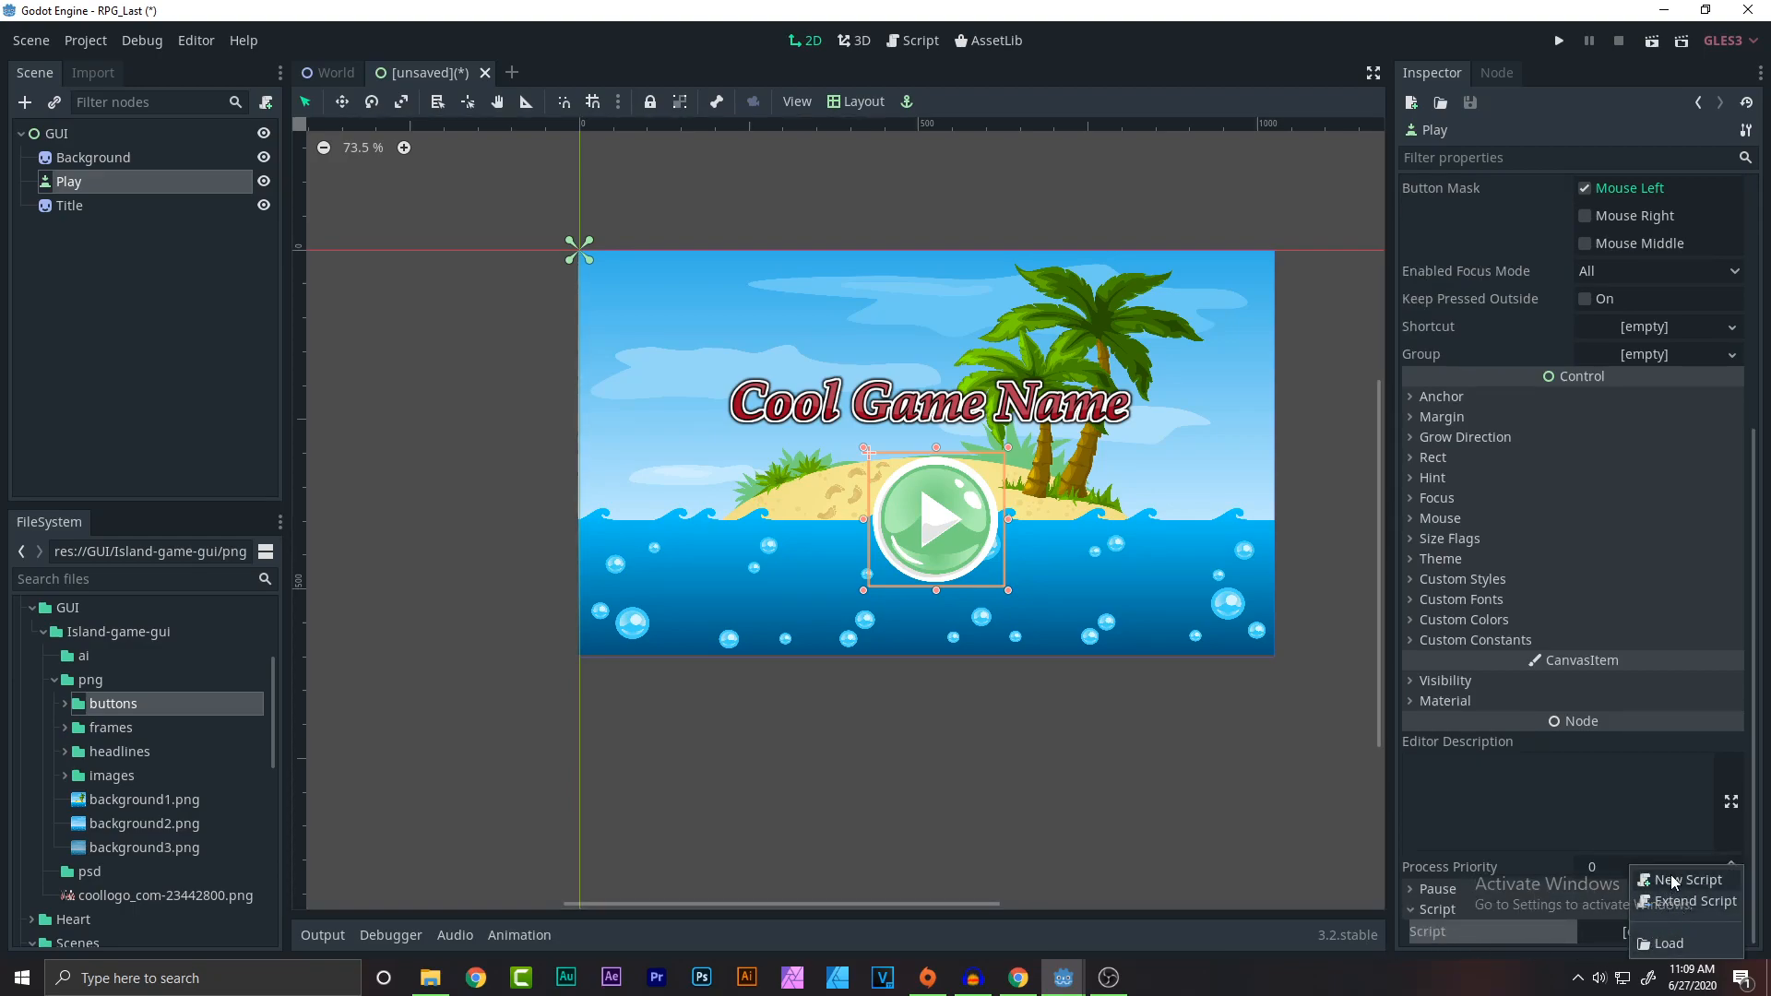
click(919, 40)
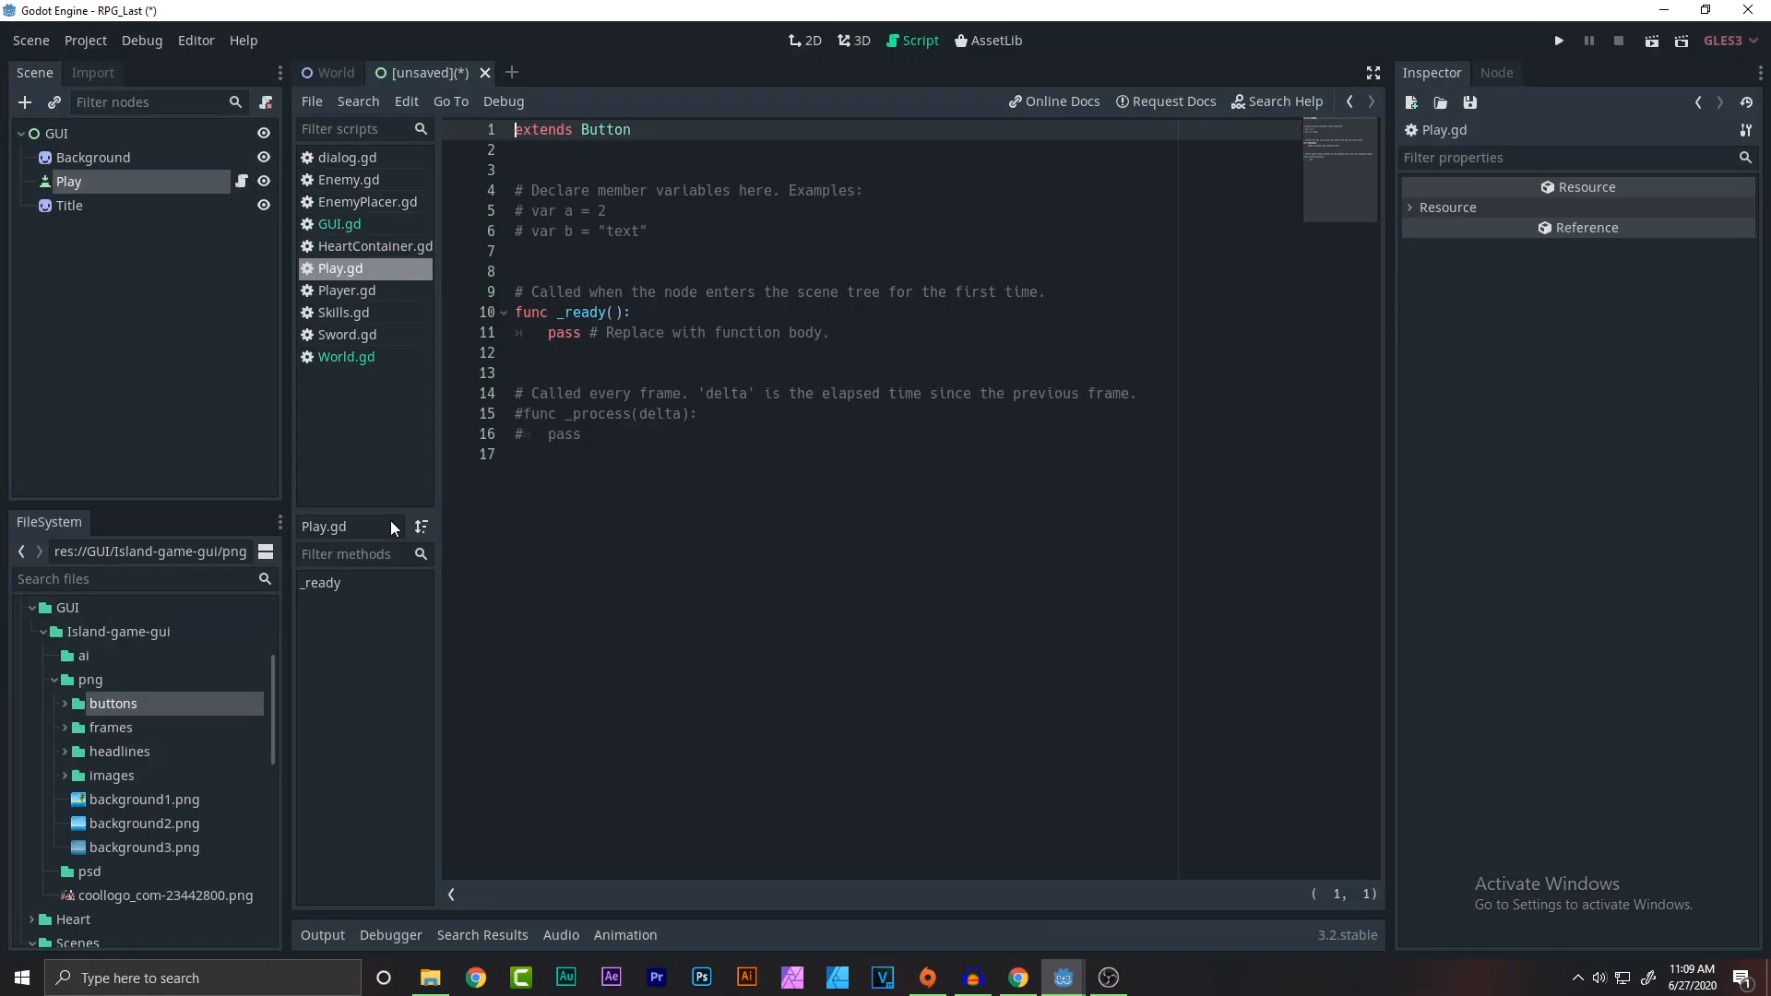
click(803, 40)
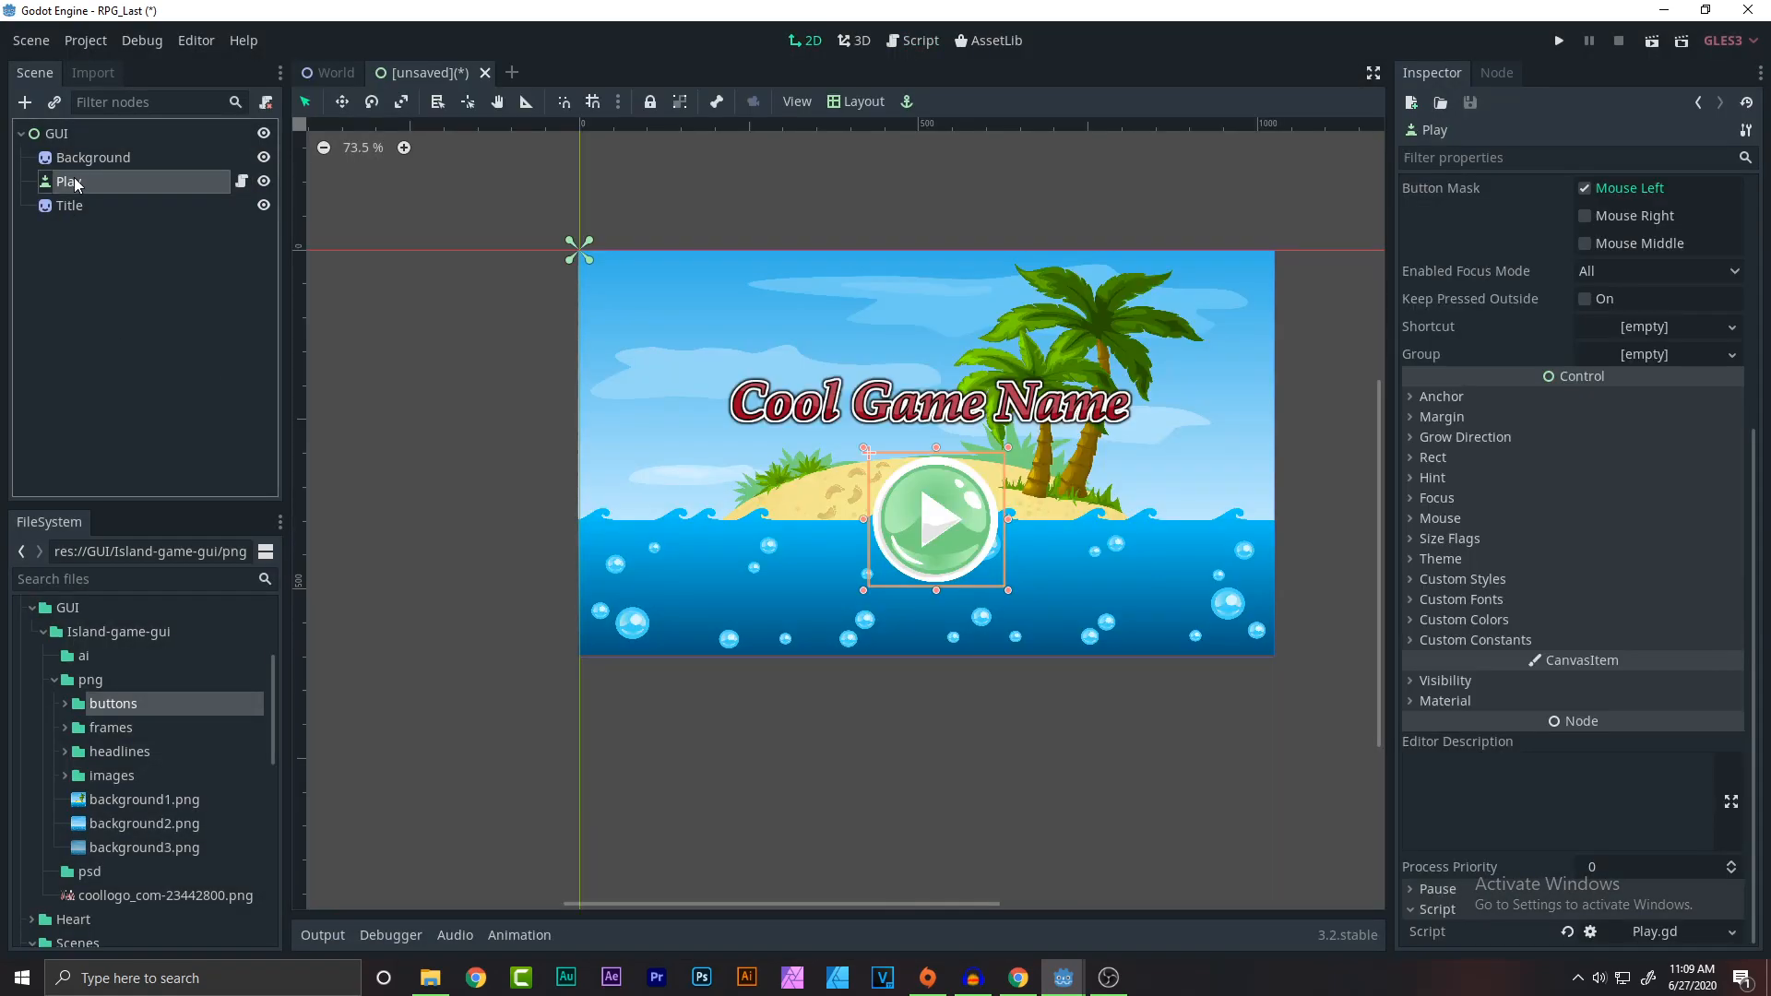
Connect the Play node's pressed() signal to a new _on_Play_pressed function.
click(1497, 72)
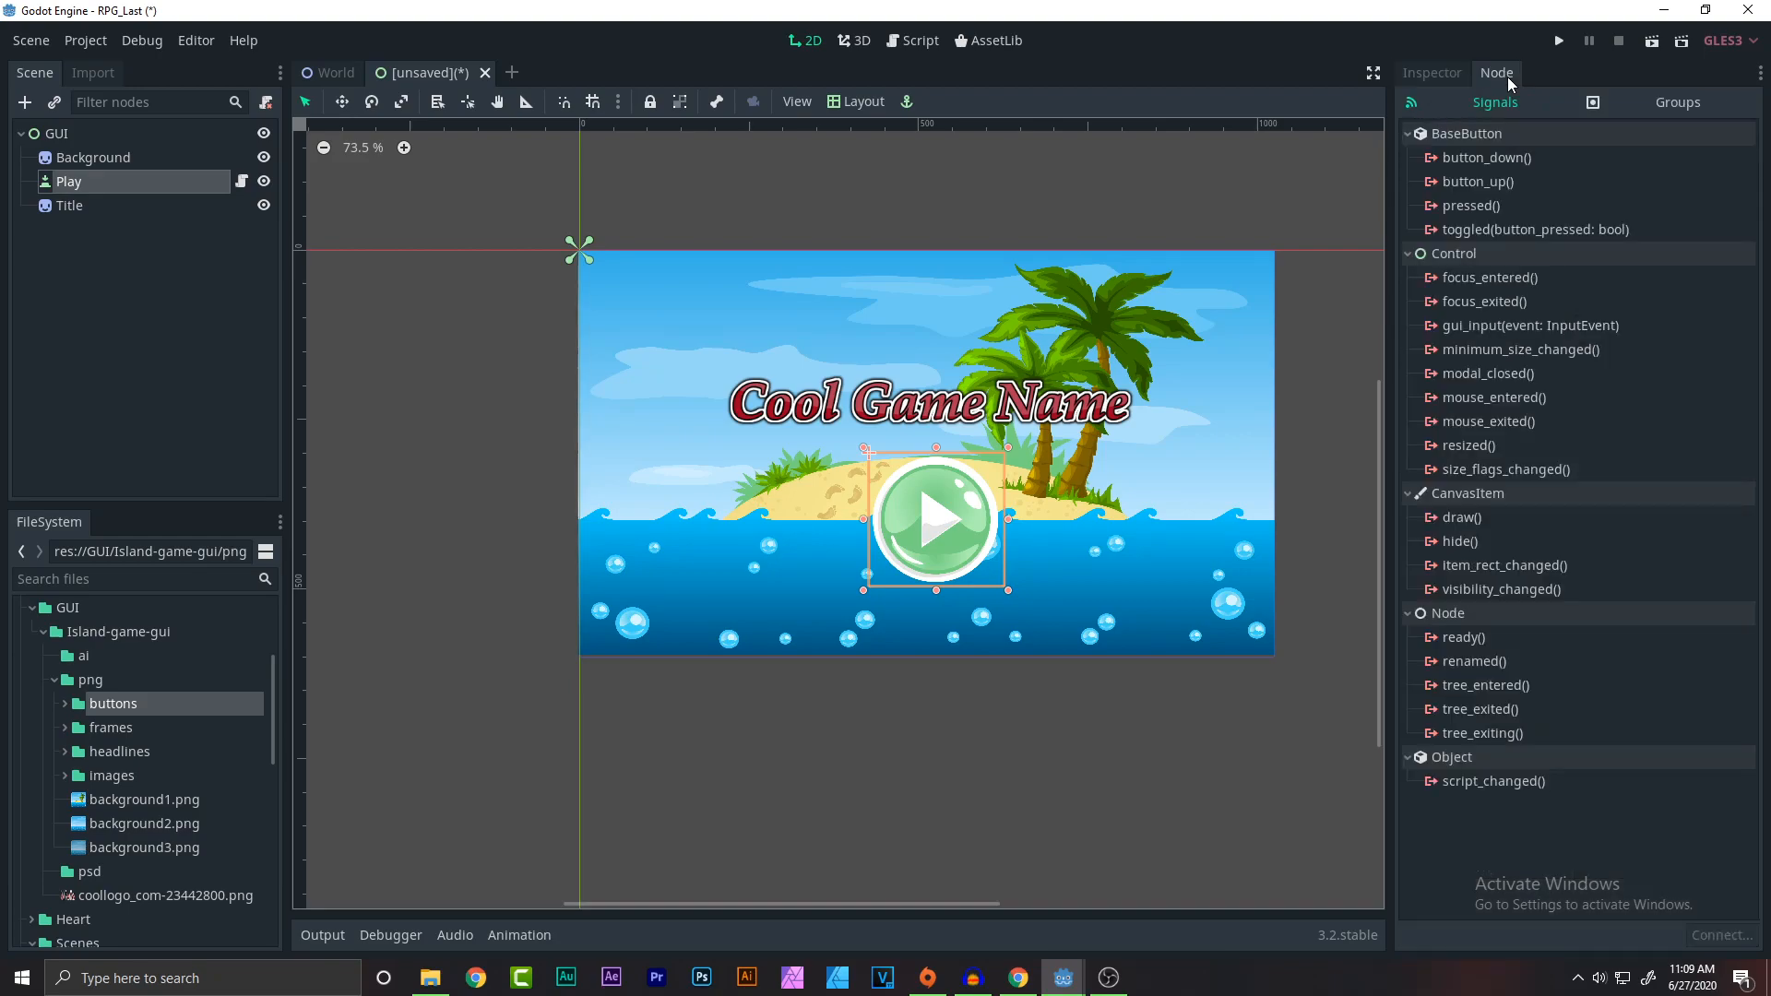
click(1471, 204)
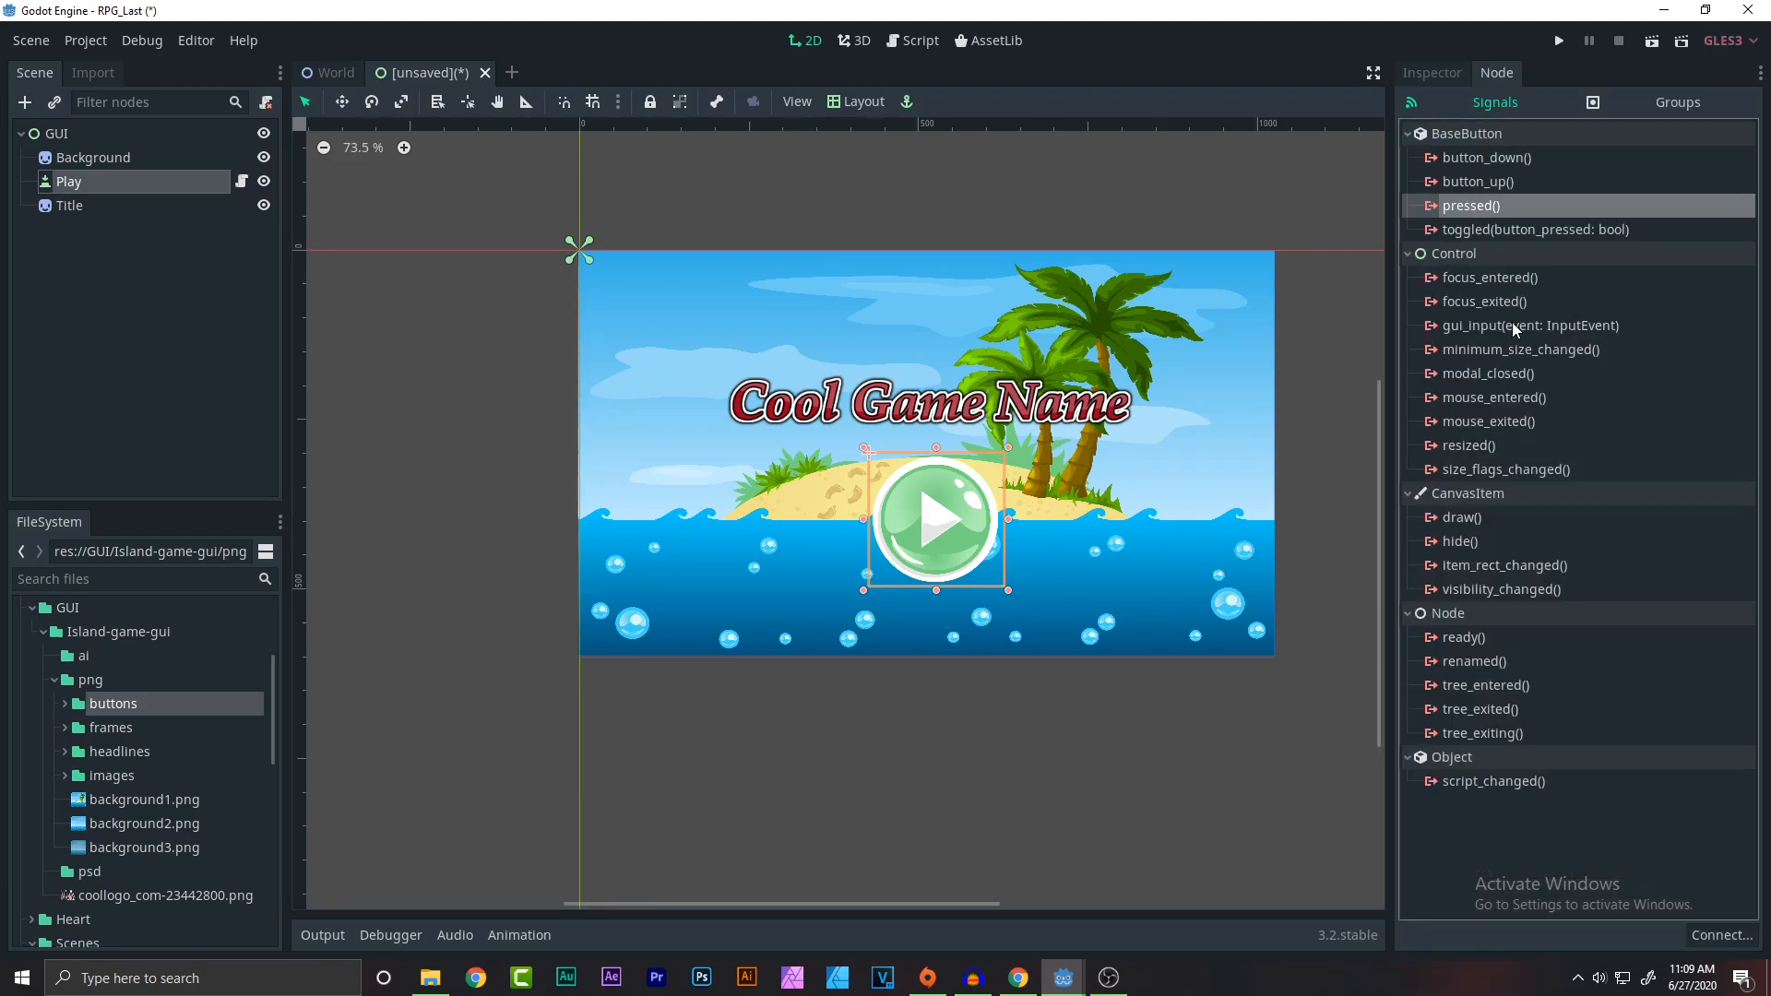
mouse_move(1694, 862)
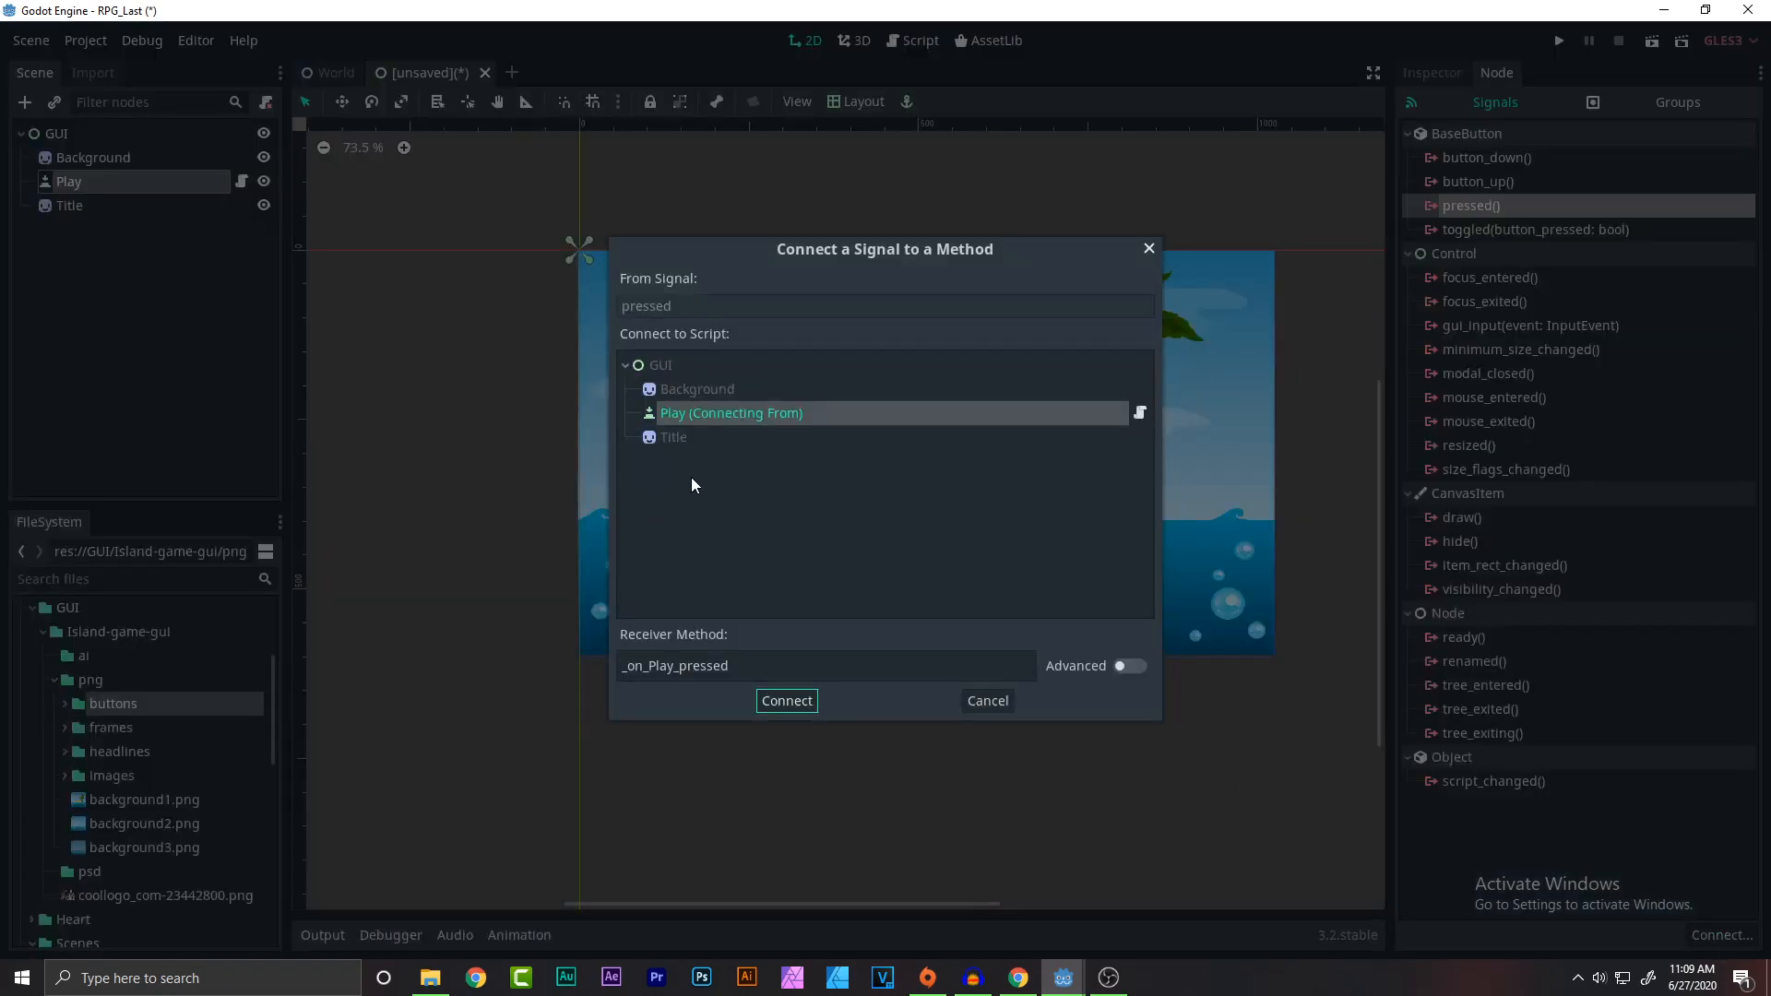
click(786, 702)
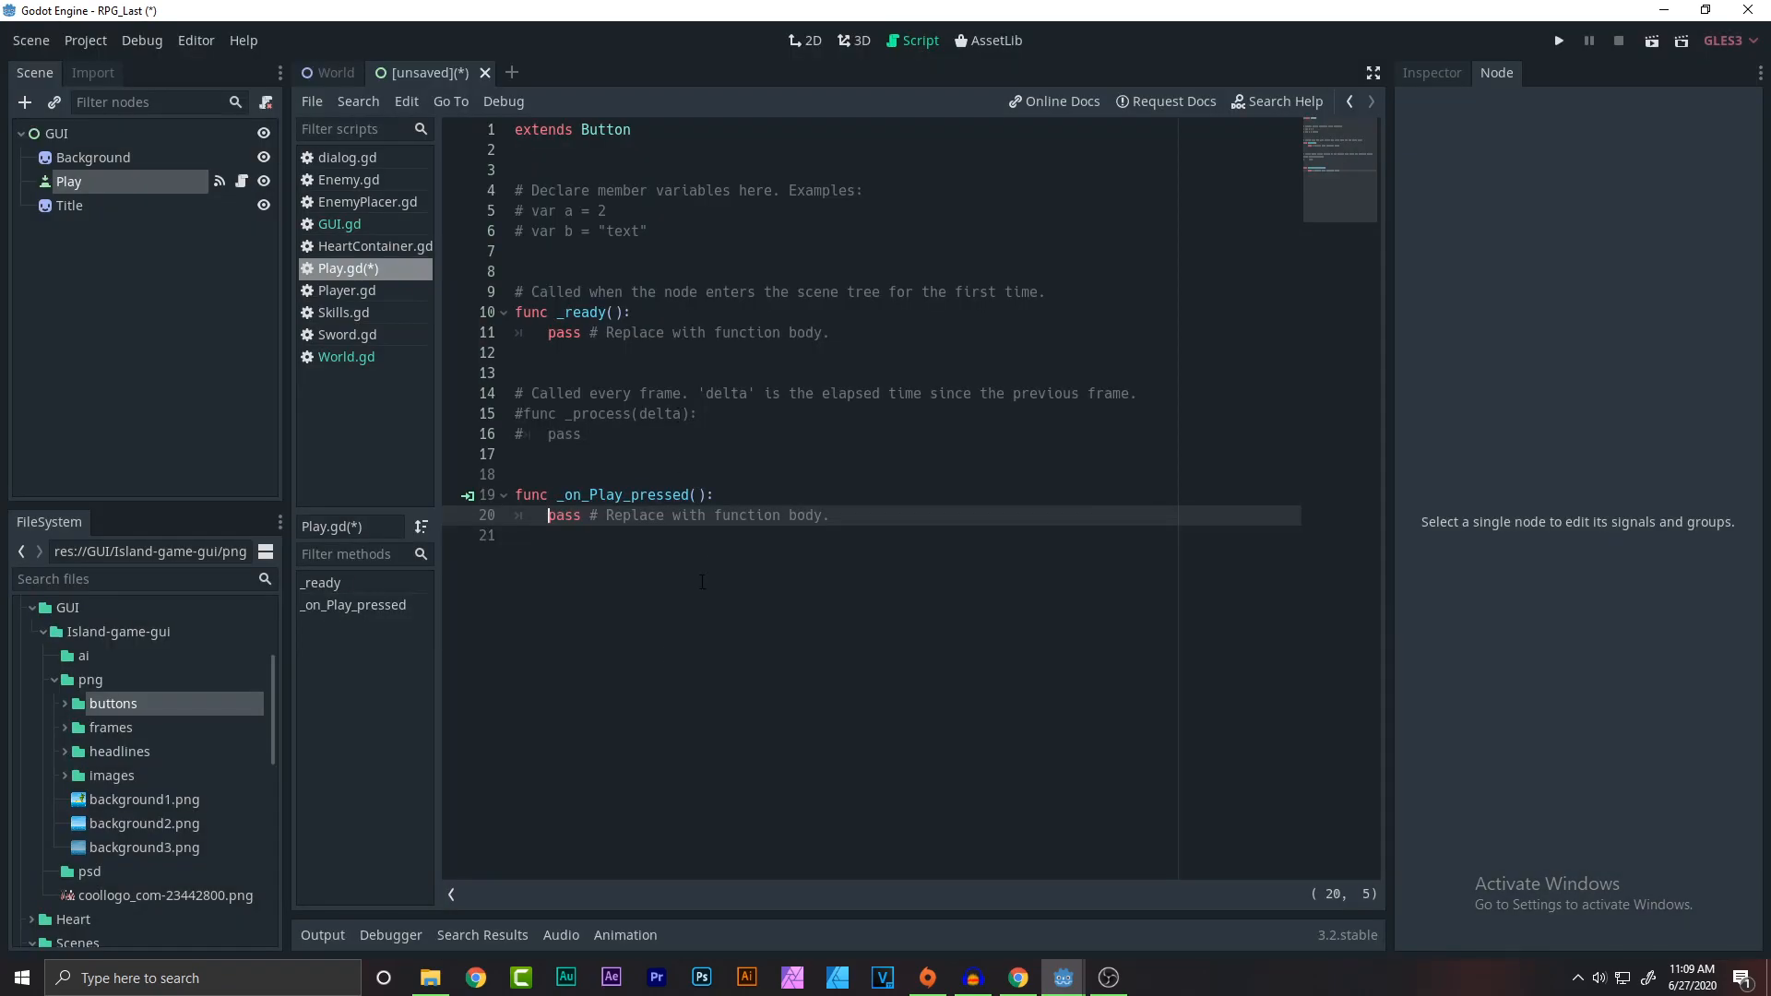
Write get_tree().change_scene("res://Scenes/World.tscn") in _on_Play_pressed and remove the leftover pass line.
text(get)
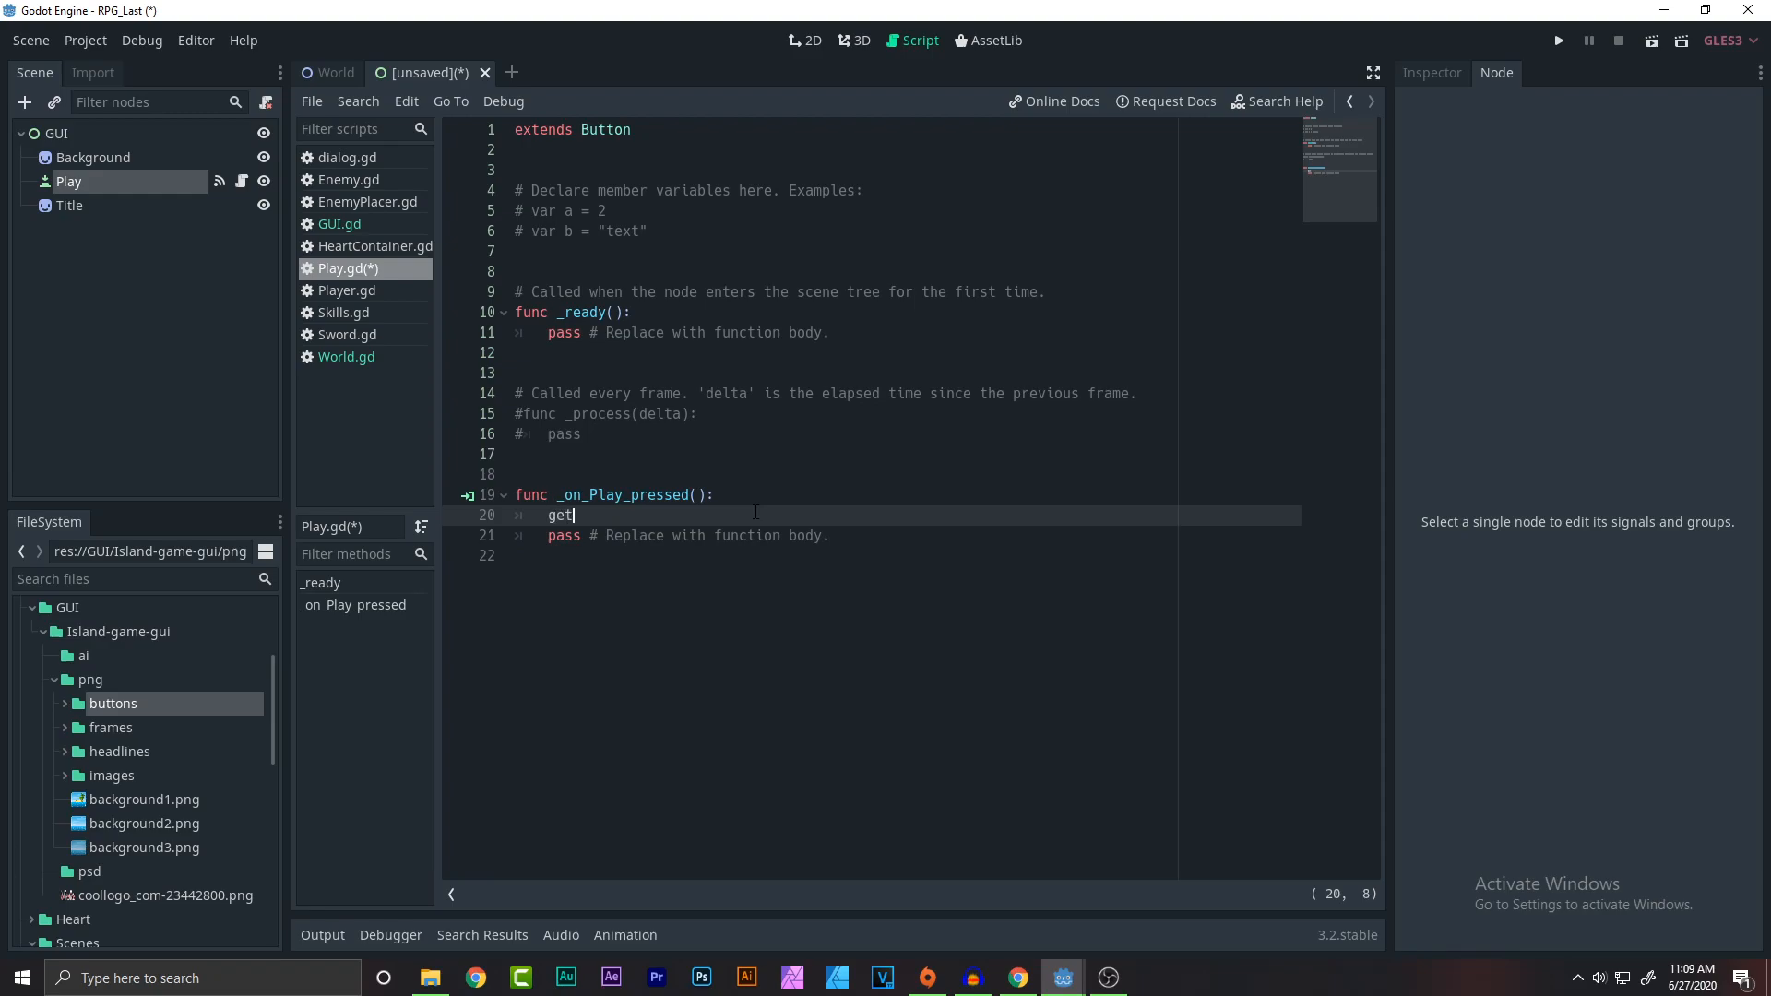
text(_t)
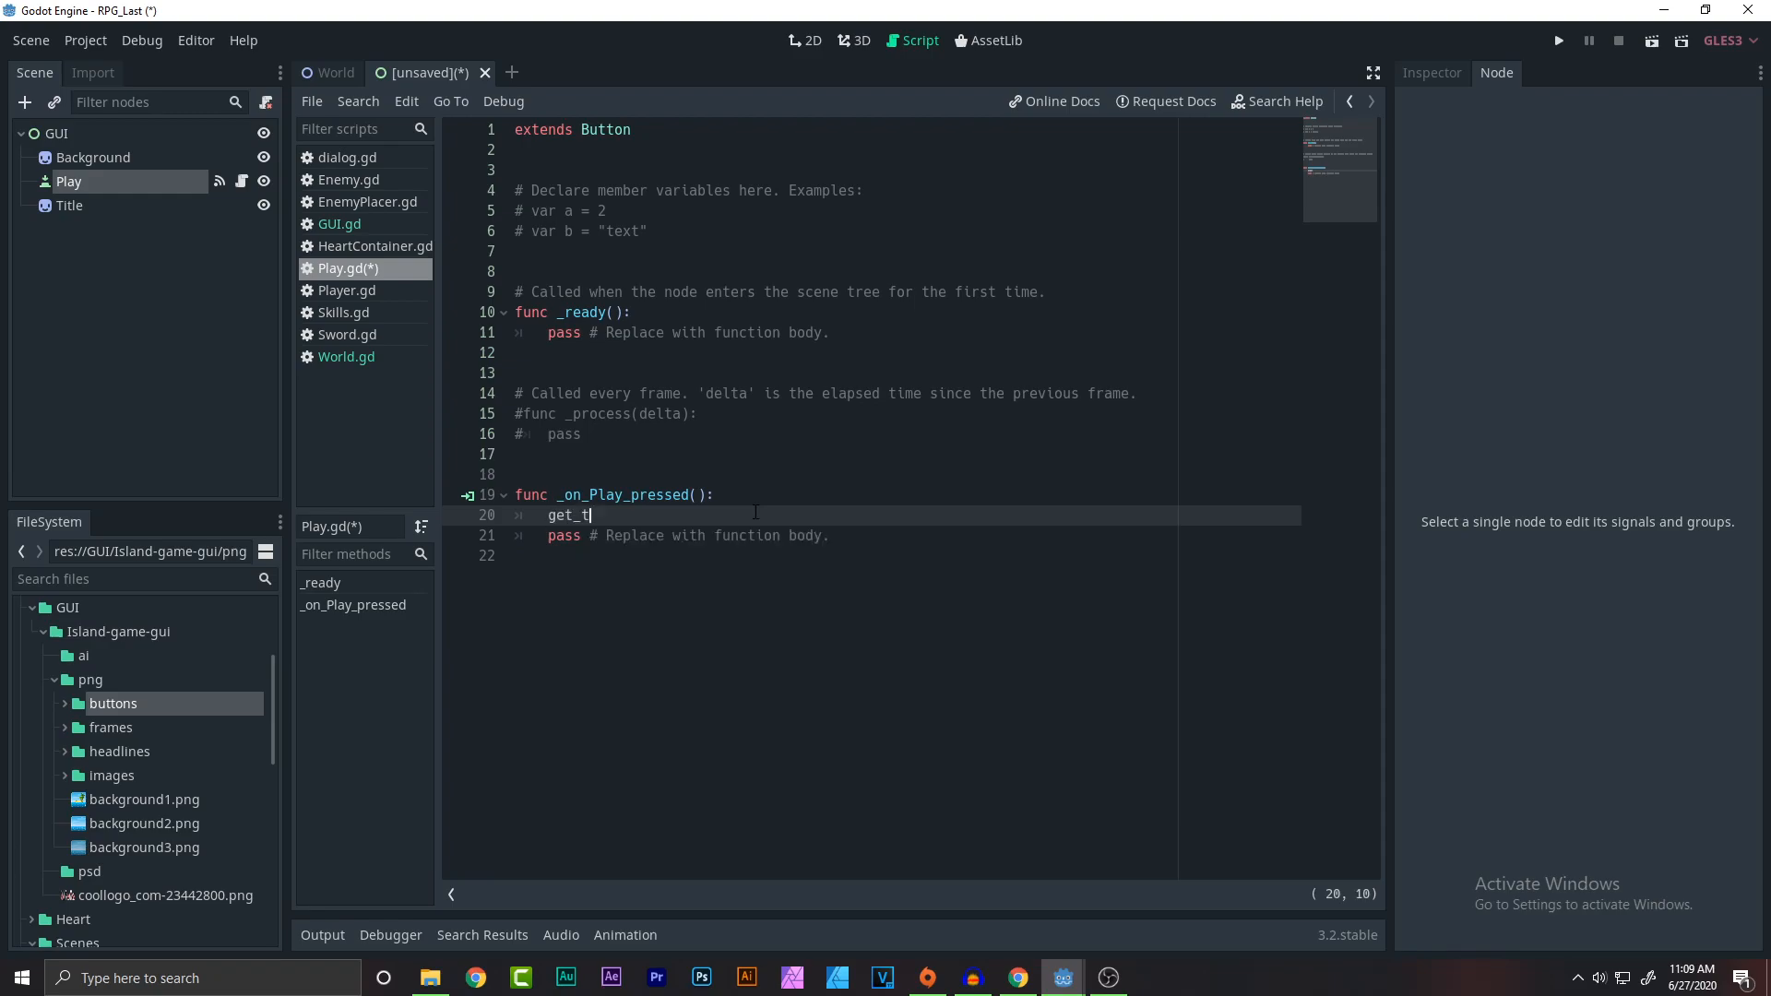
text(ree())
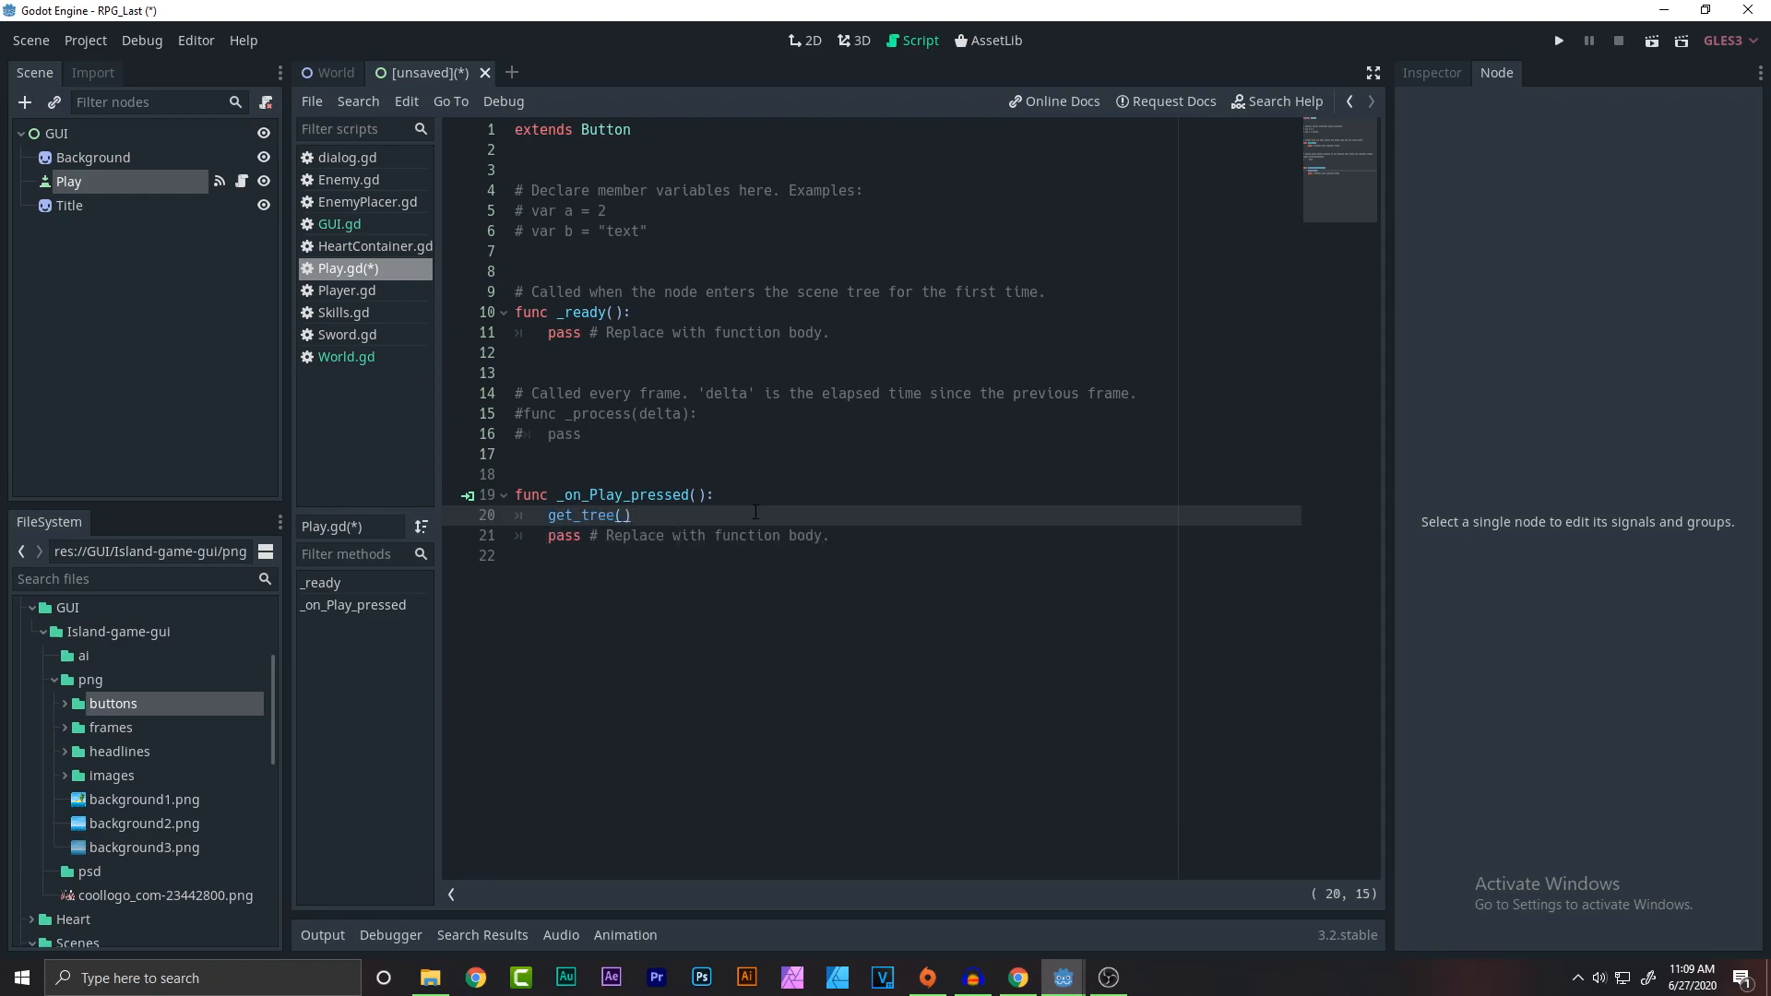
text(.change_scene()
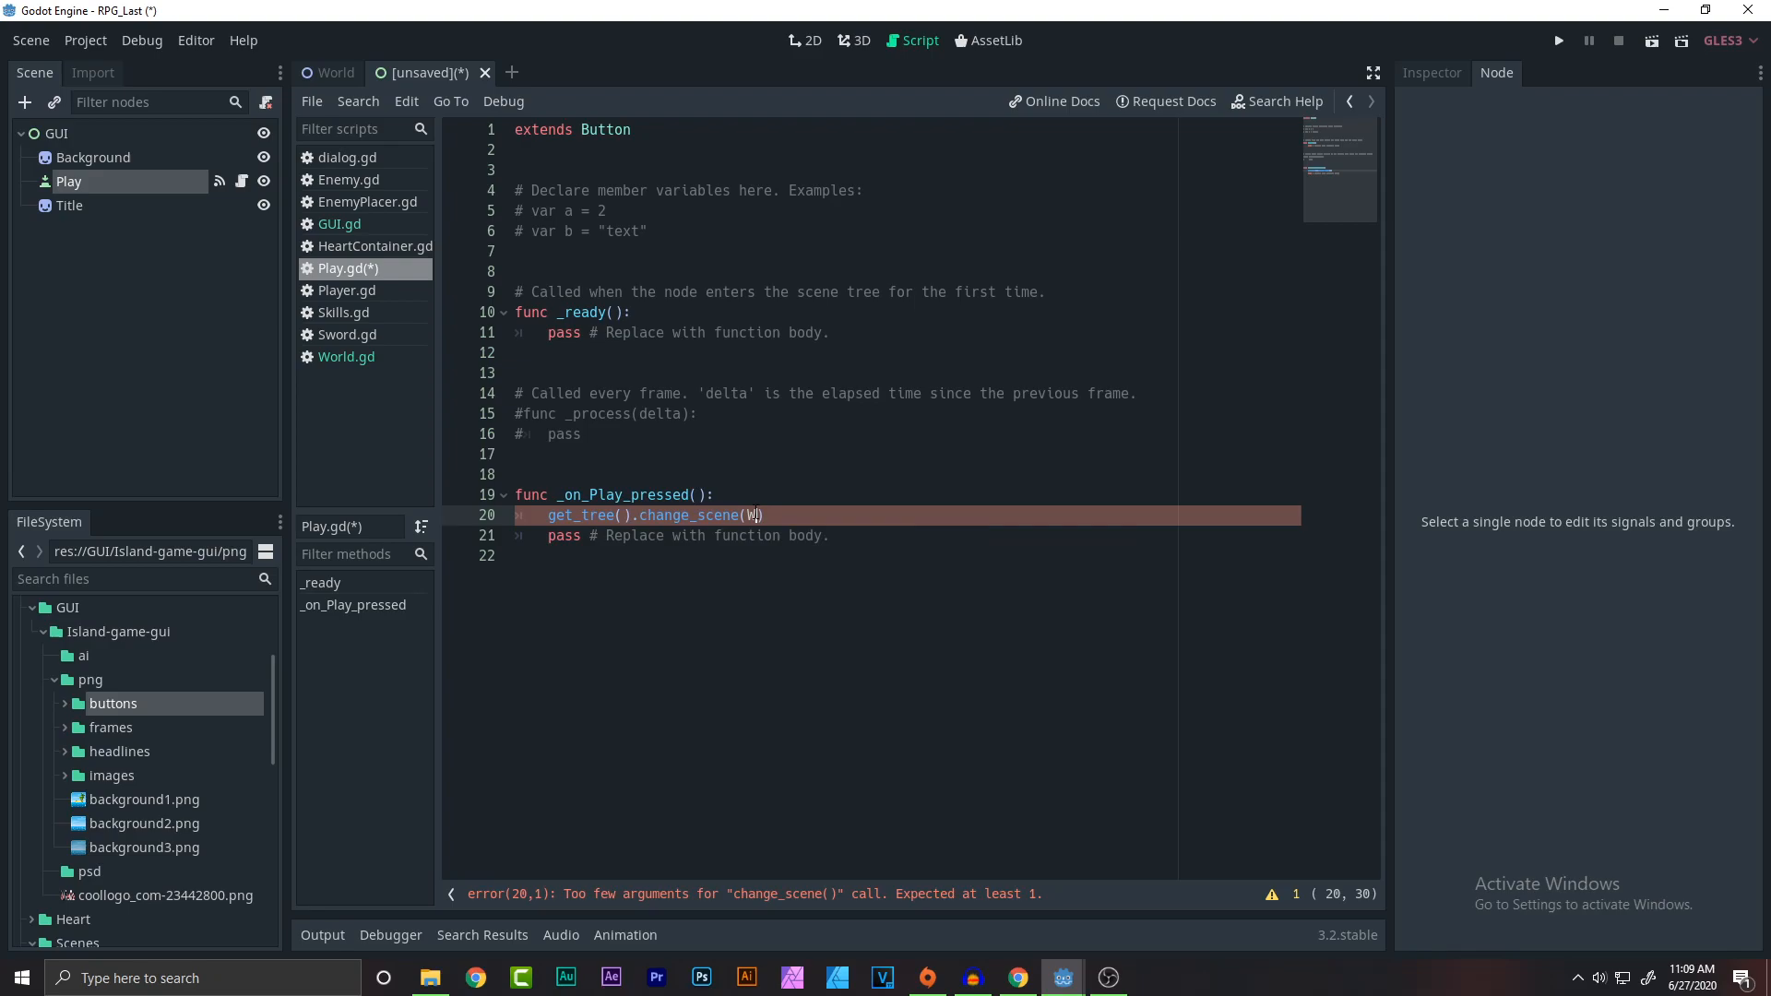
text(")
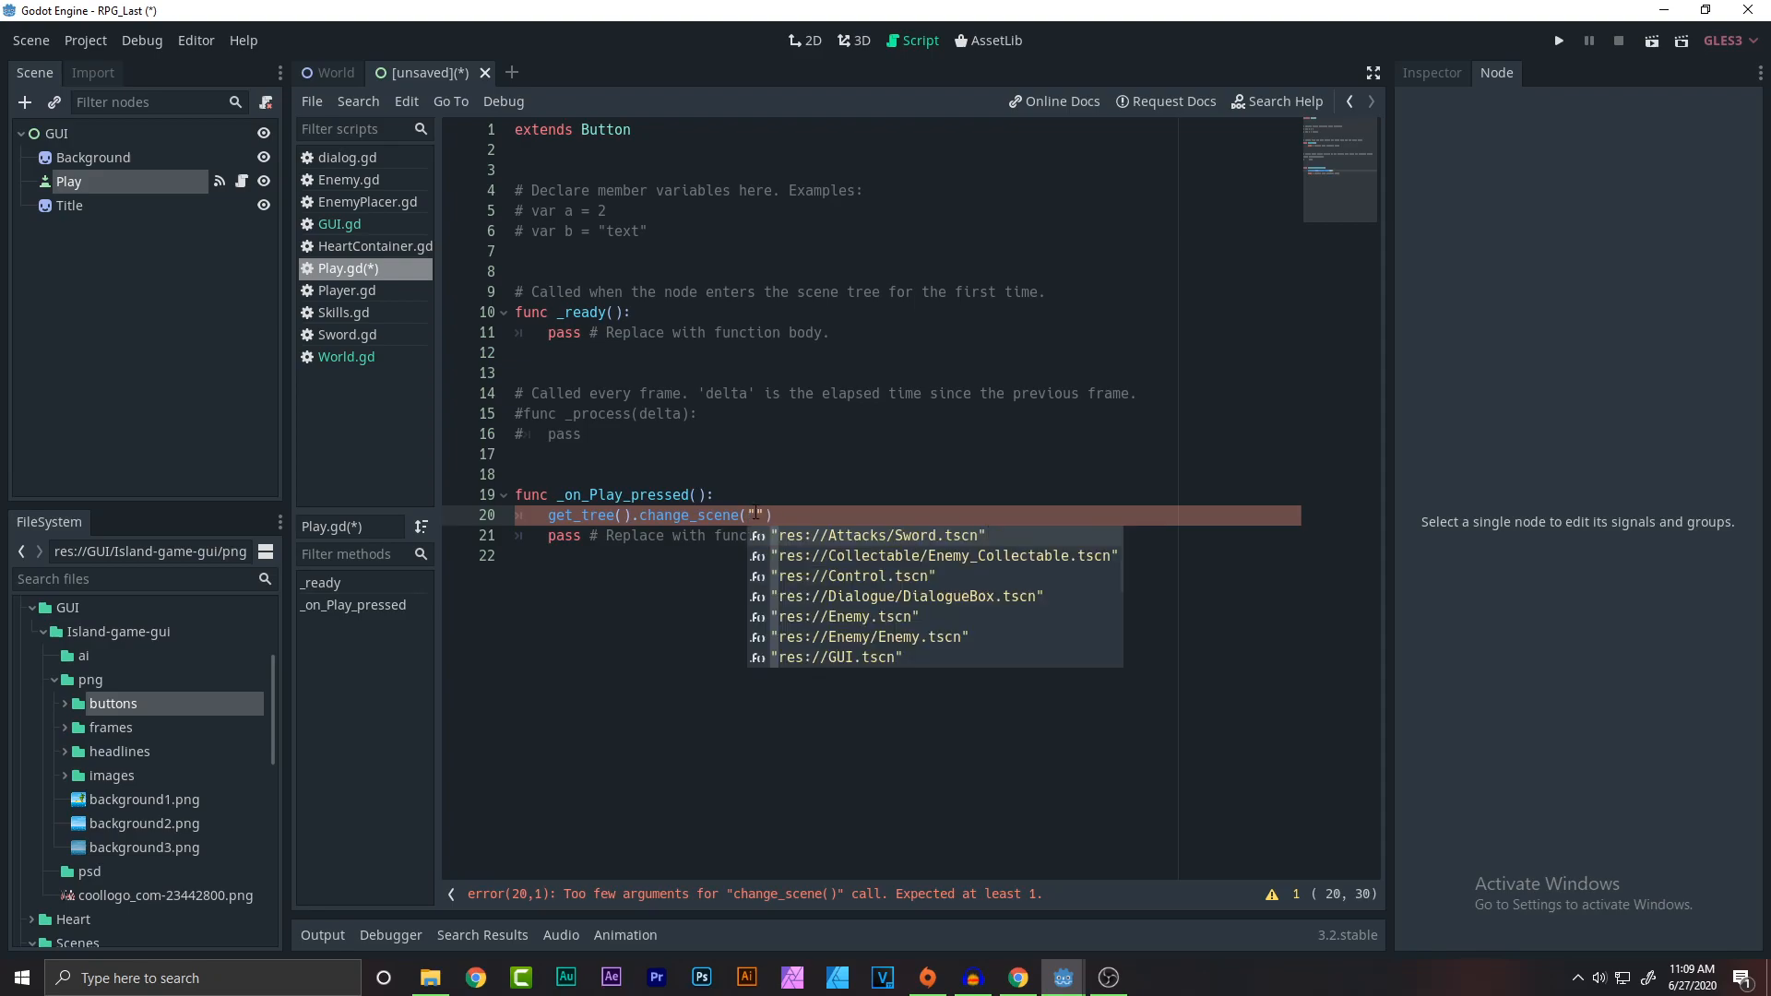
text(World.tscn)
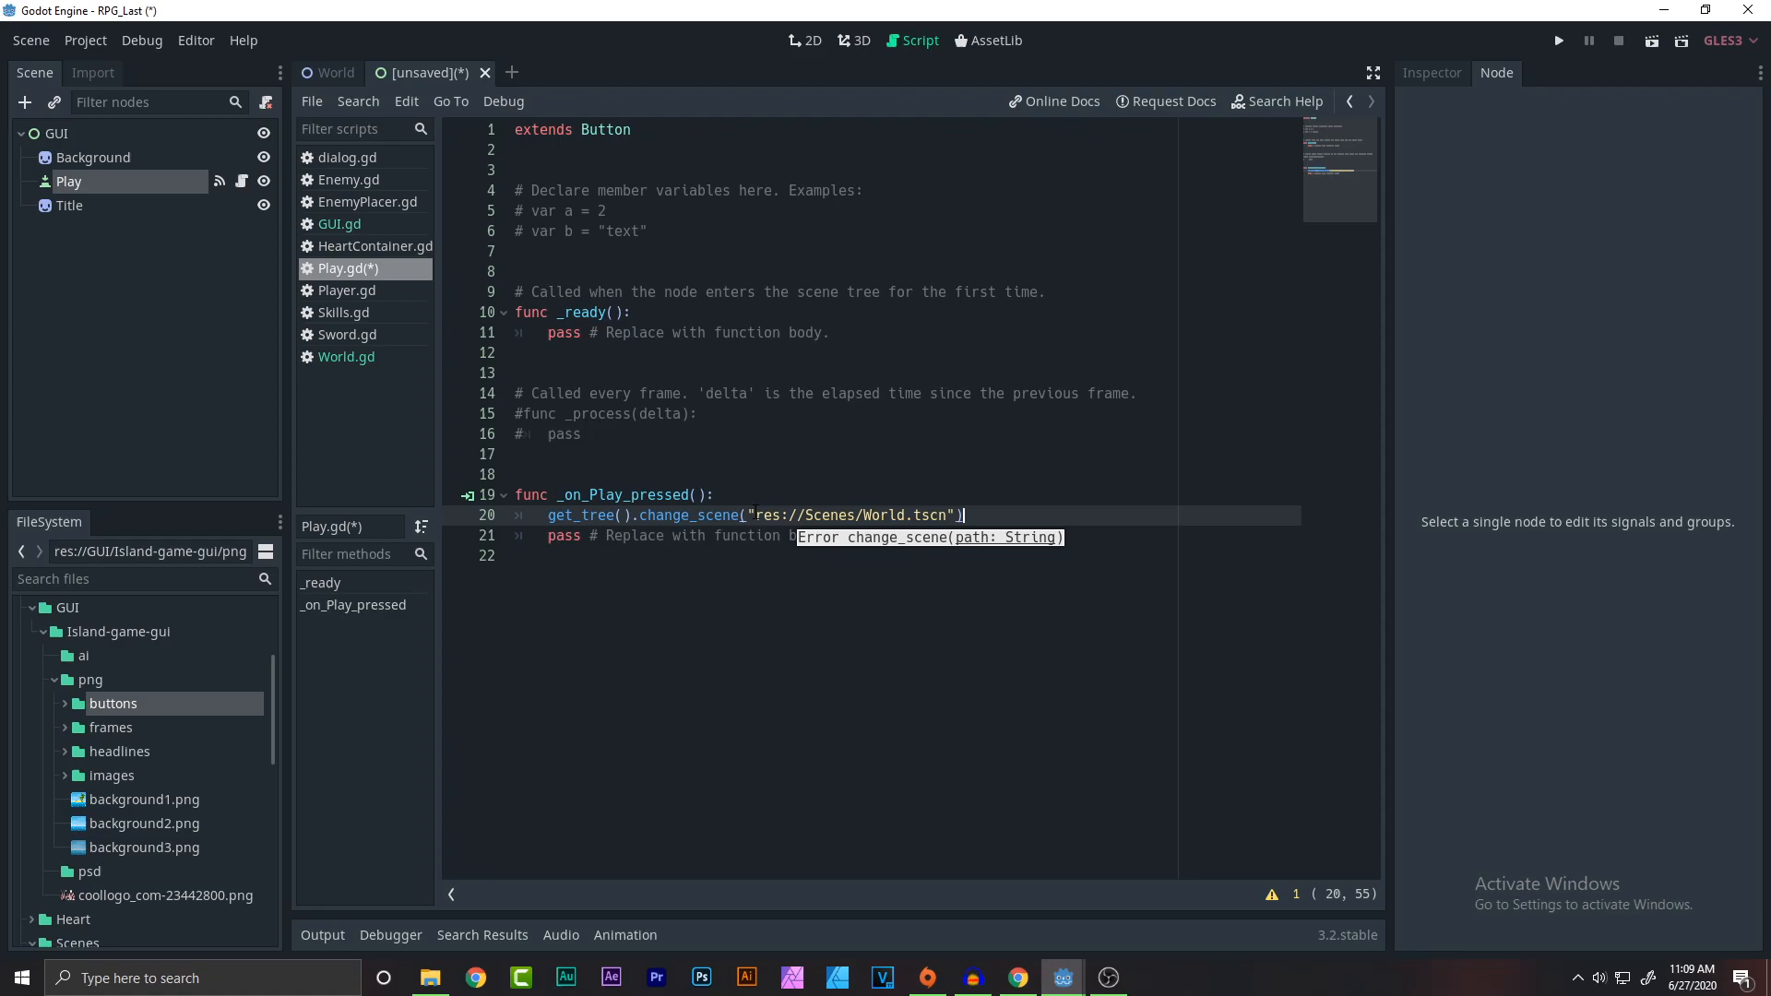
click(832, 535)
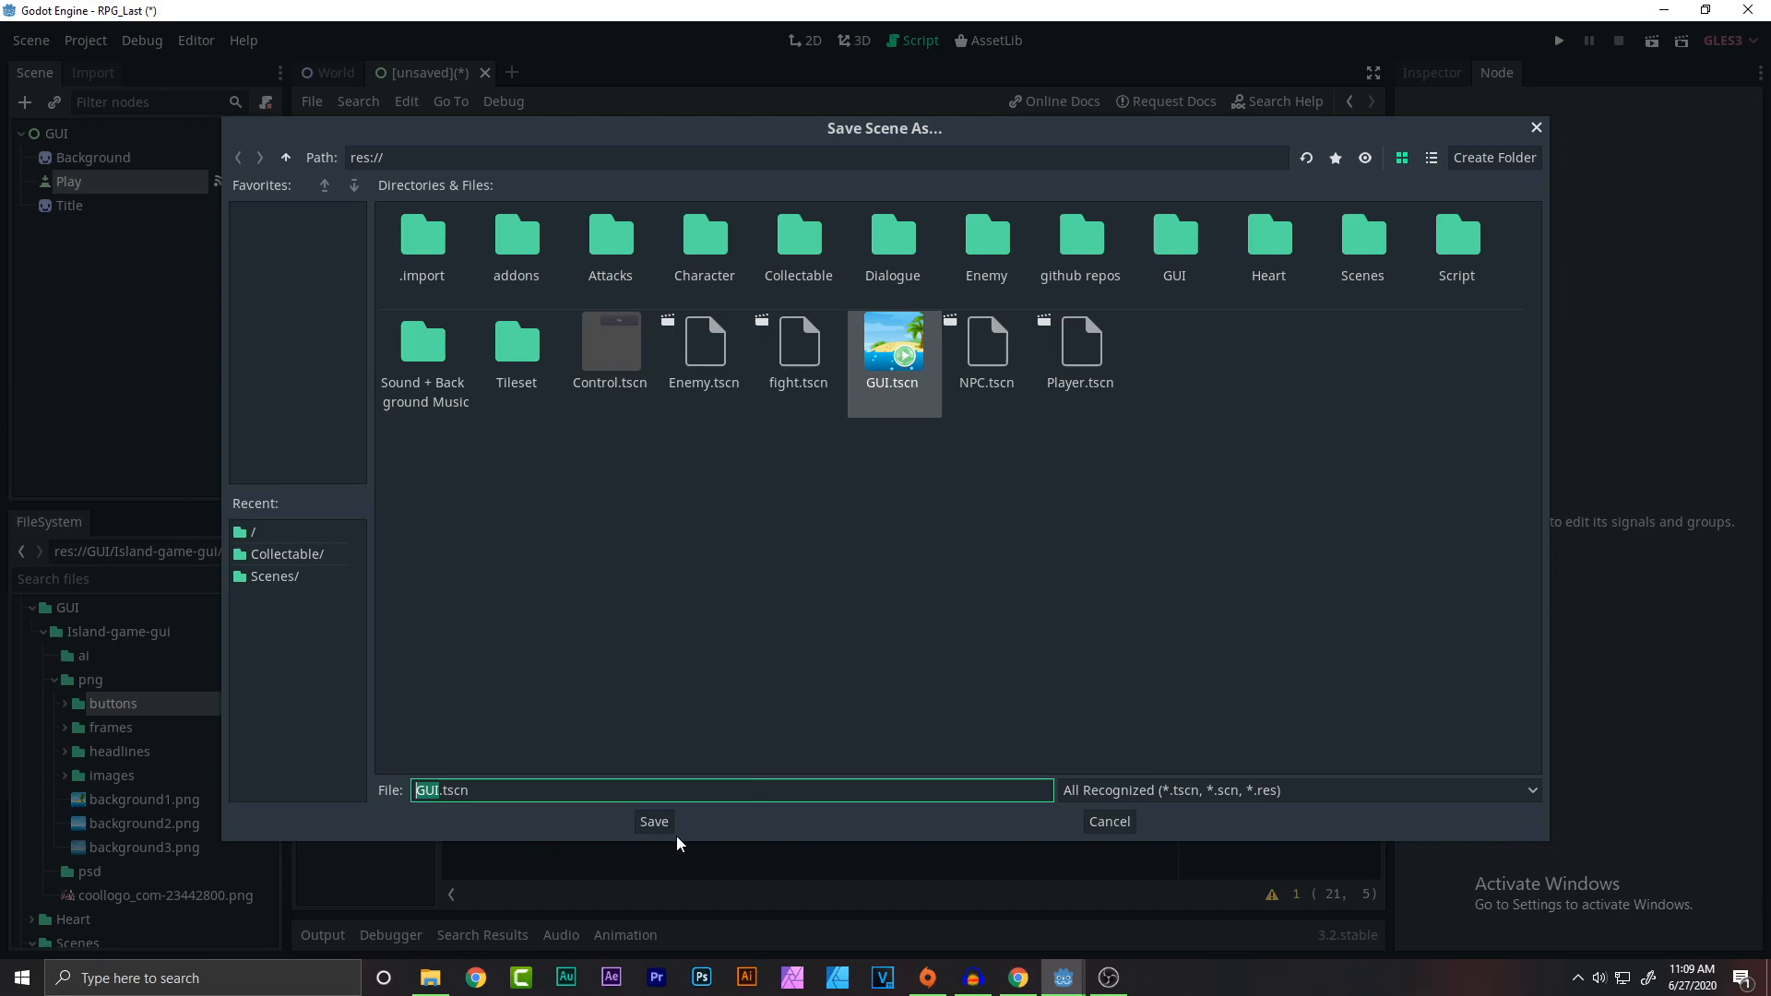
Confirm saving the title scene as GUI.tscn and bring up the Project menu.
click(653, 821)
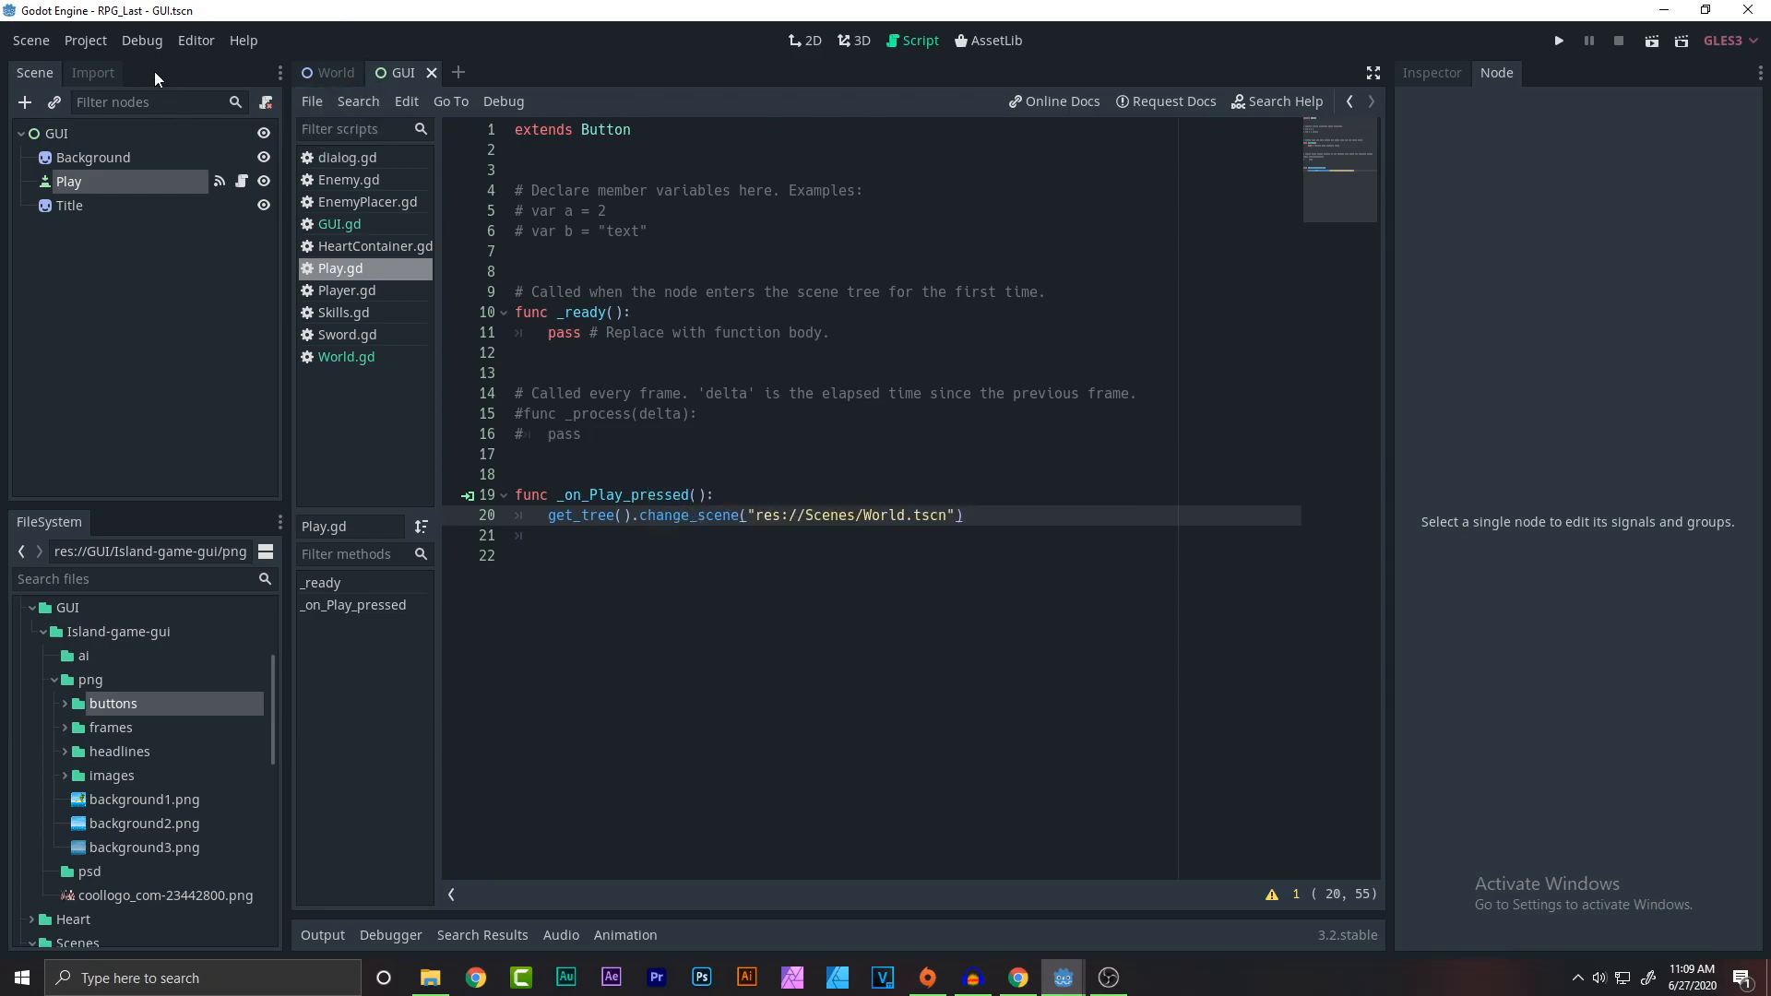
click(84, 41)
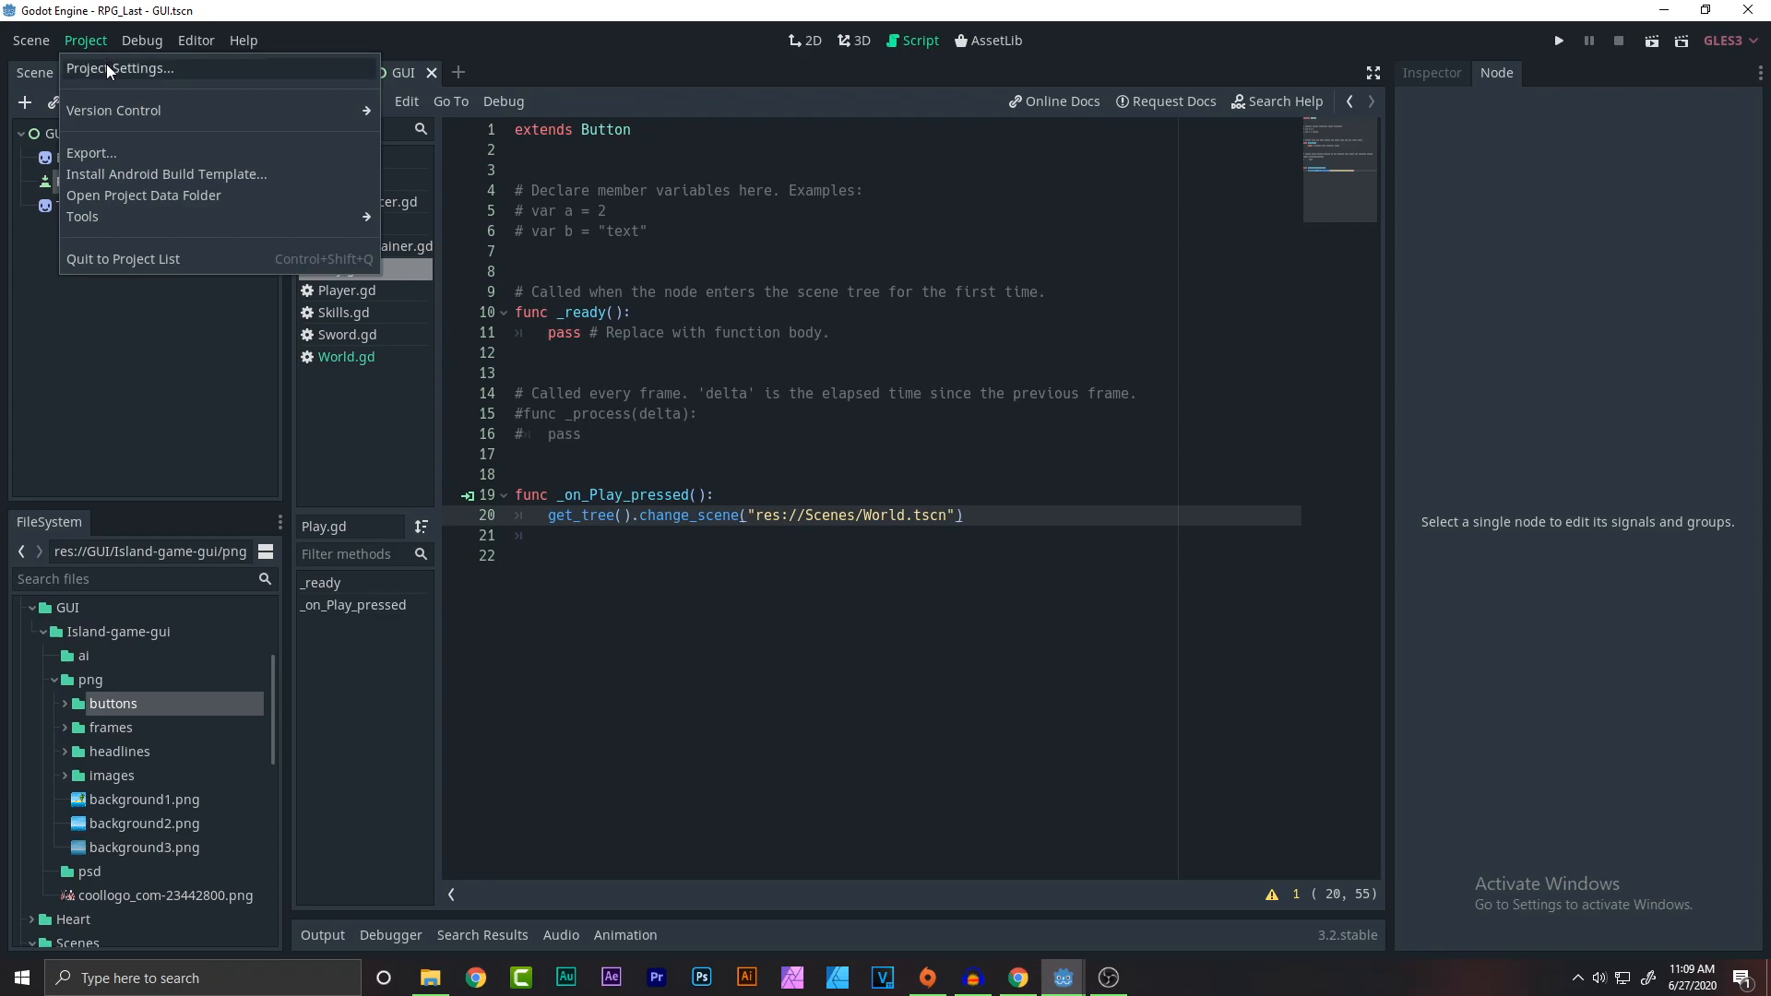
In Project Settings > Application > Run, set Main Scene to res://GUI.tscn.
click(118, 69)
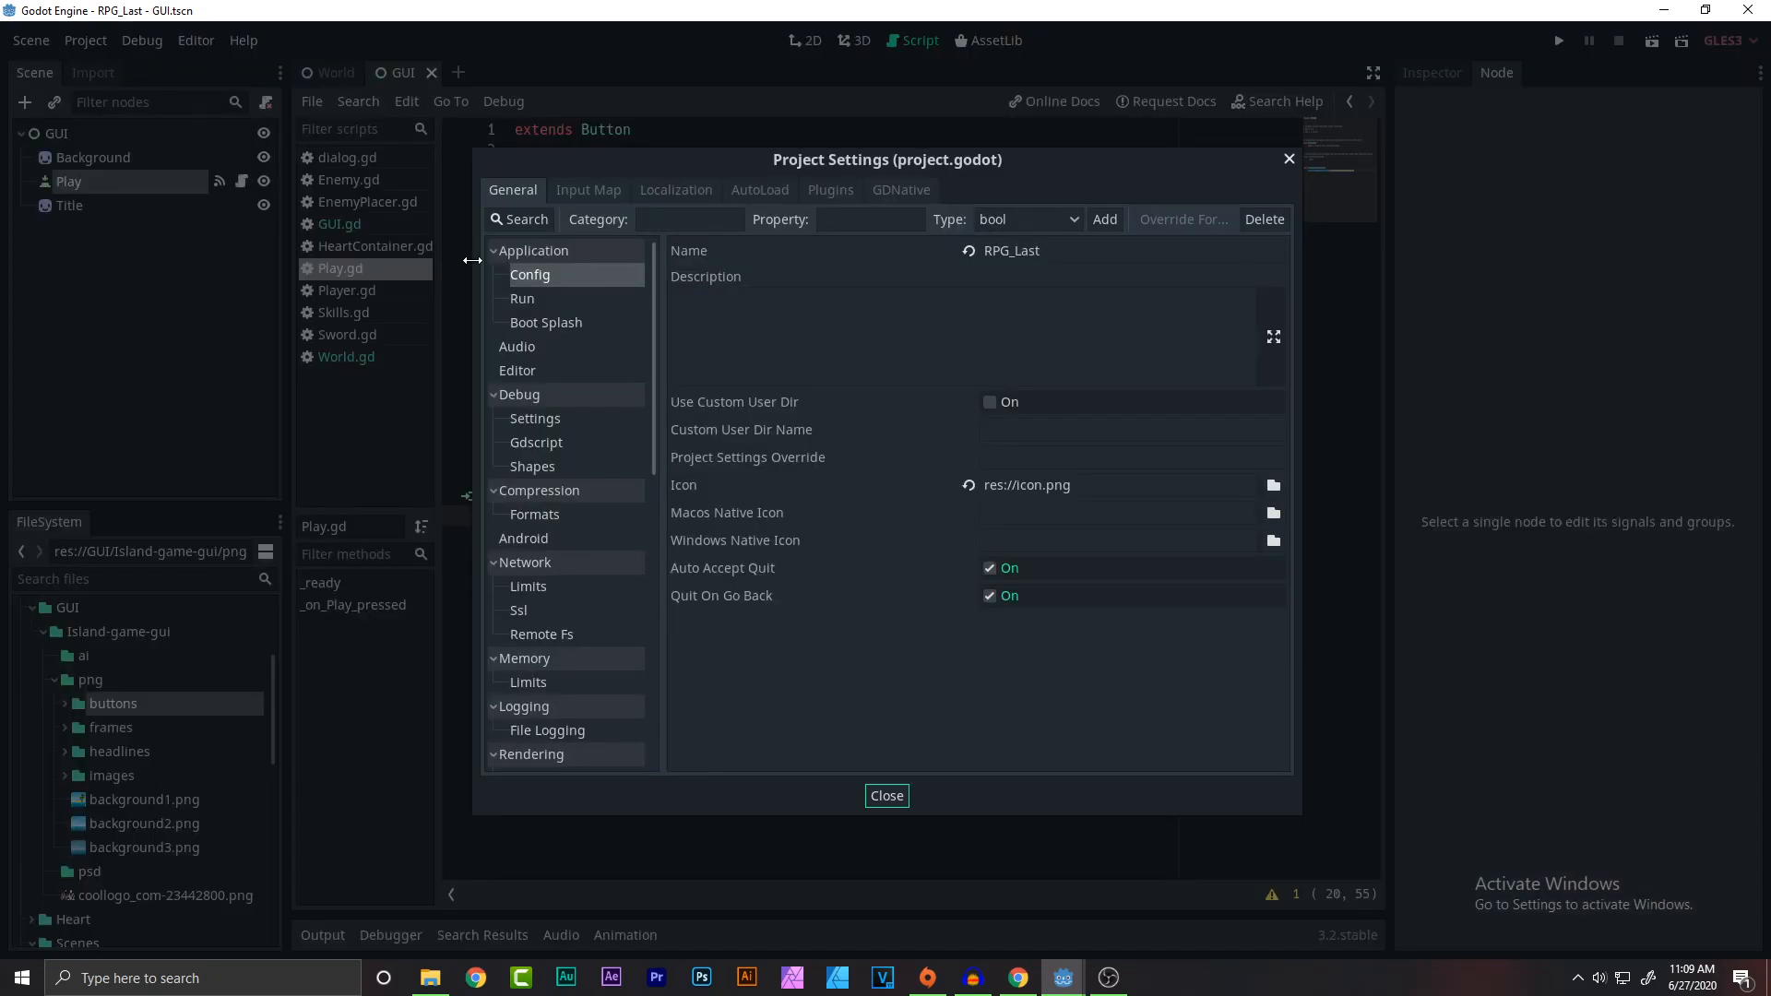
click(523, 299)
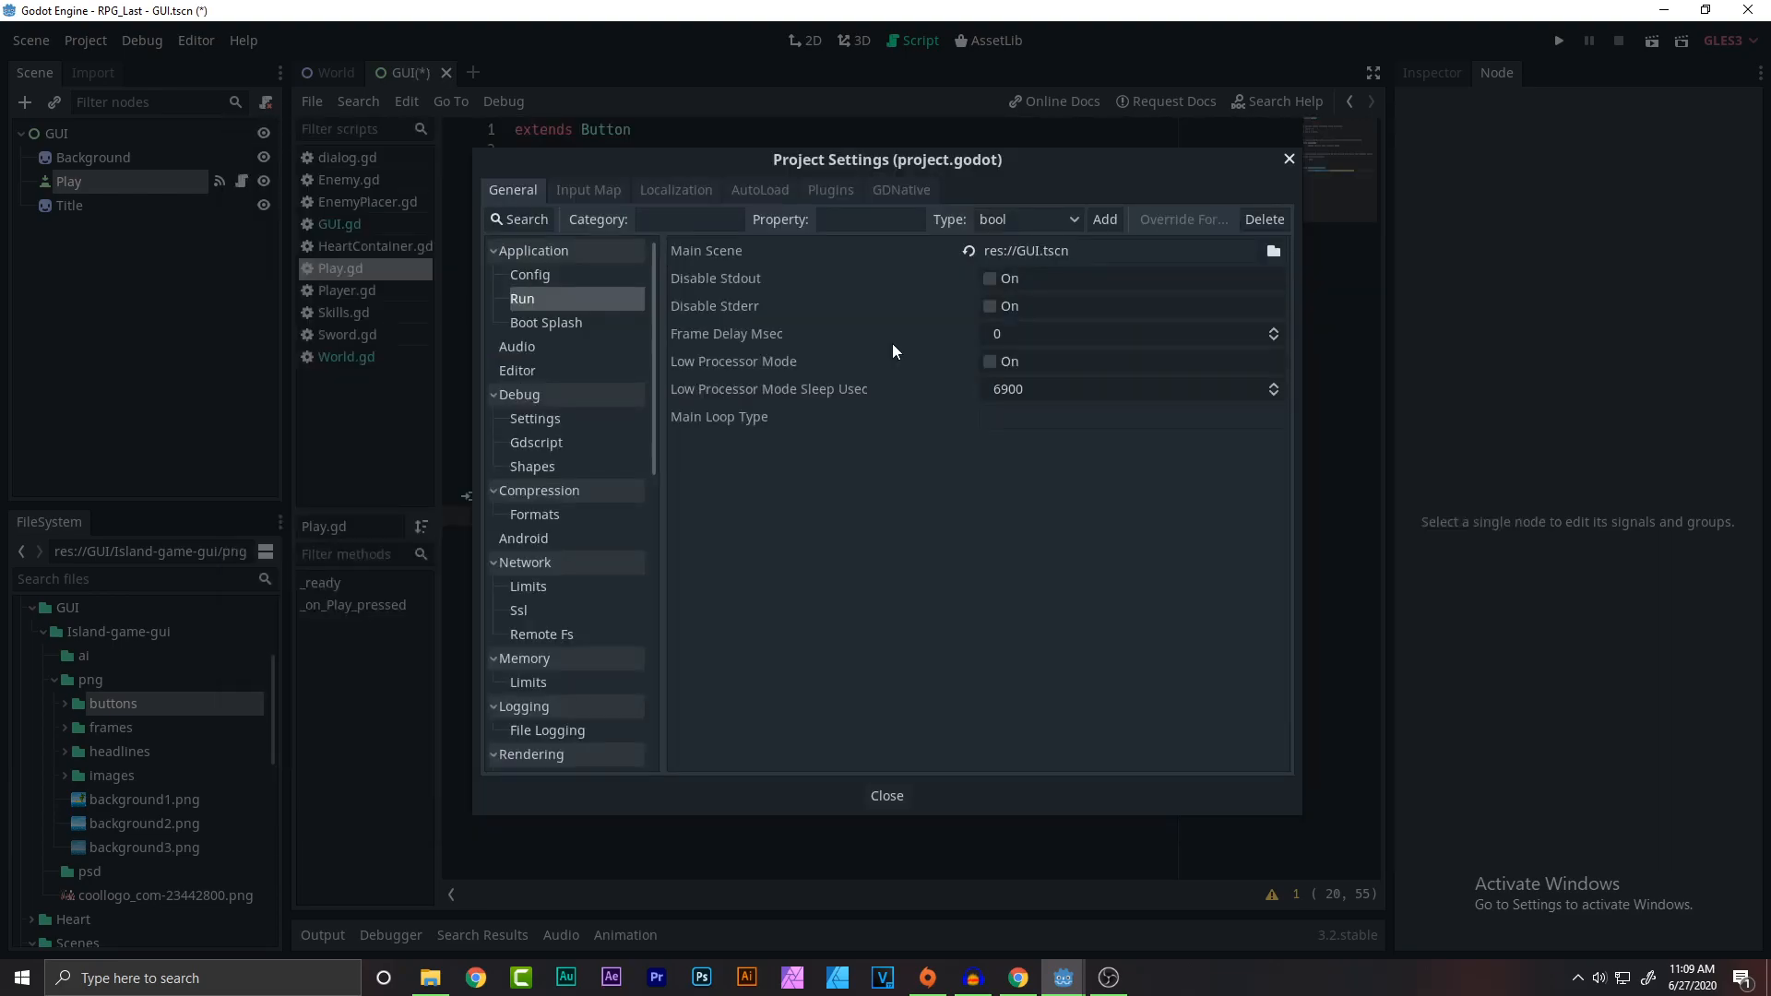
mouse_move(707, 249)
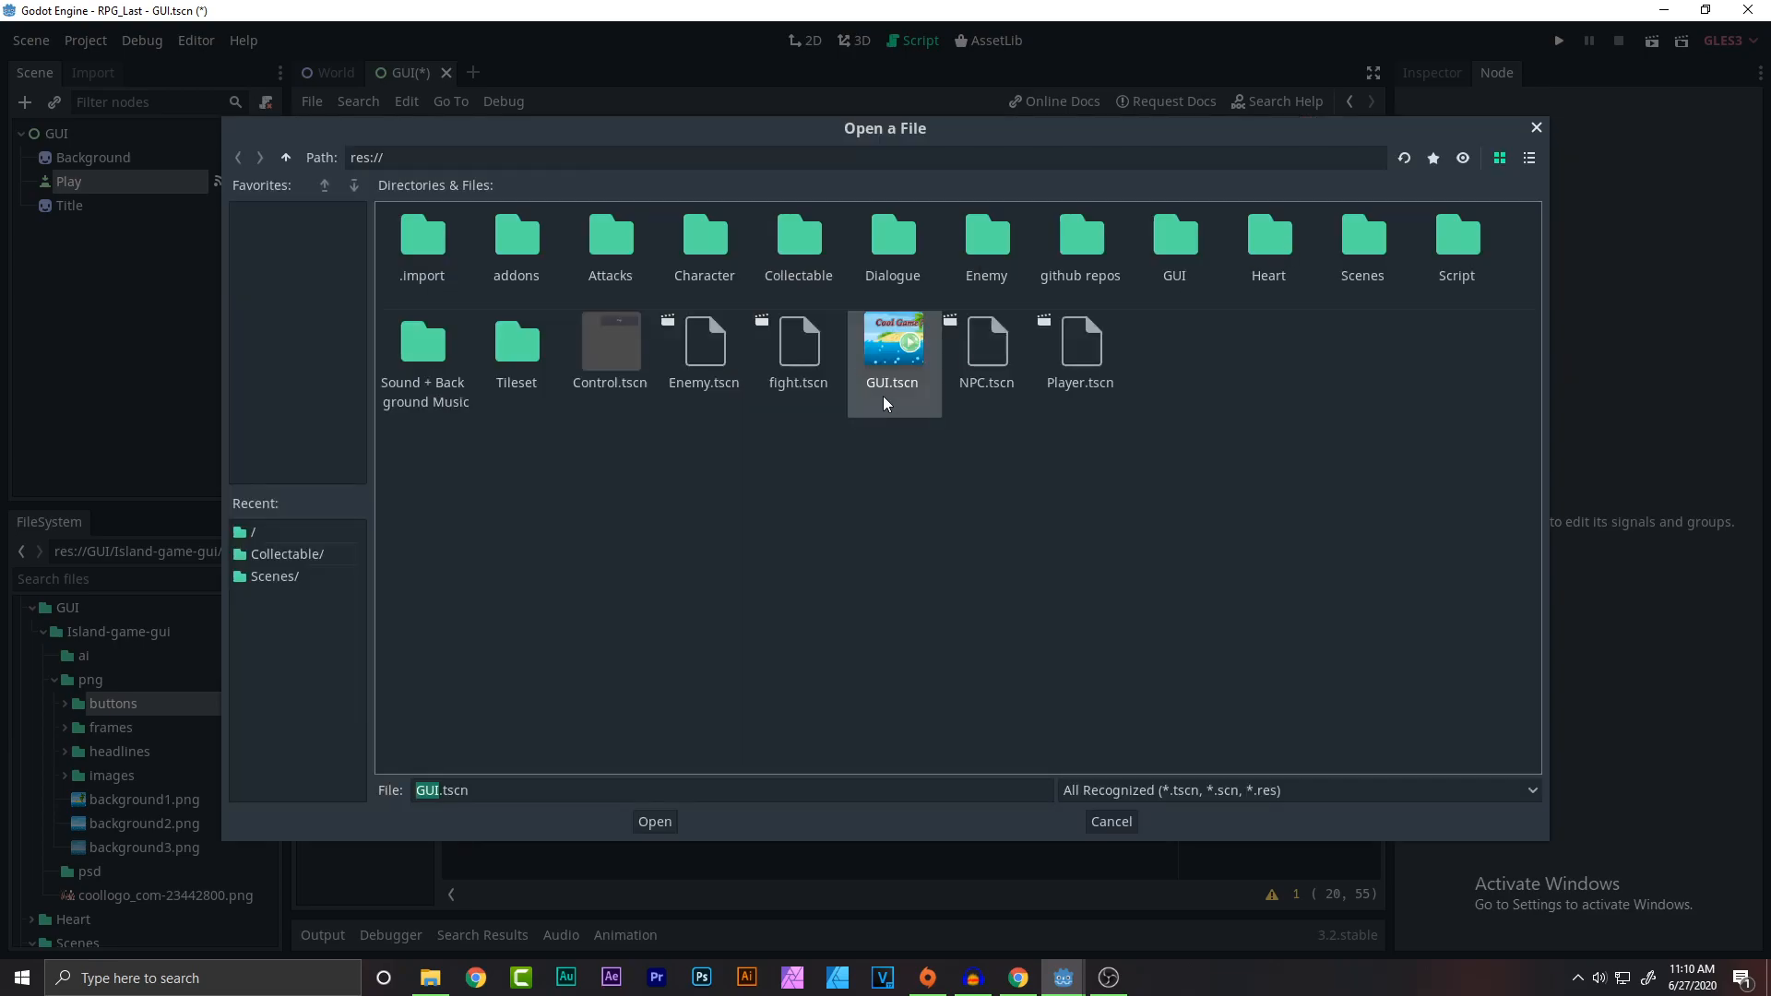
click(1109, 821)
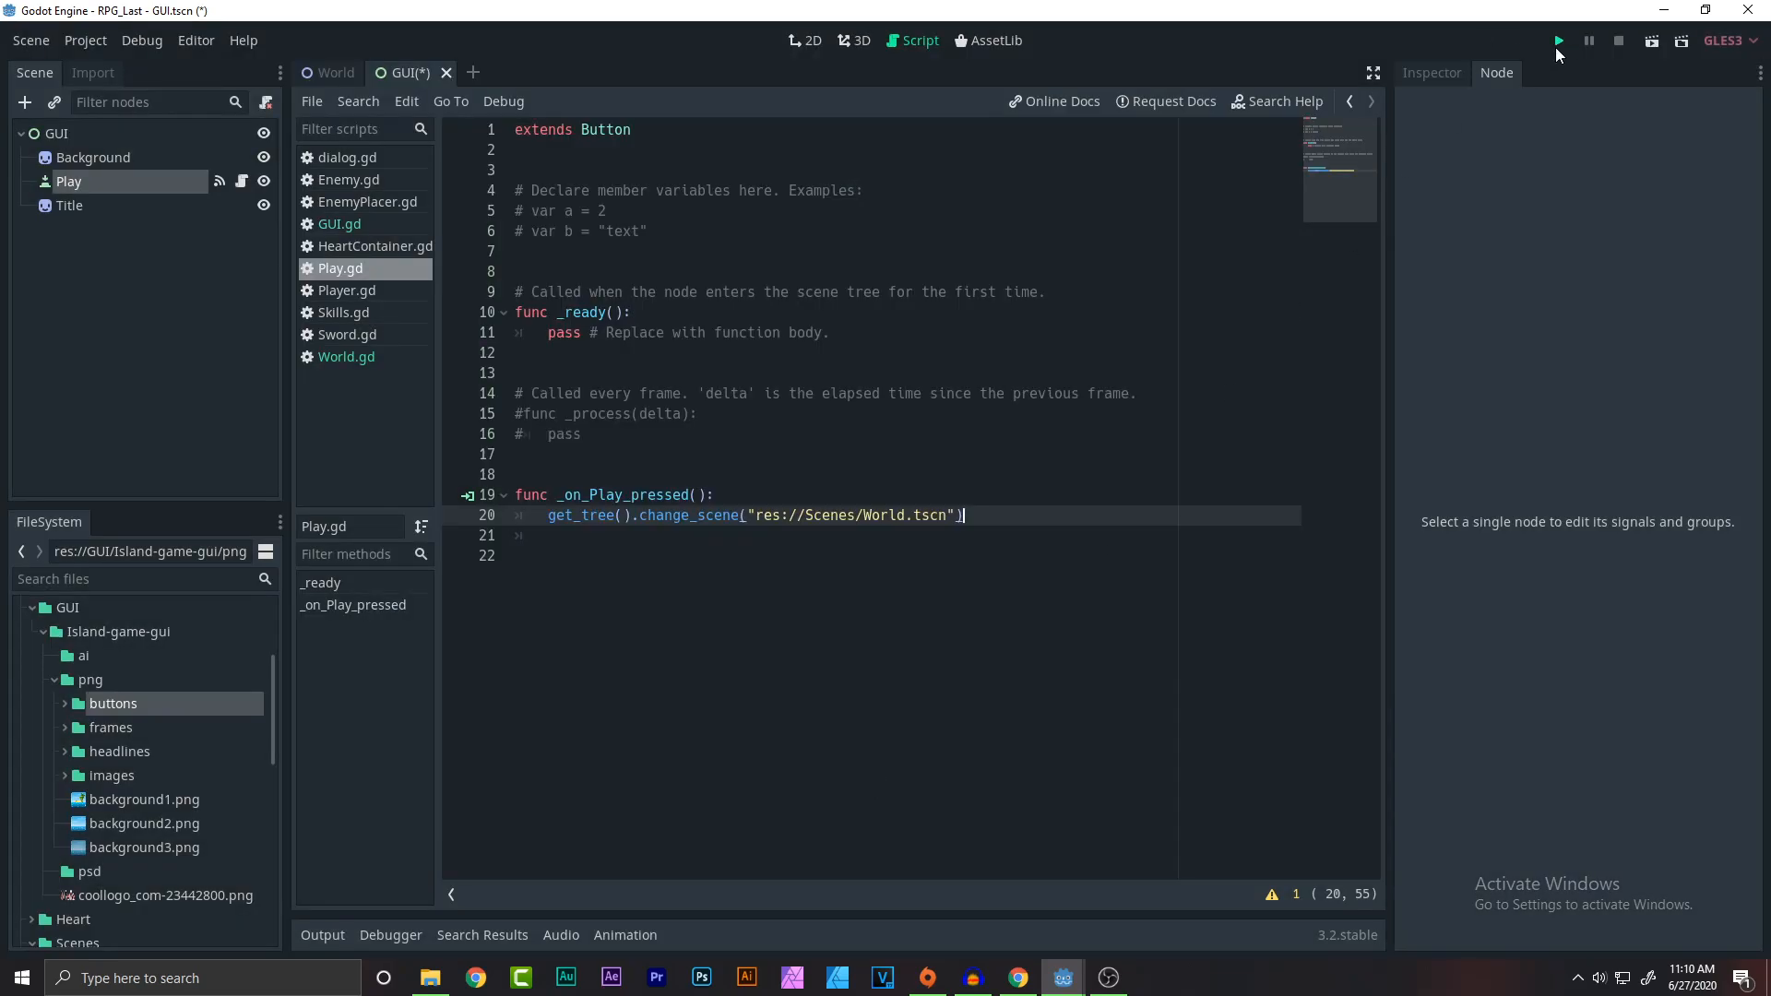
Run the game and use the title-screen play button to load the World map.
click(1559, 41)
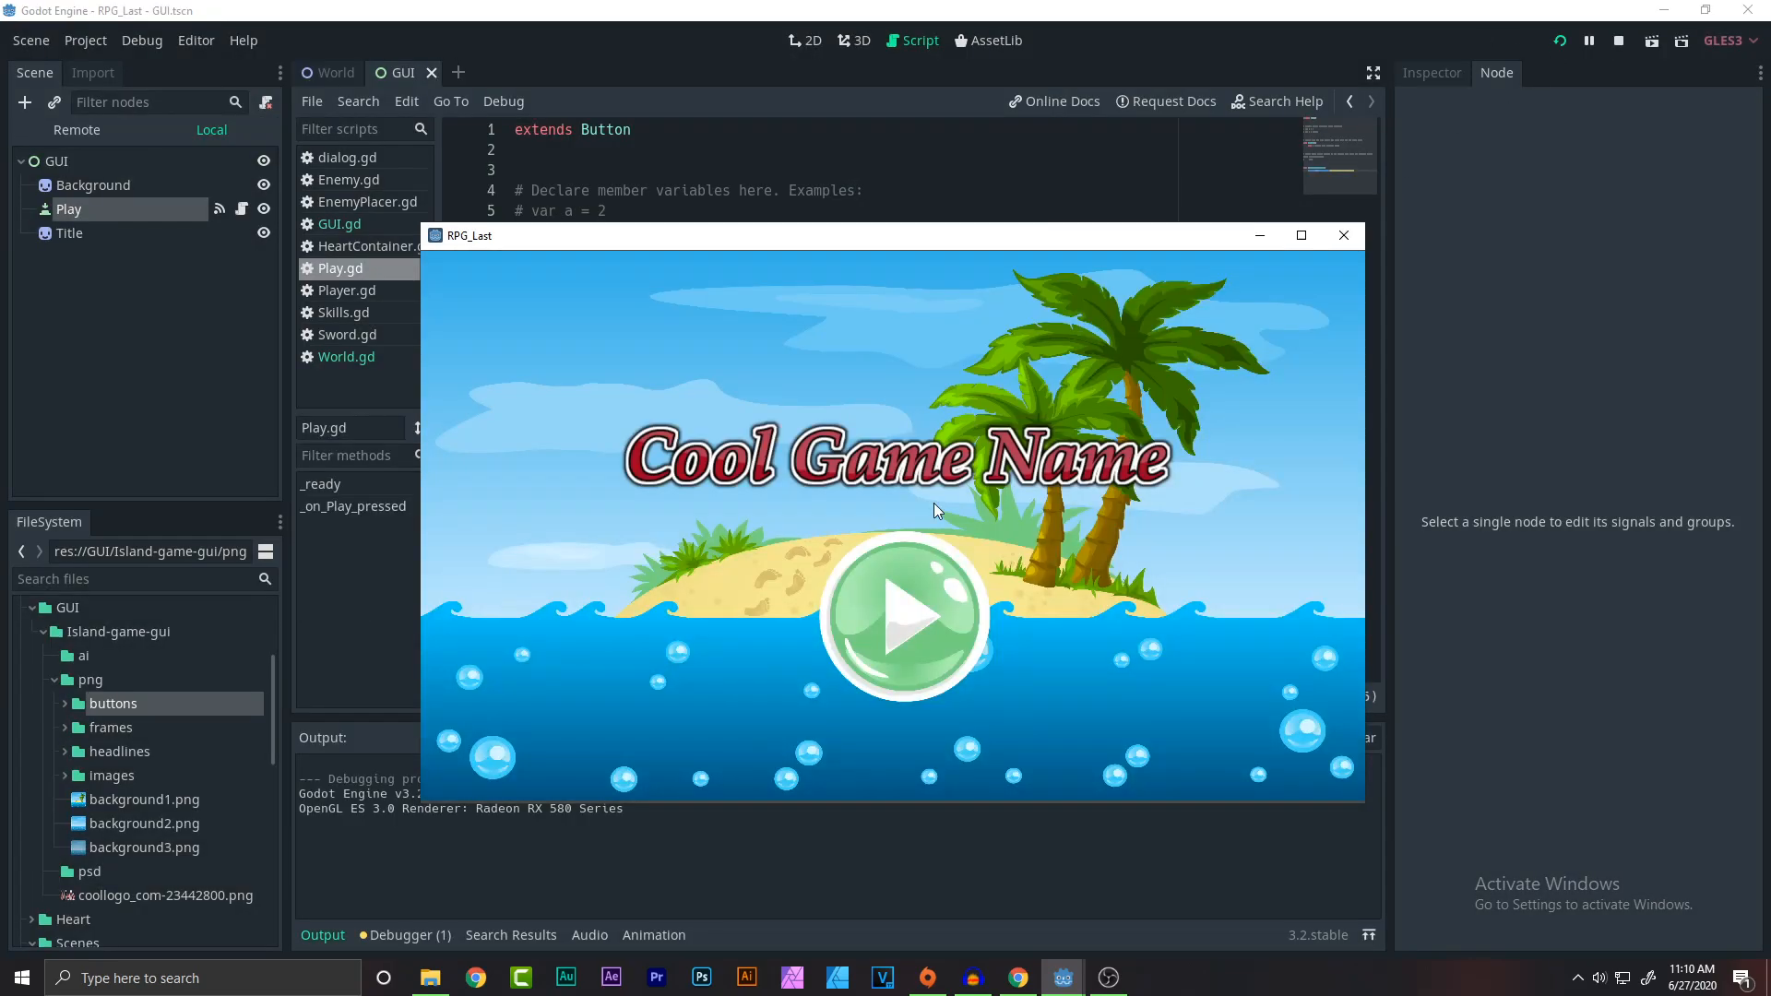
click(900, 613)
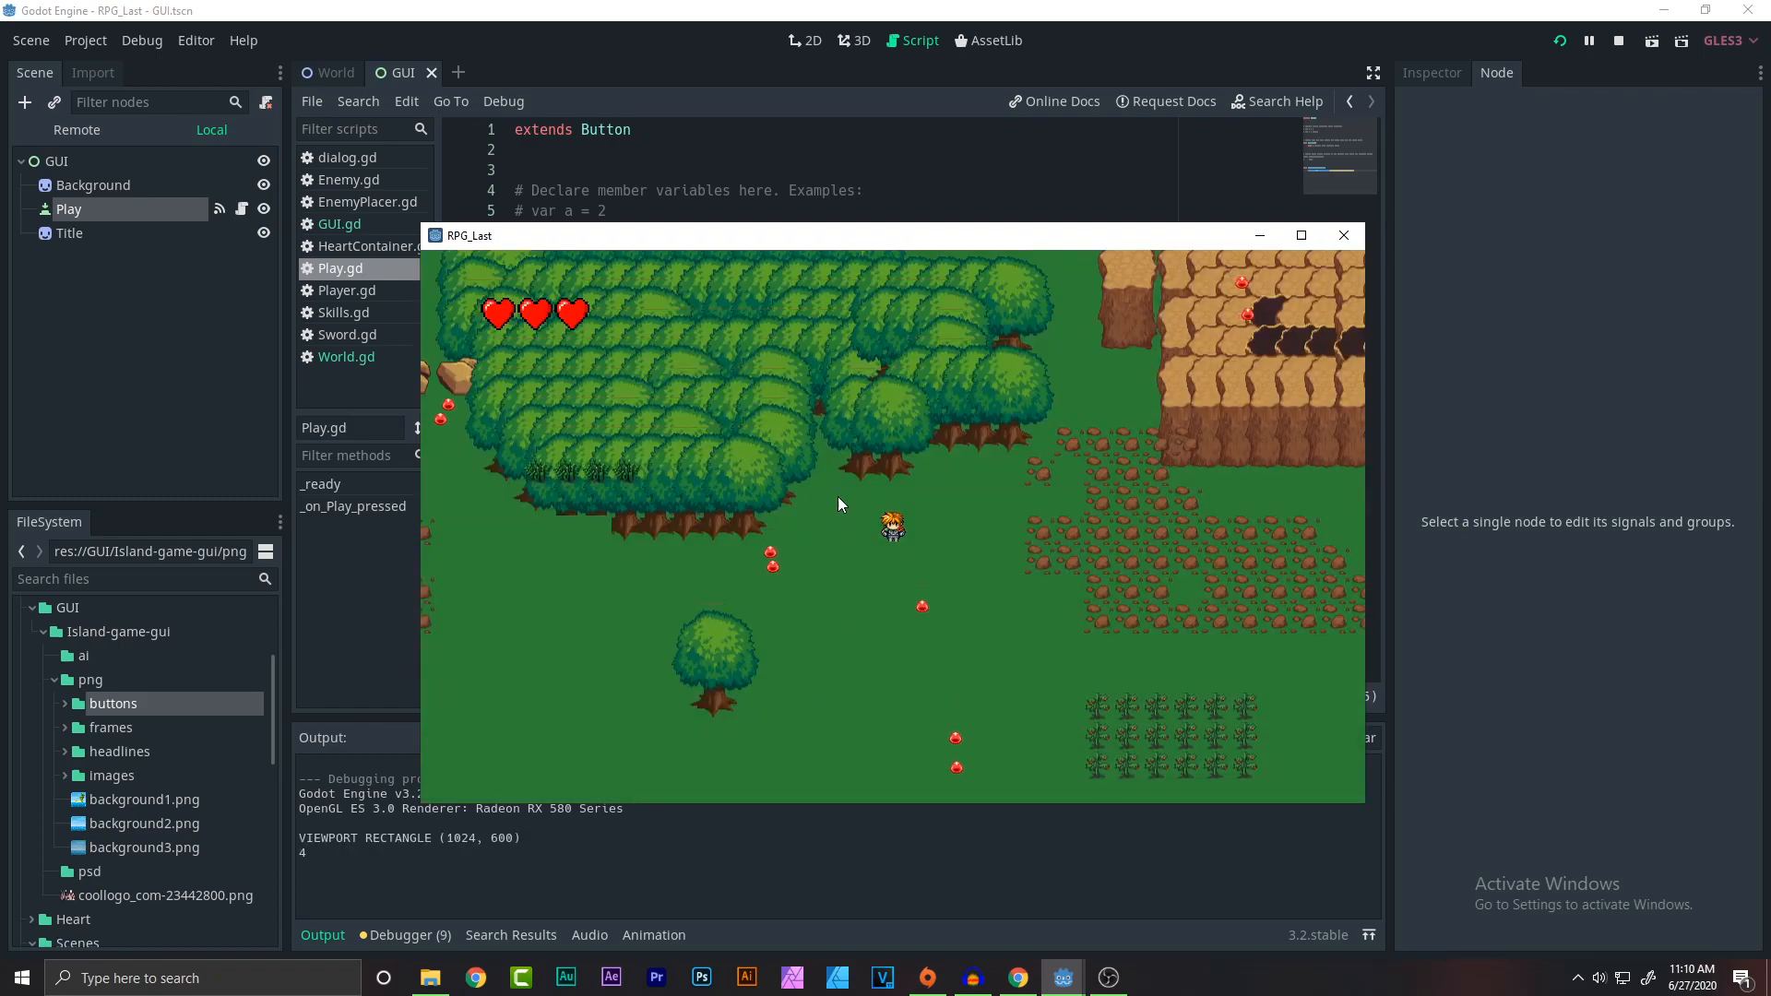